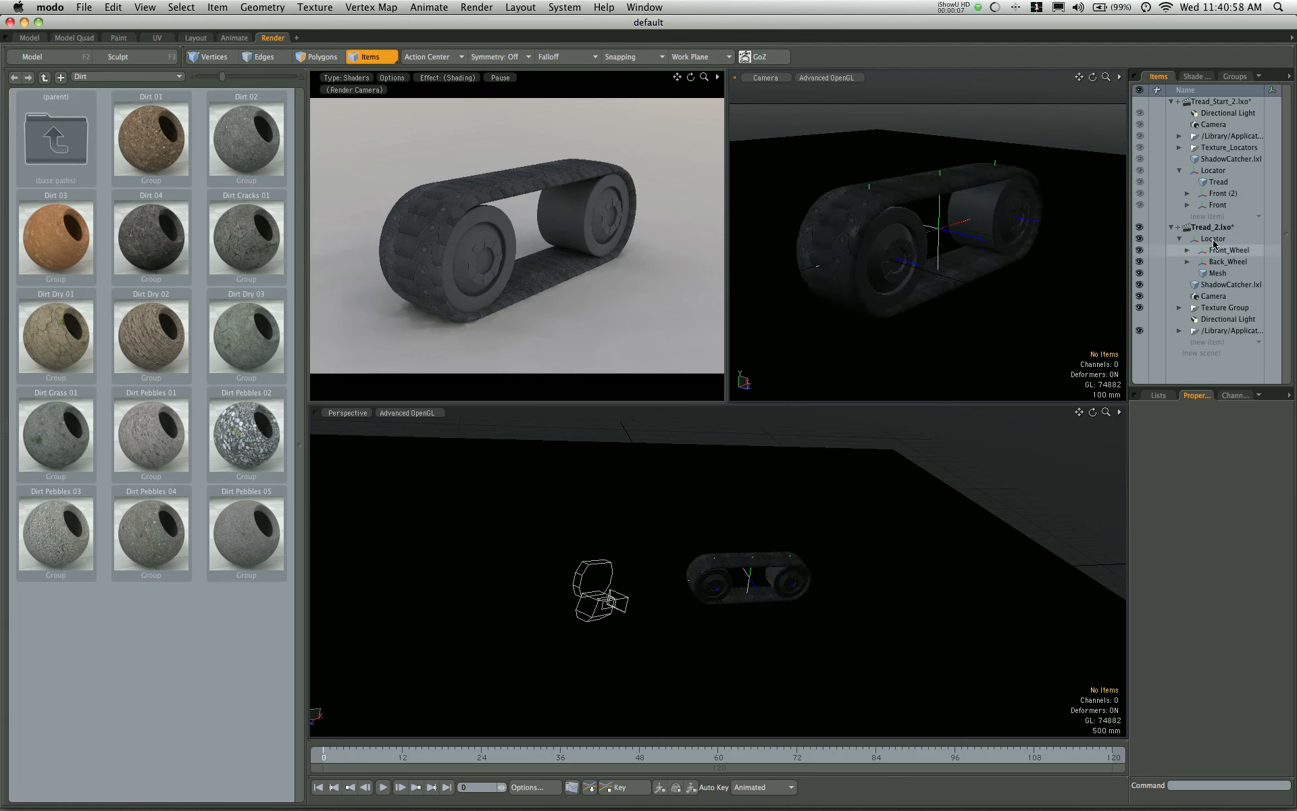
Step: Select the tread rig's Locator to show its transform channels, X position 869 mm
click(1213, 238)
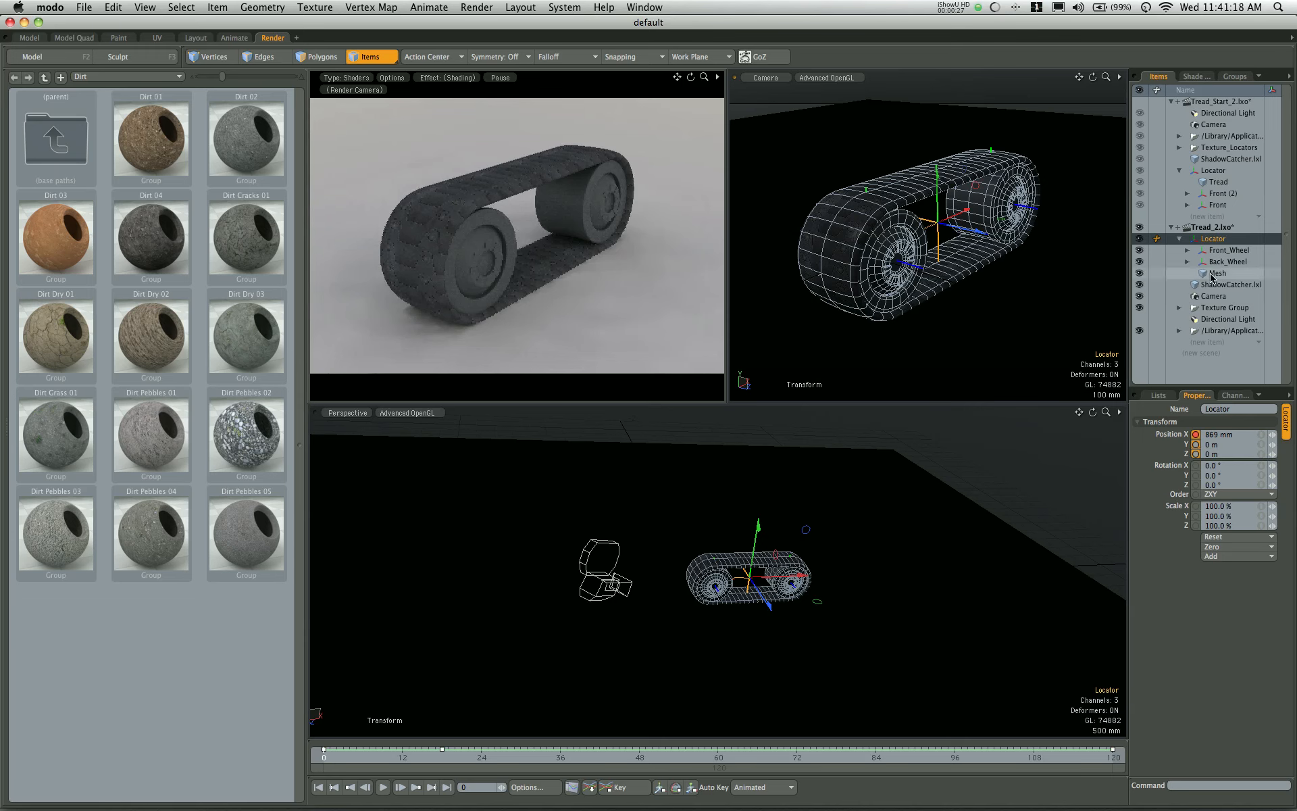
Step: Add a new Mesh (2) item under the Locator and switch to the Model Quad layout
click(1217, 273)
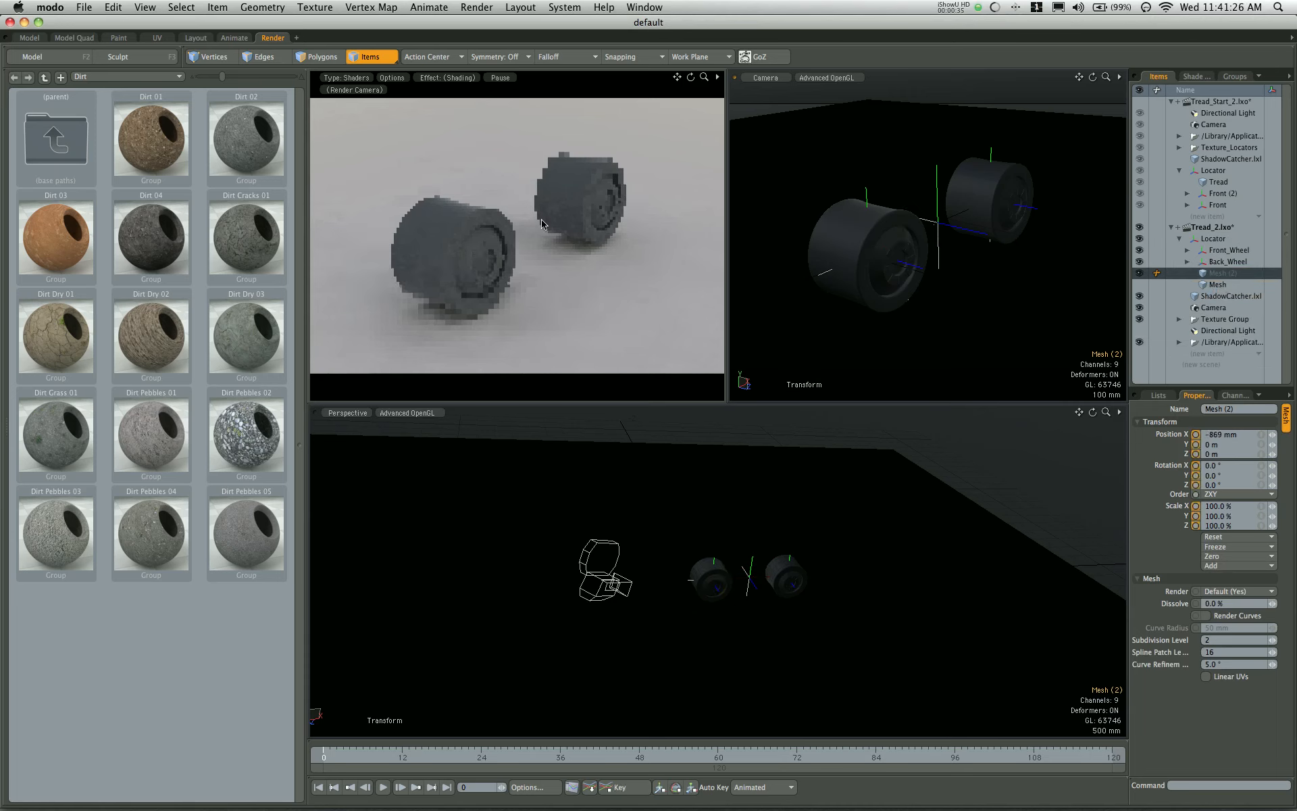
click(73, 37)
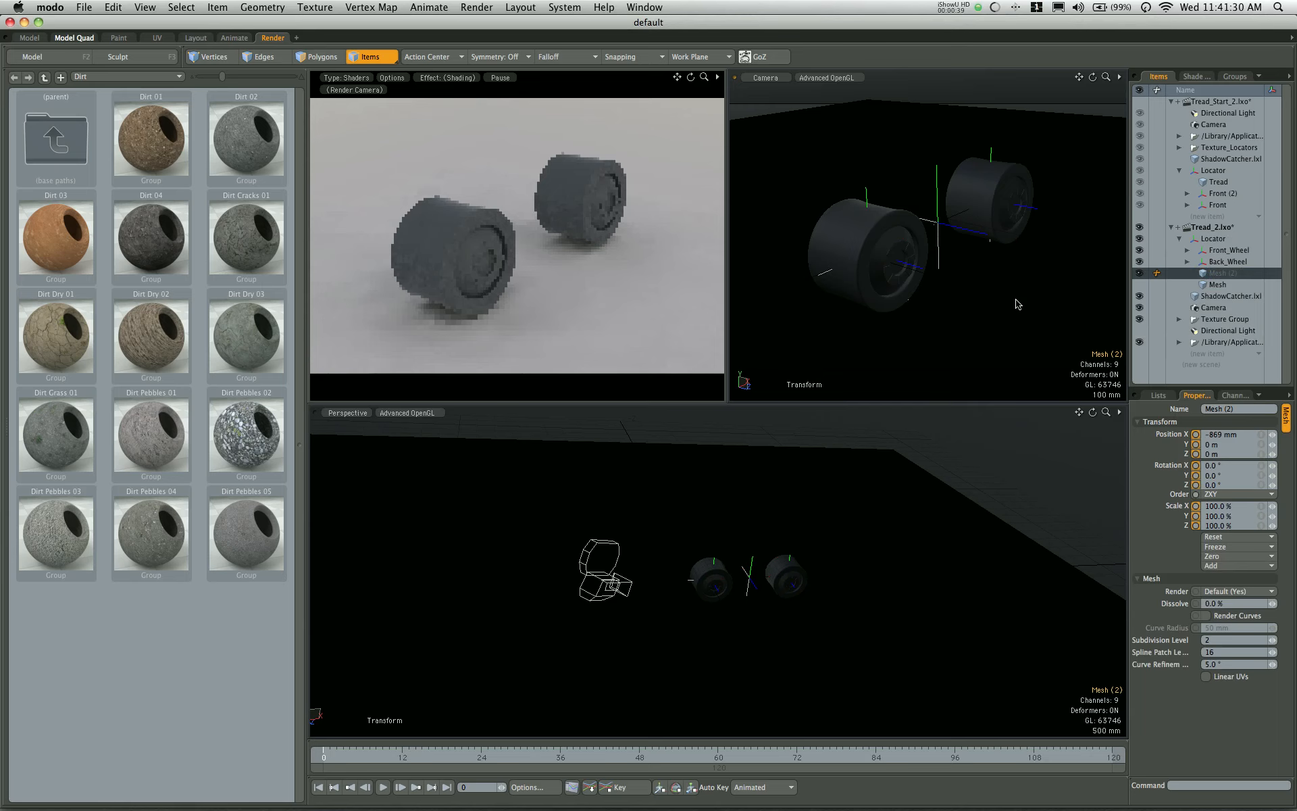
mouse_move(638, 377)
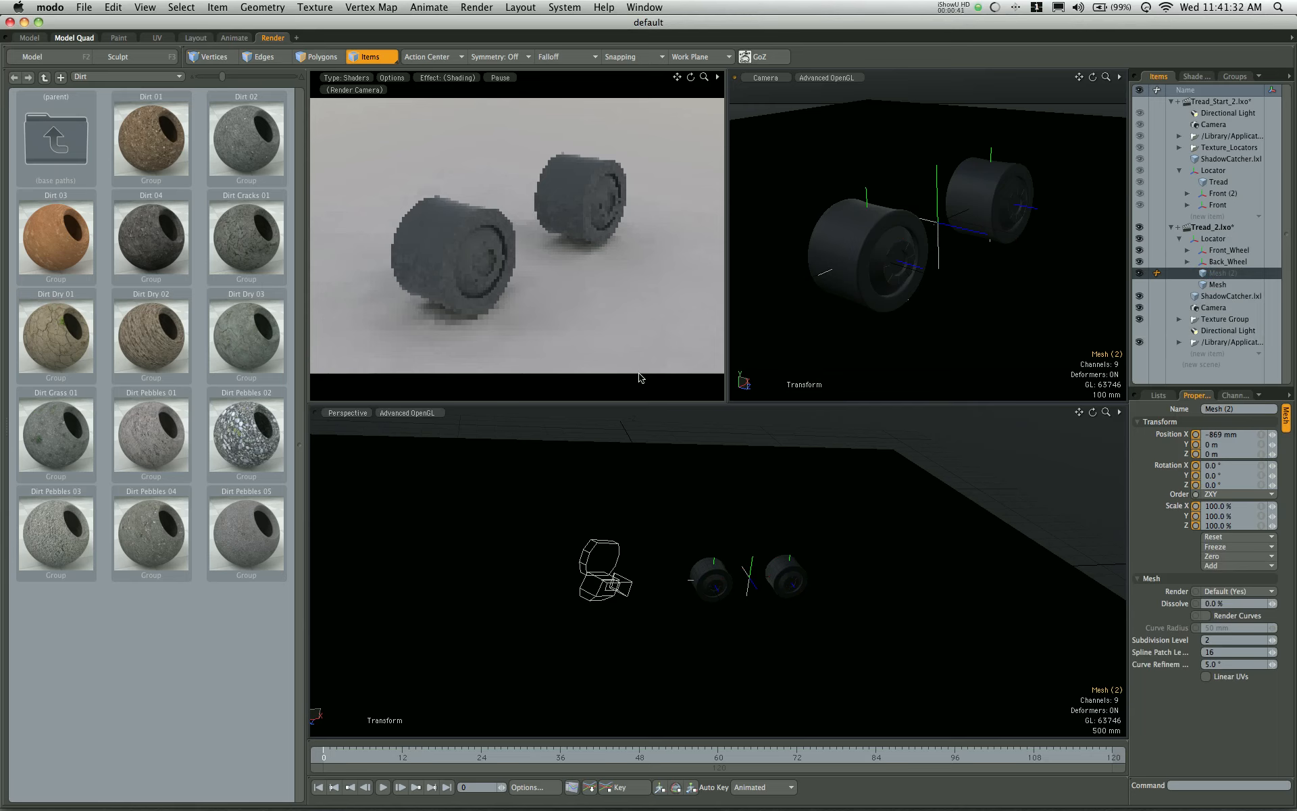
mouse_move(784, 411)
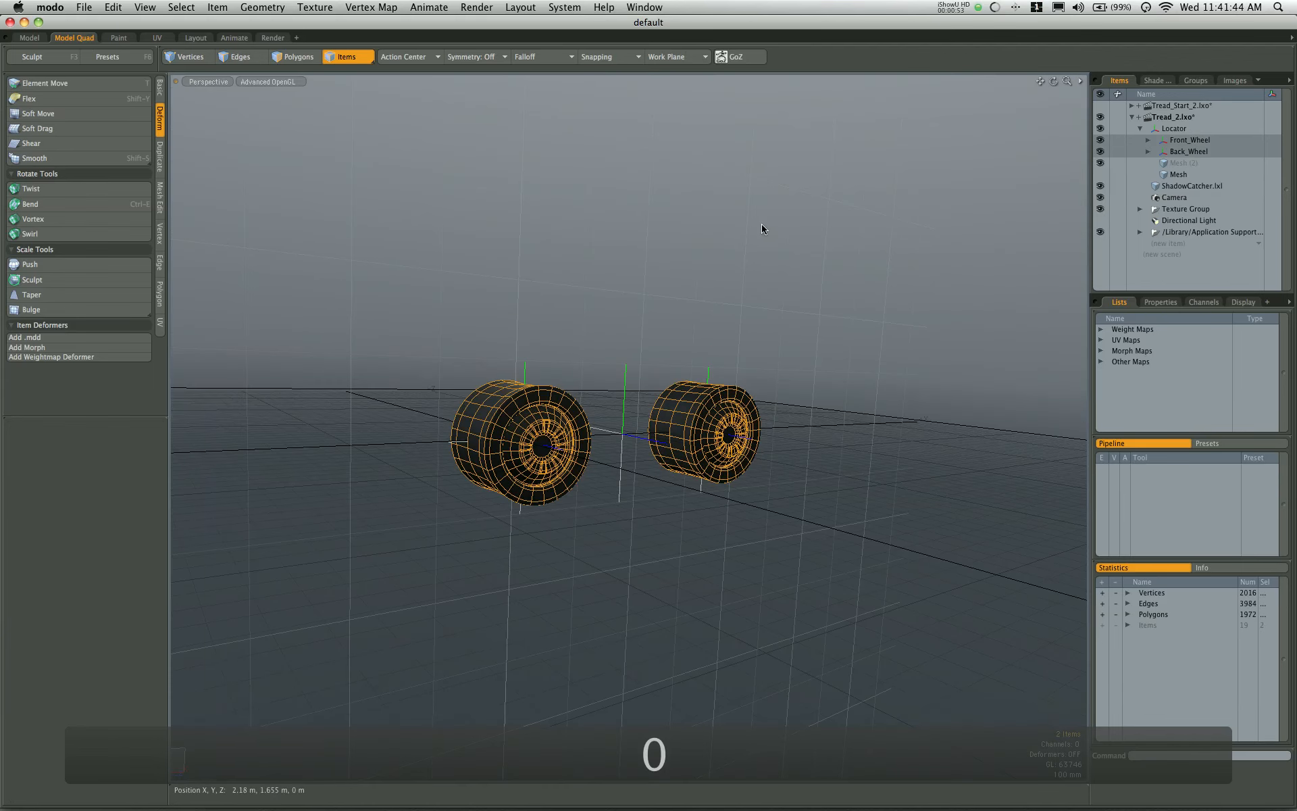
Step: Copy both wheels' rim polygons and paste them into Mesh (2), giving 52 polygons
click(298, 56)
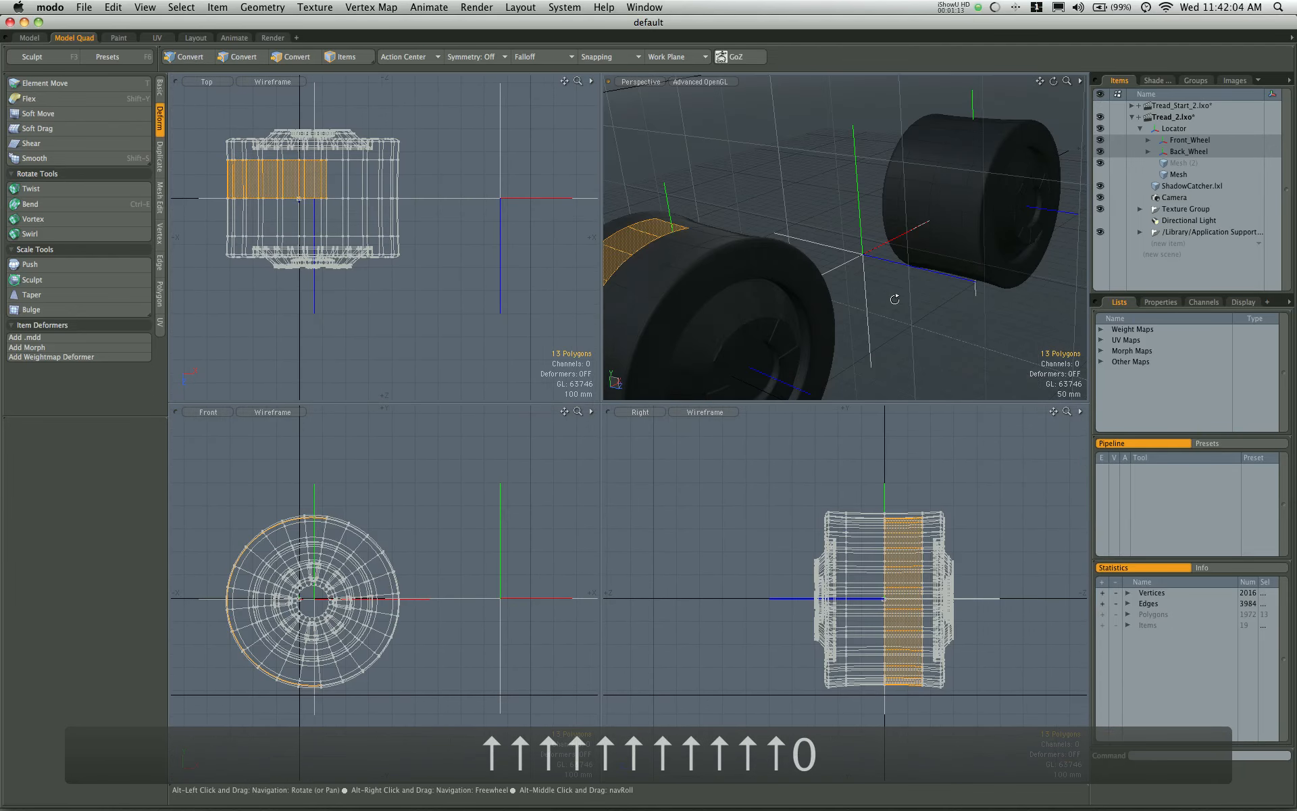
click(295, 56)
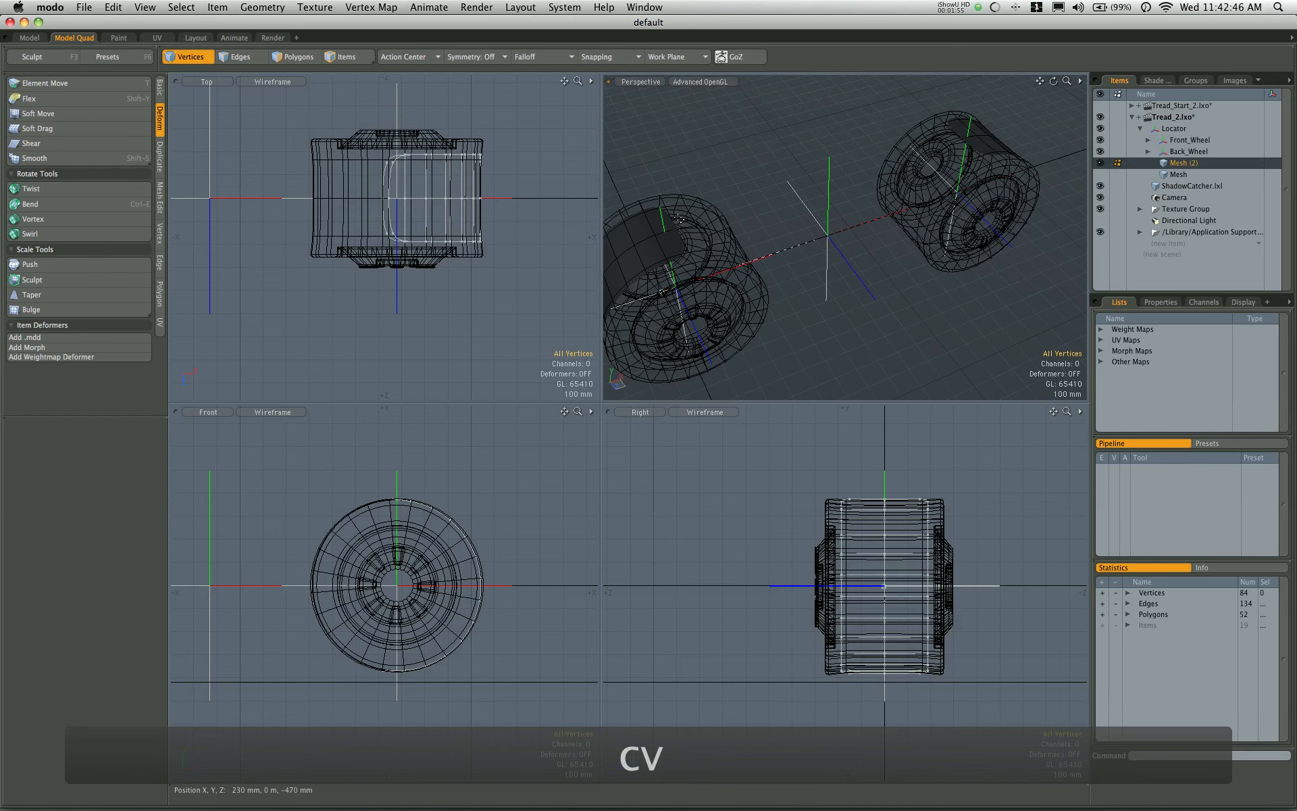
Step: Bridge the top edges of both wheel bands with a 10-segment strip
click(239, 56)
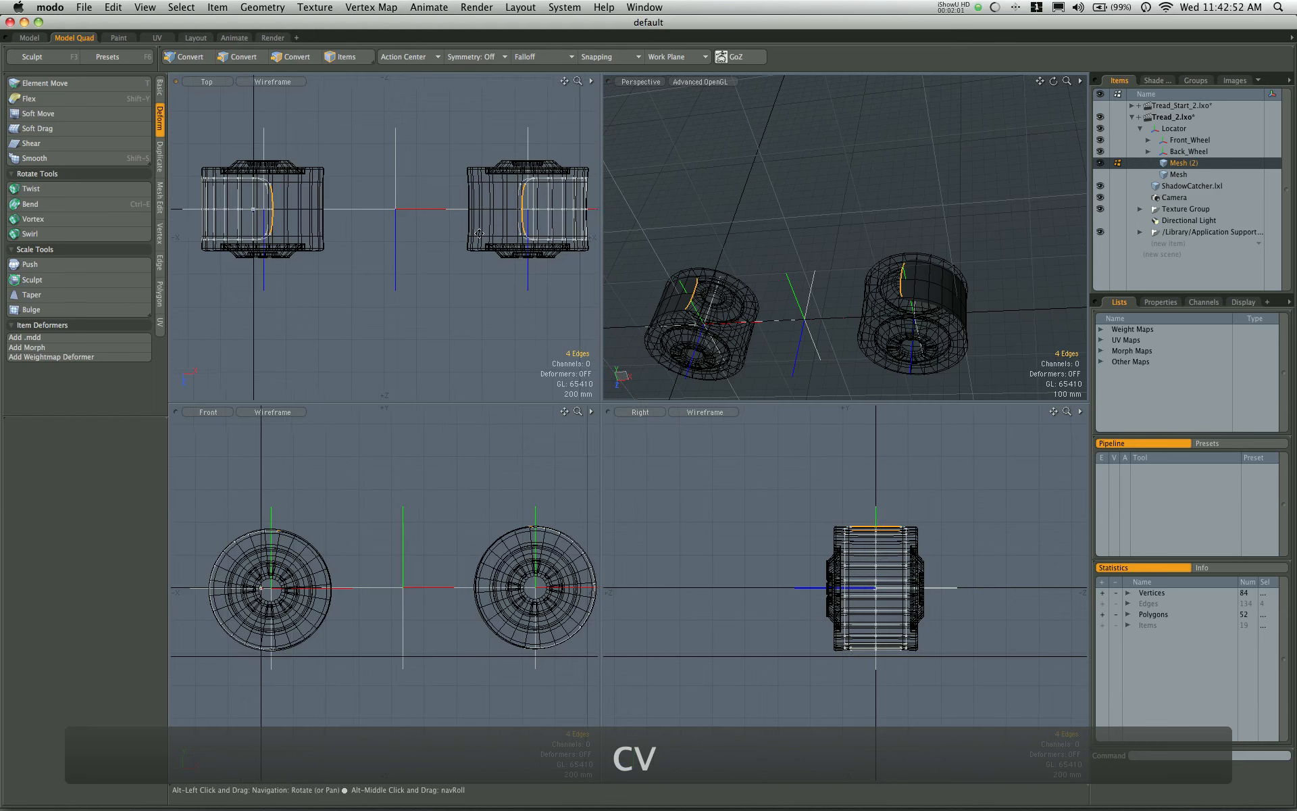
click(240, 56)
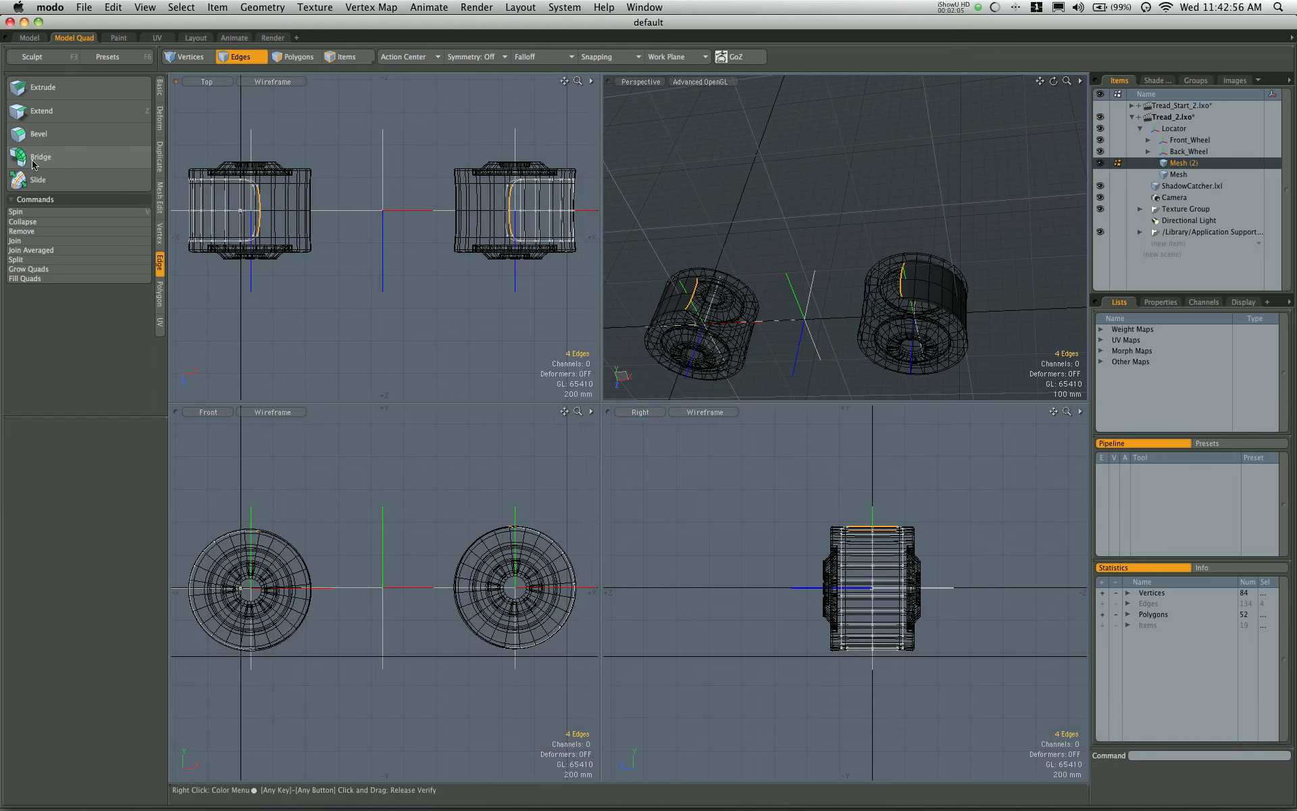
click(40, 157)
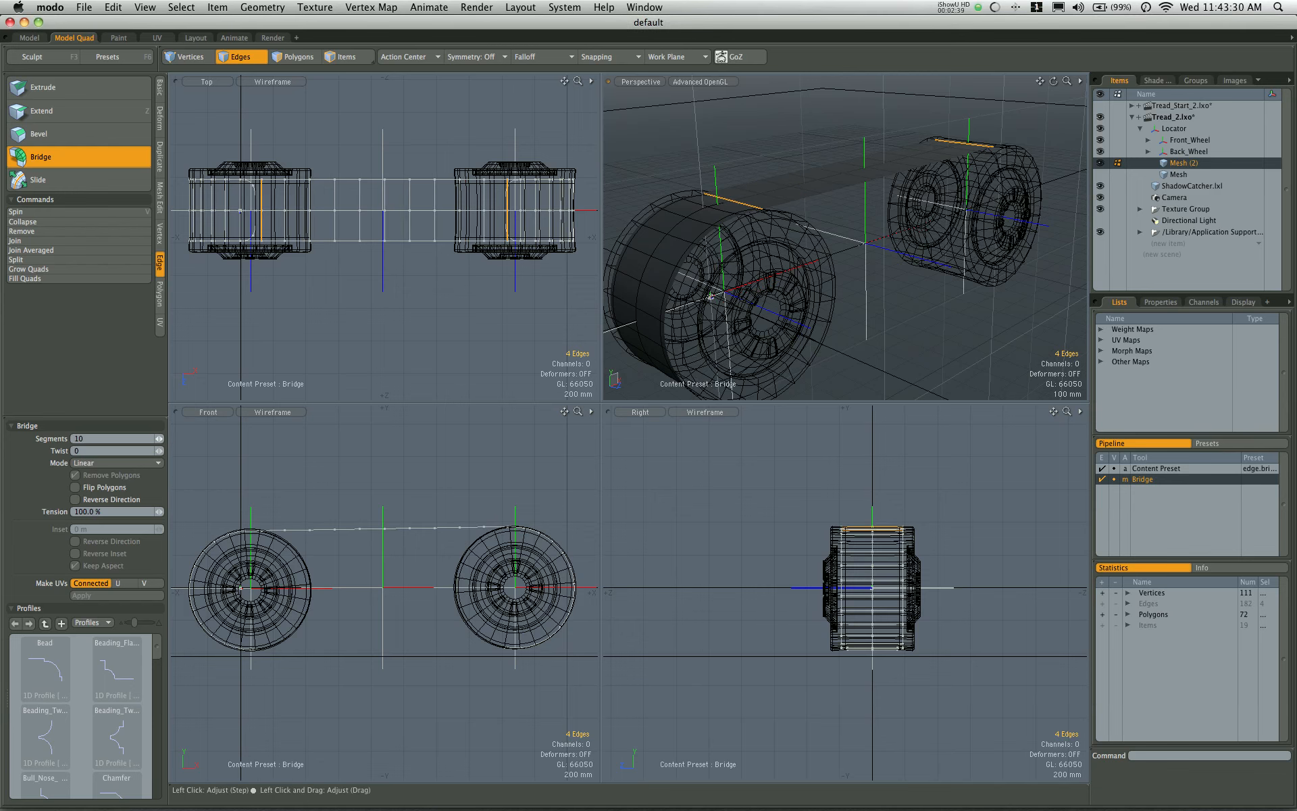
Step: Bridge the bottom rim edges with 16 segments, closing a 116-polygon tread loop
click(156, 438)
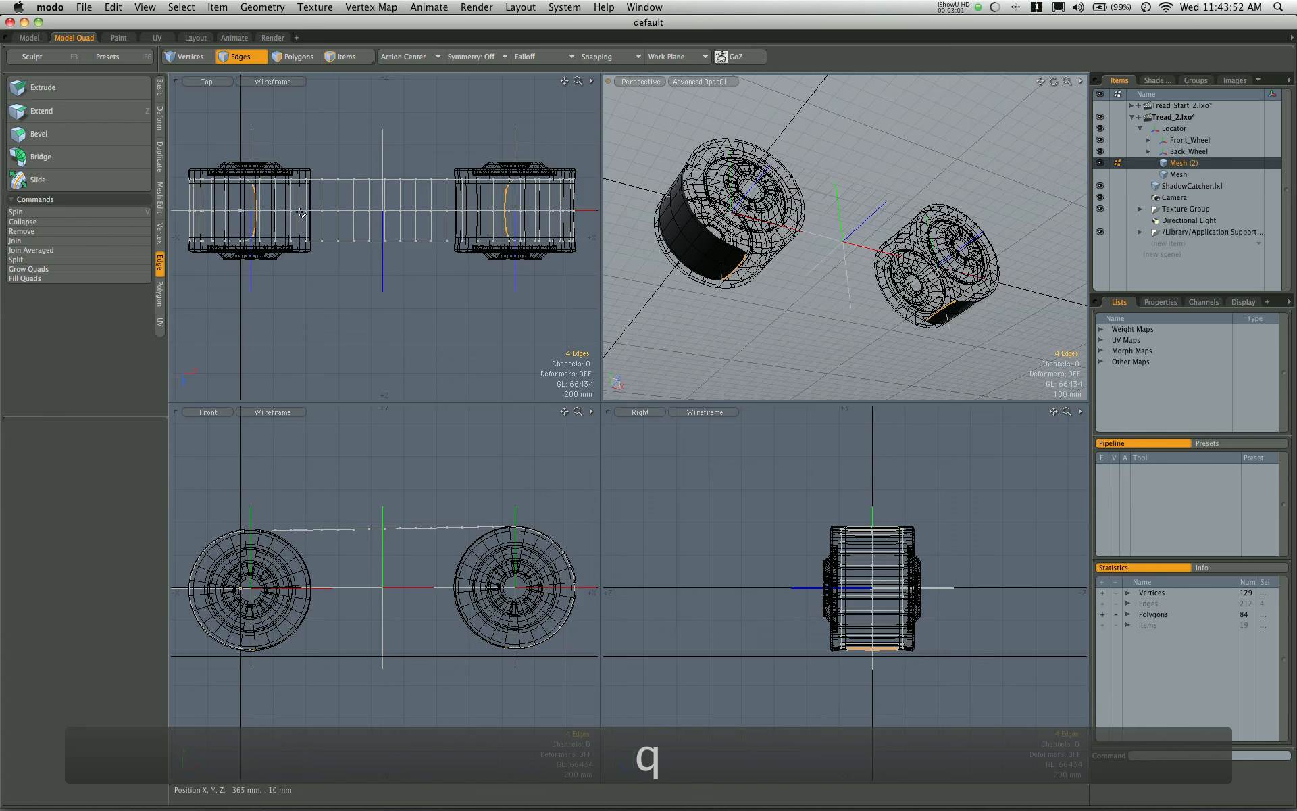
click(40, 156)
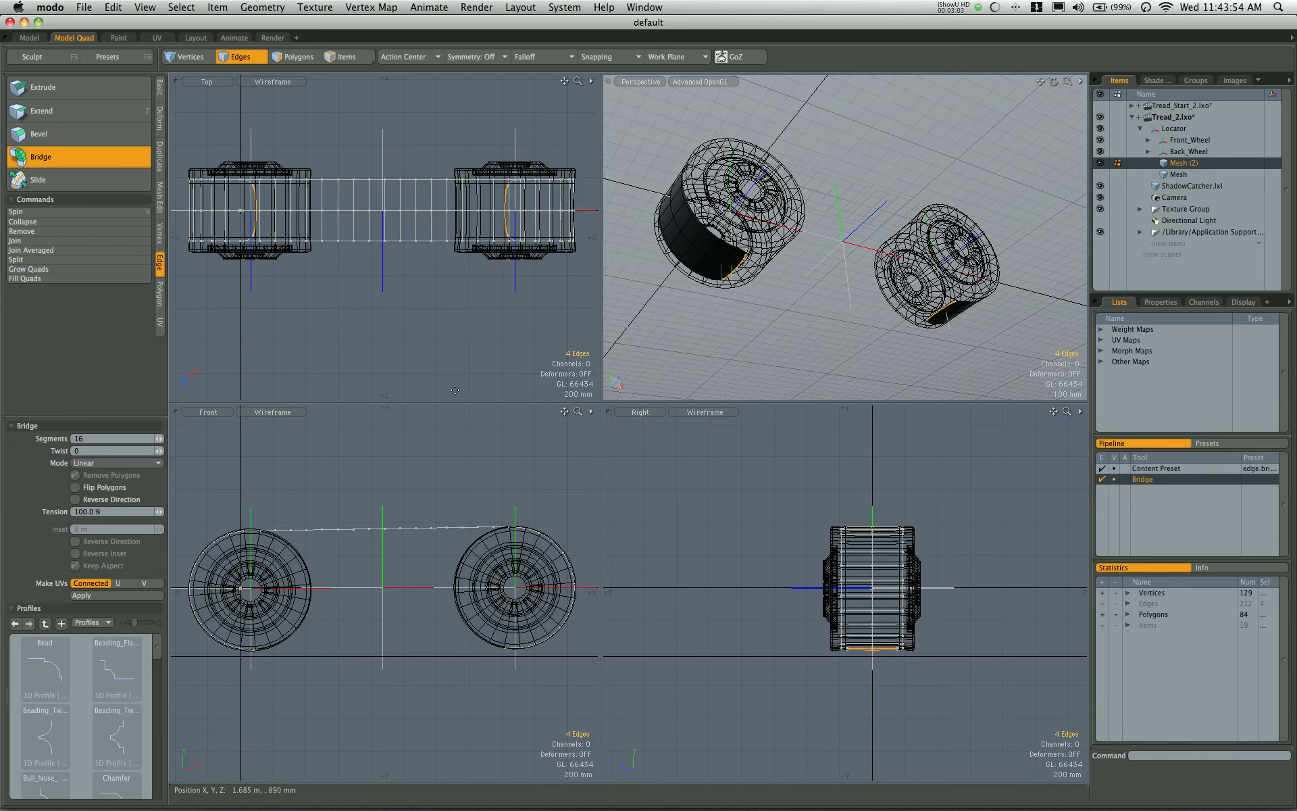
click(82, 595)
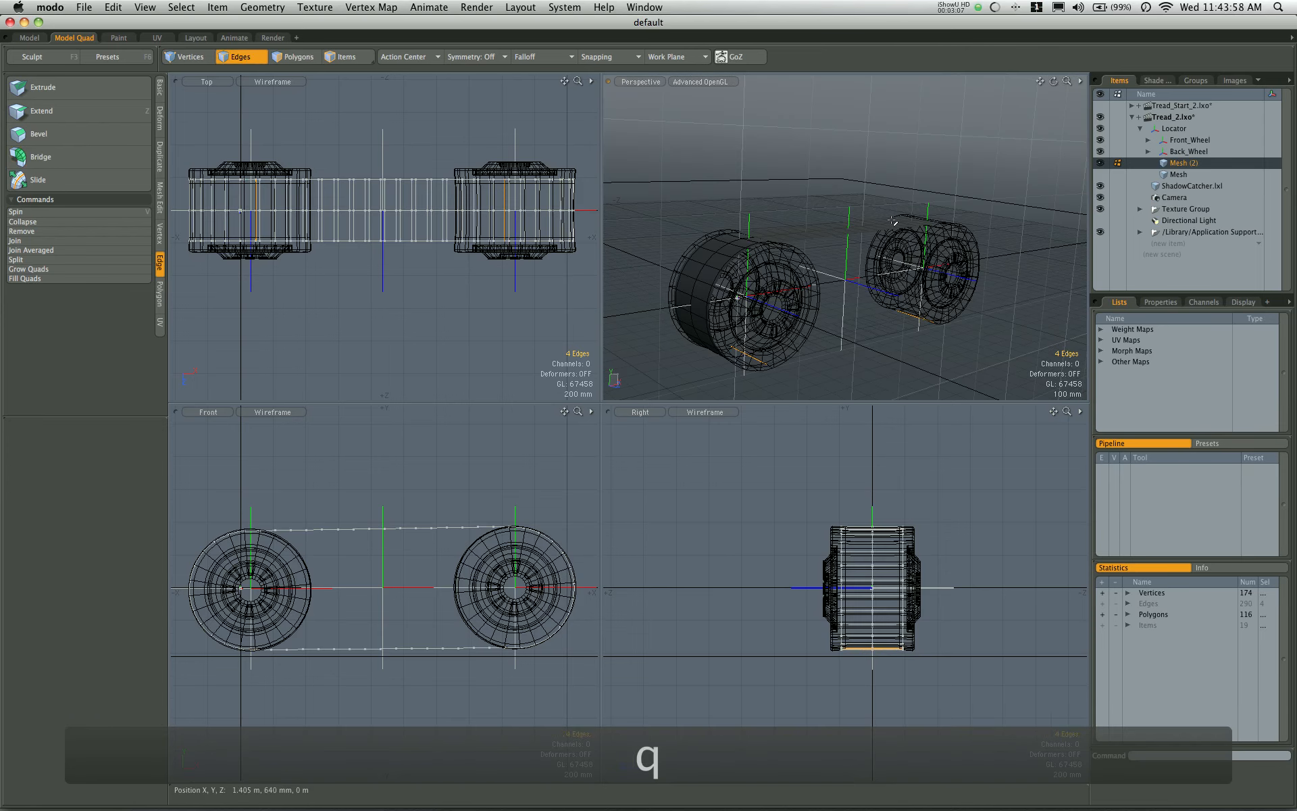
click(299, 57)
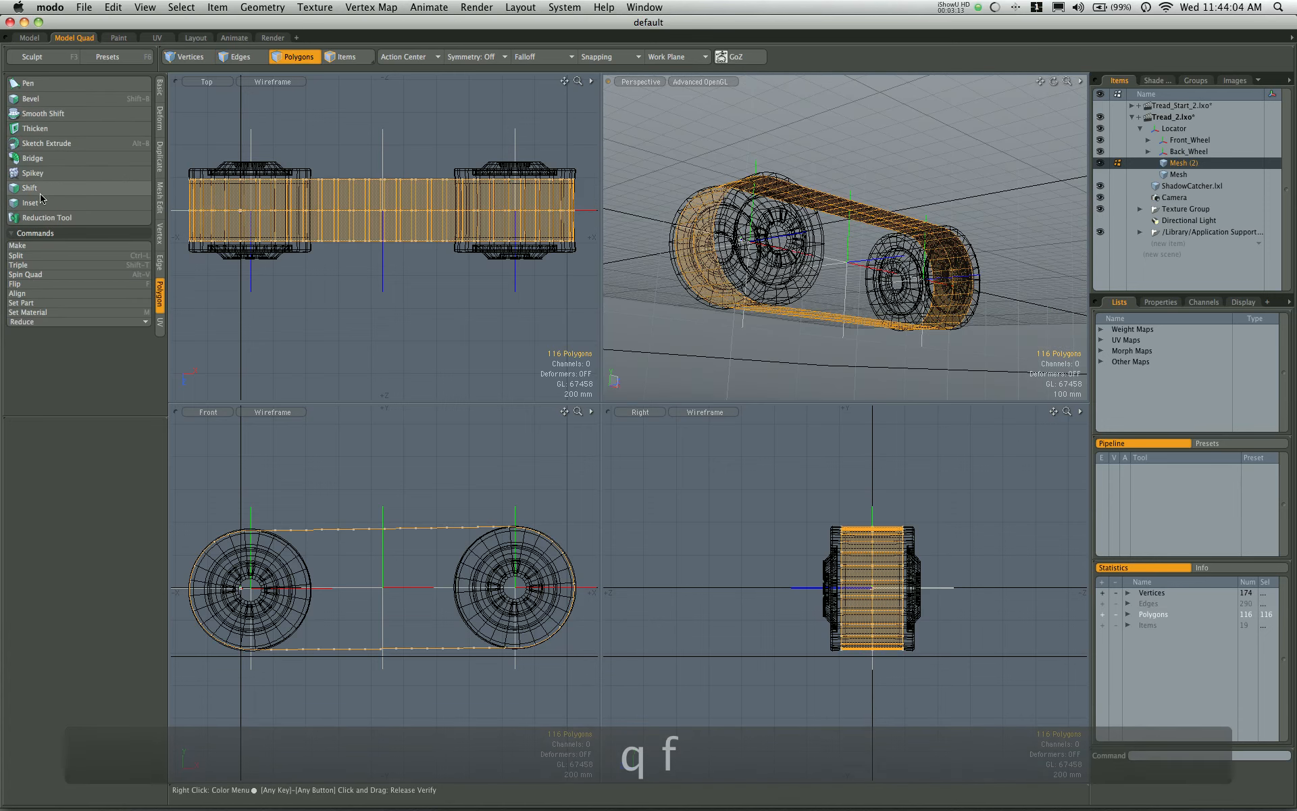
Step: Thicken the tread loop into a solid band of 348 polygons
click(36, 129)
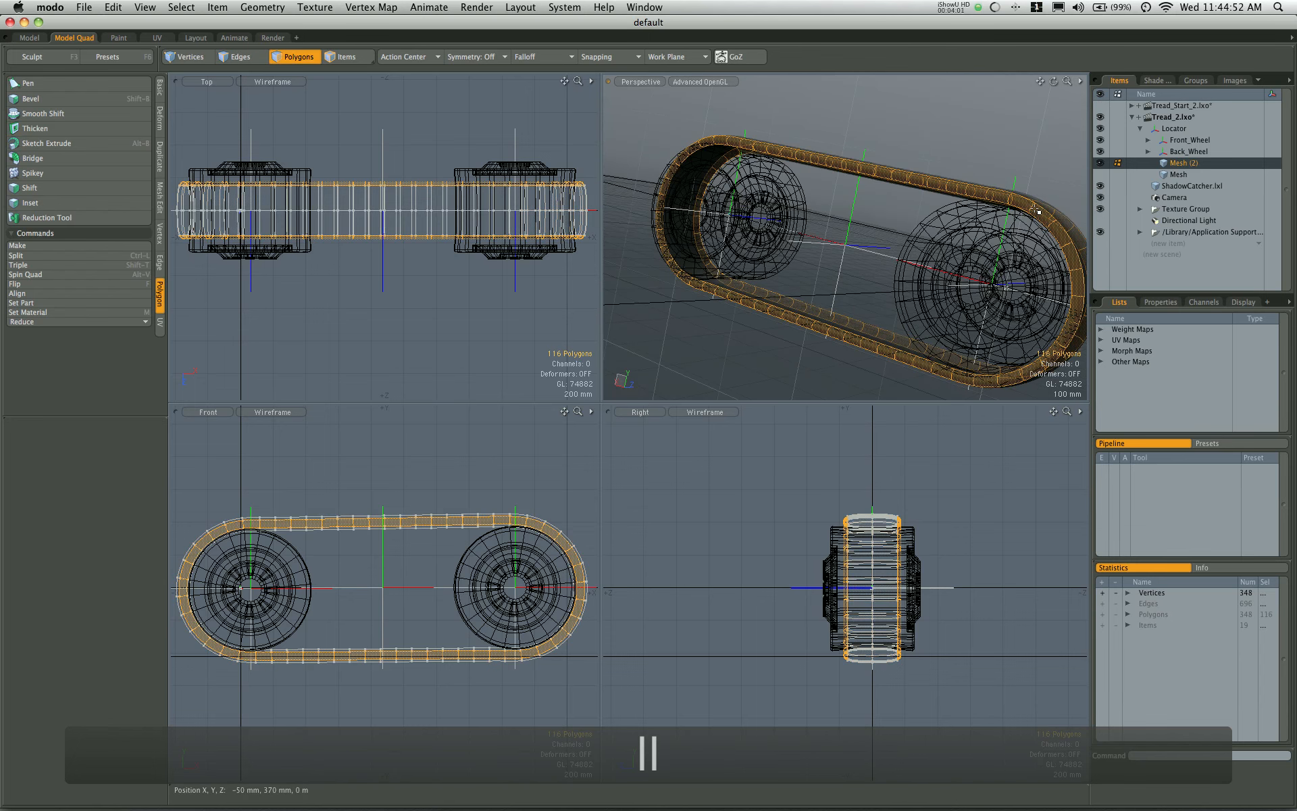
Step: Bevel the outer tread faces with Inset −3 mm and Shift 2 mm into raised blocks
click(31, 98)
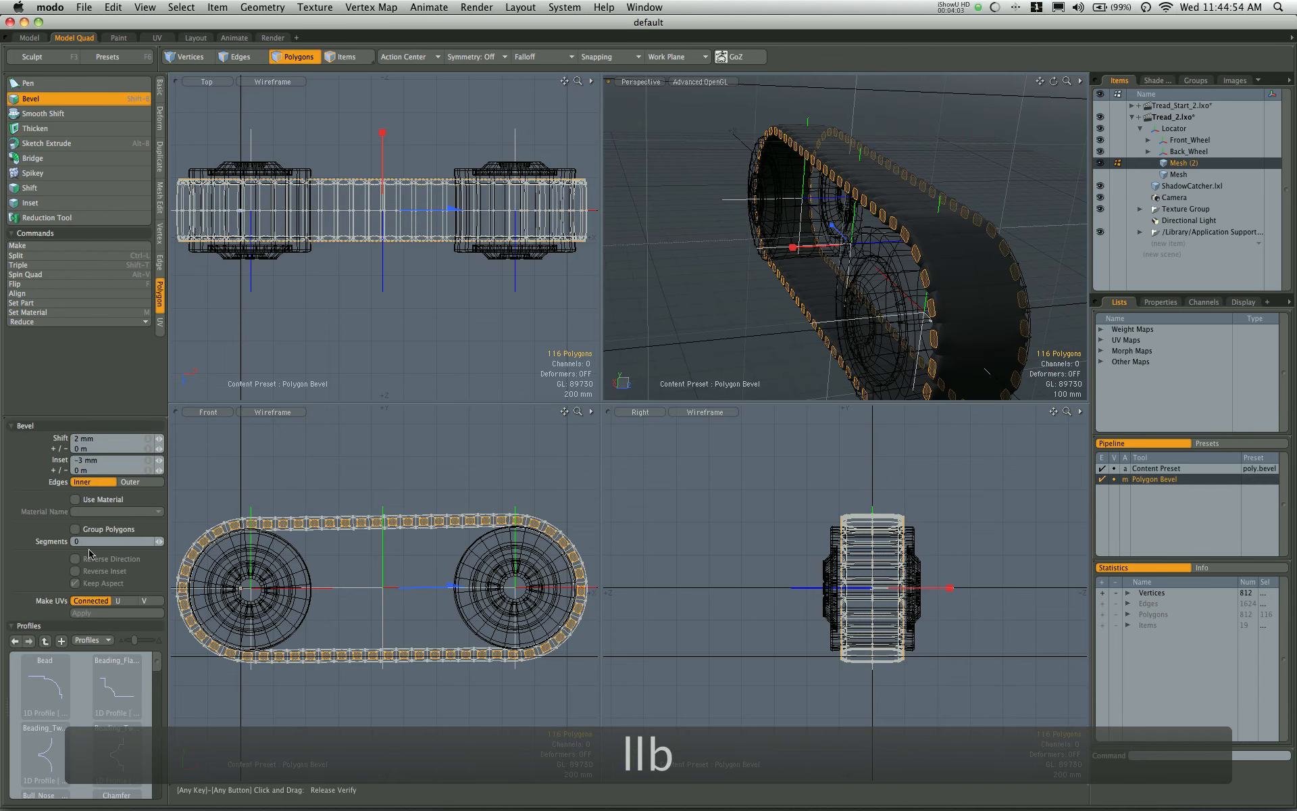
click(75, 529)
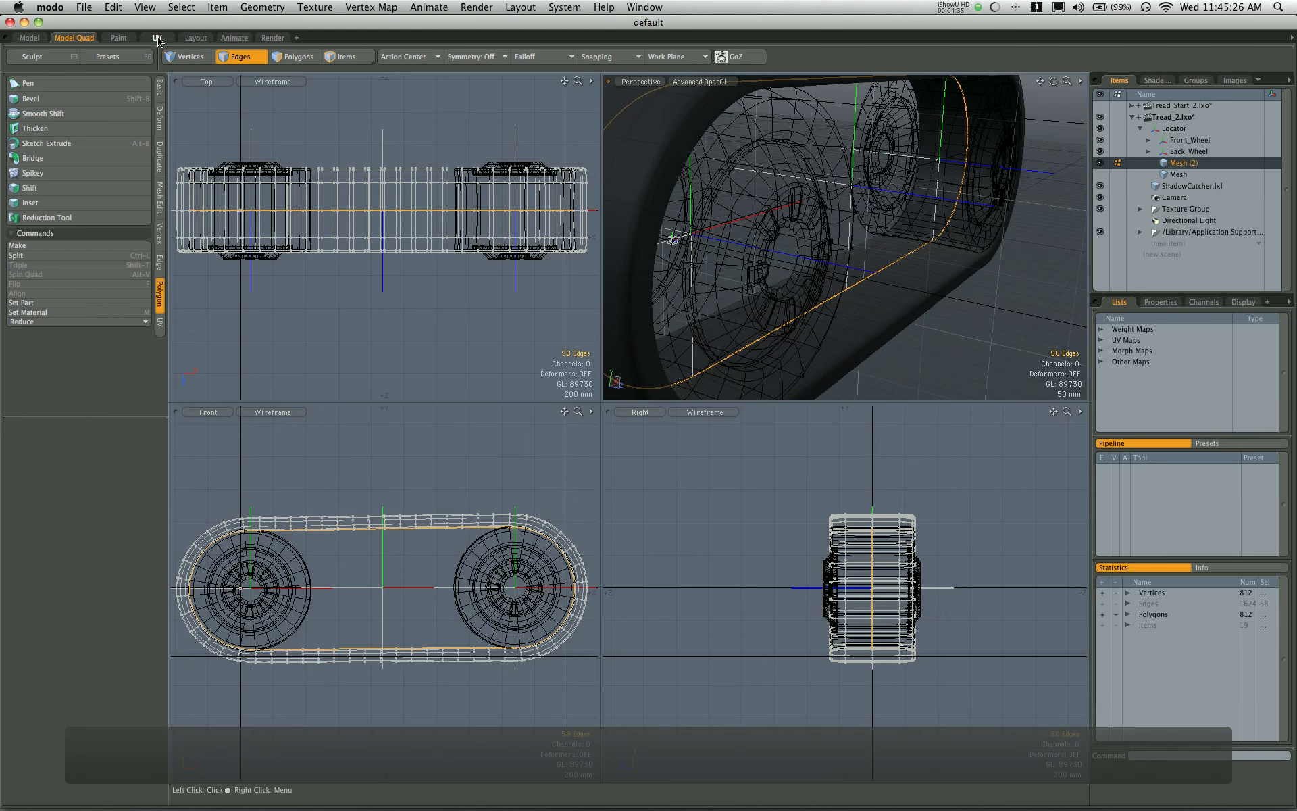
Step: Create a new UV map named Tread_2 in the UV layout
click(156, 37)
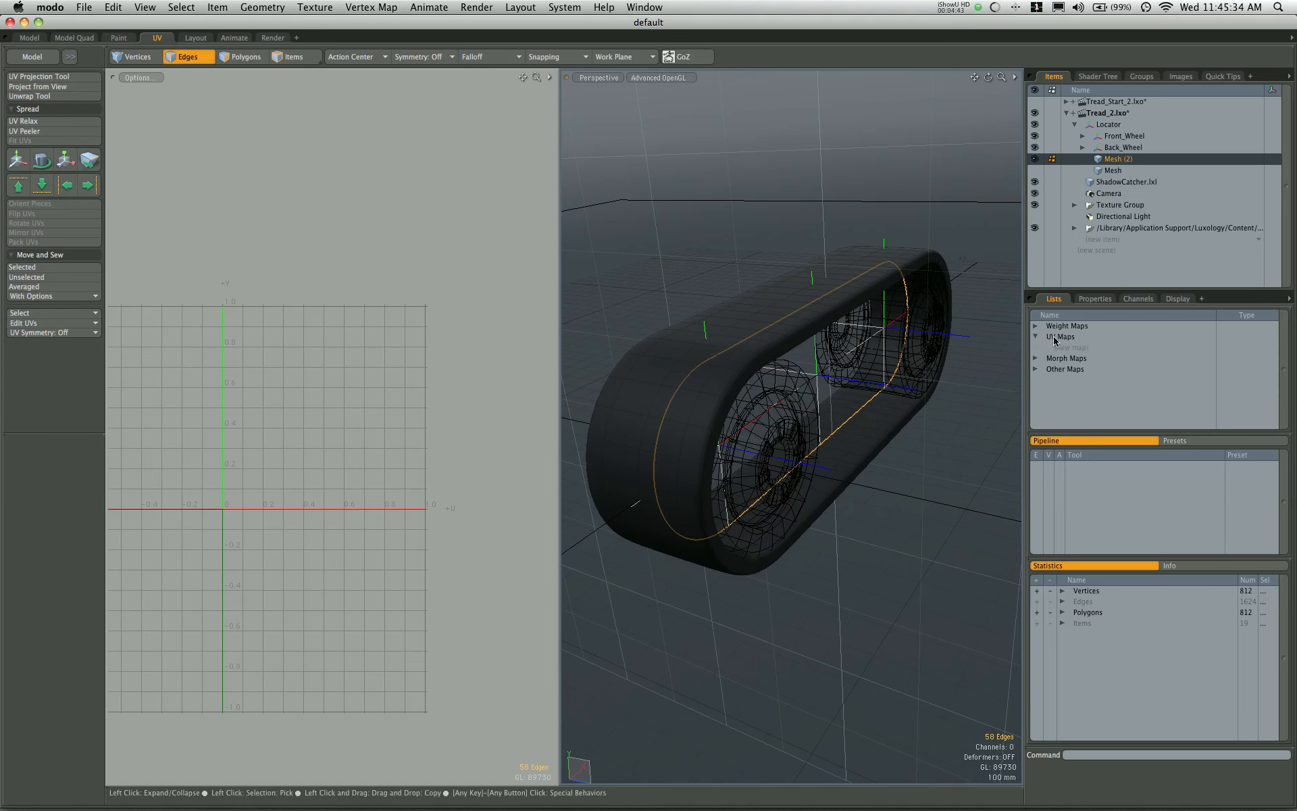
click(1067, 346)
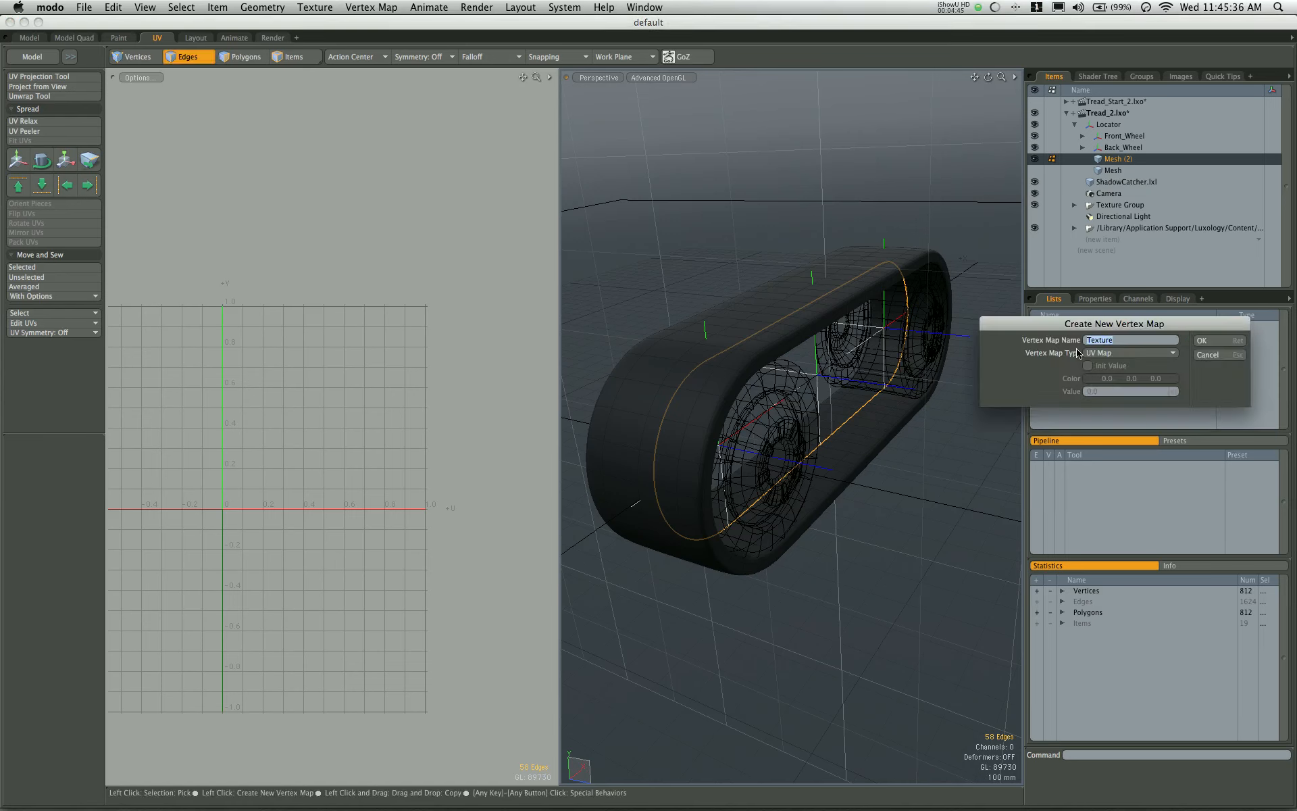
text(Tread_2)
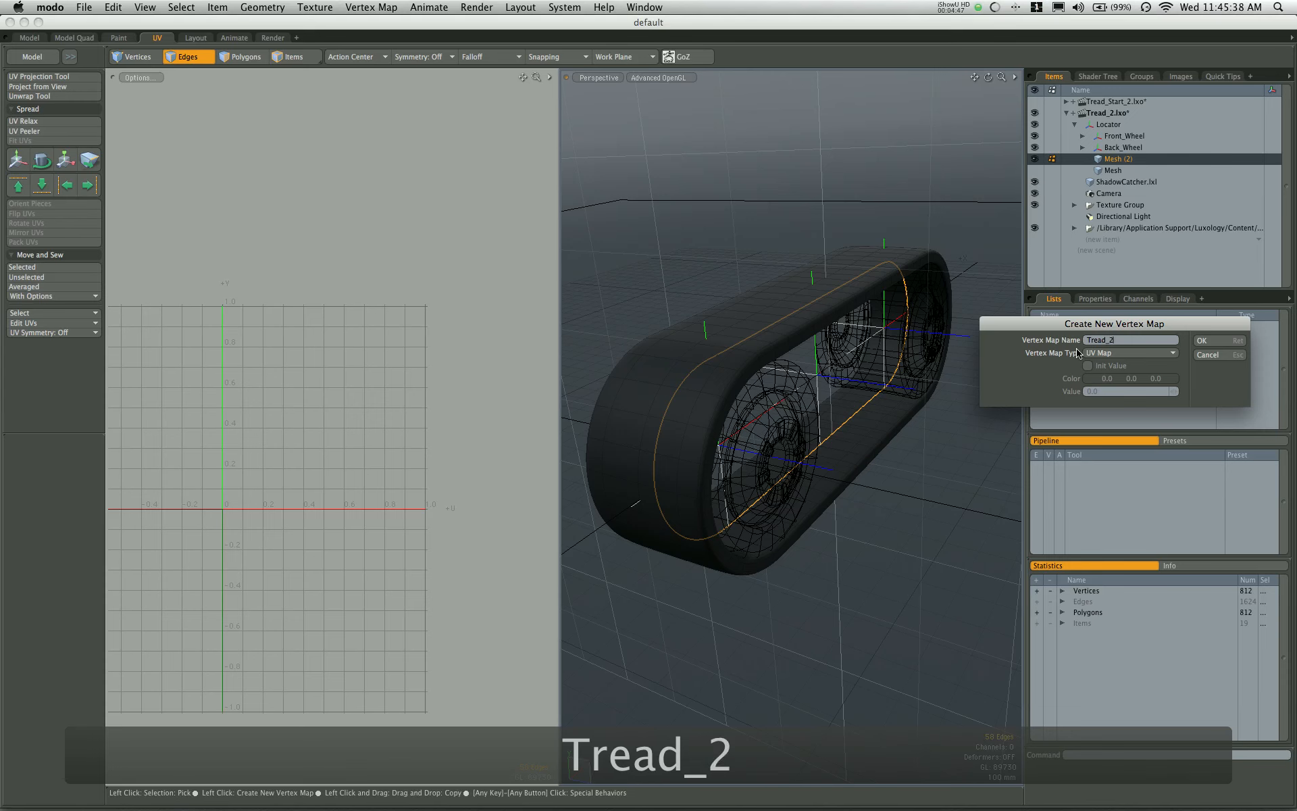
click(1201, 340)
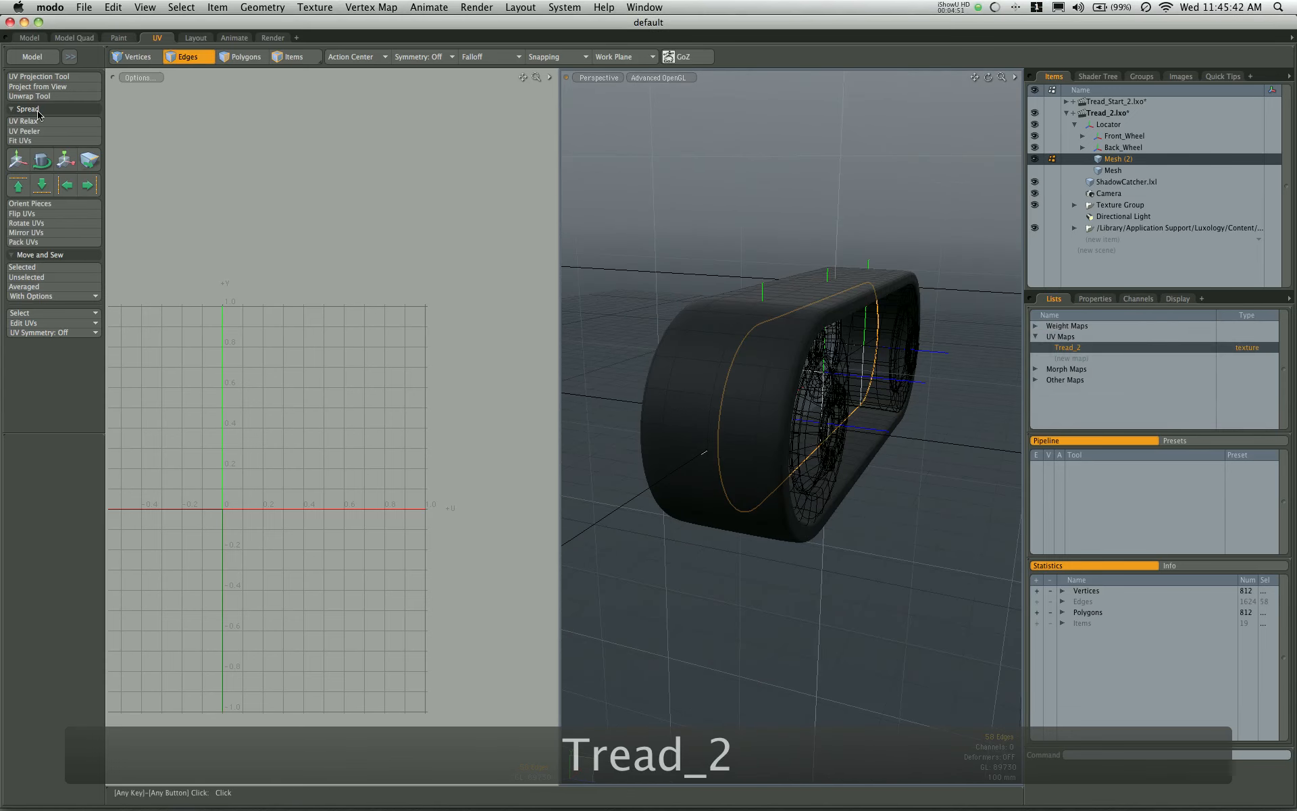
Step: Peel the tread UVs along the seam with 100% uniformity to fill the 0–1 square
click(24, 131)
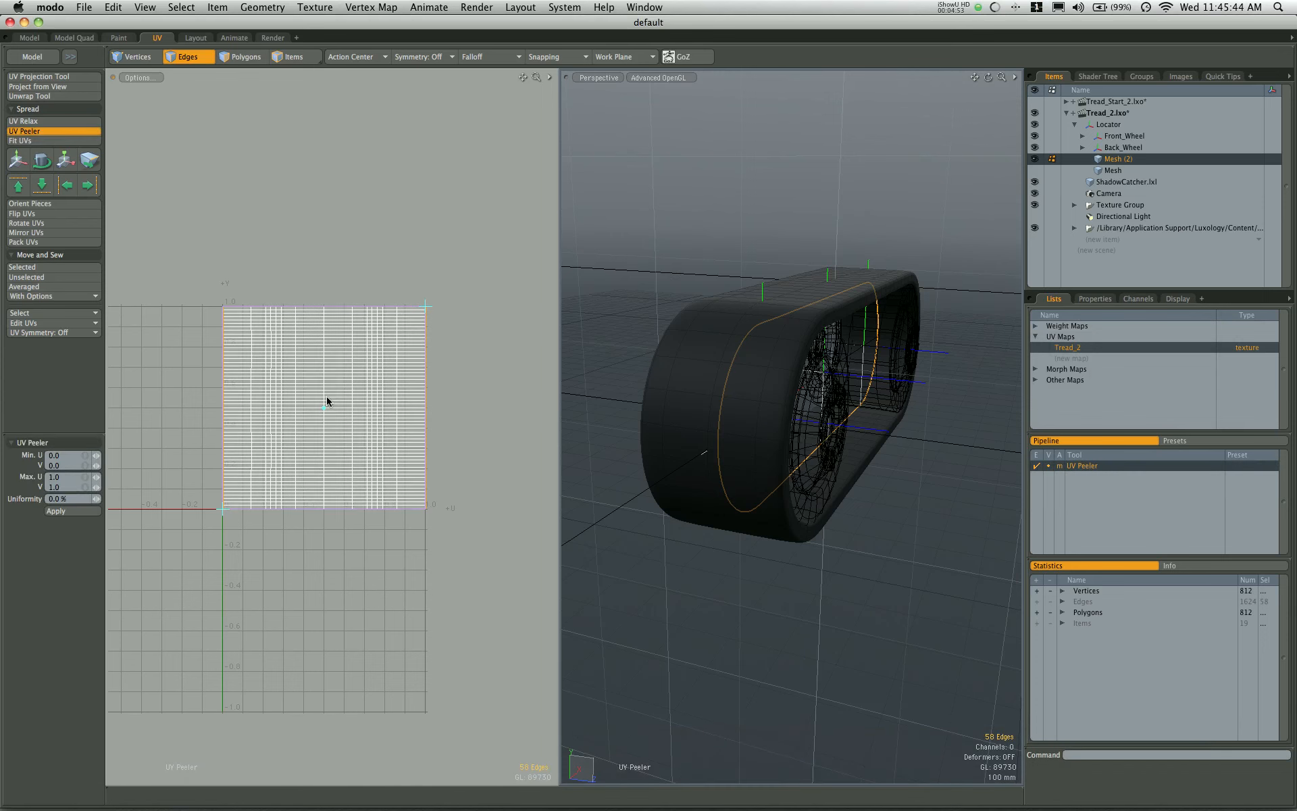
mouse_move(286, 405)
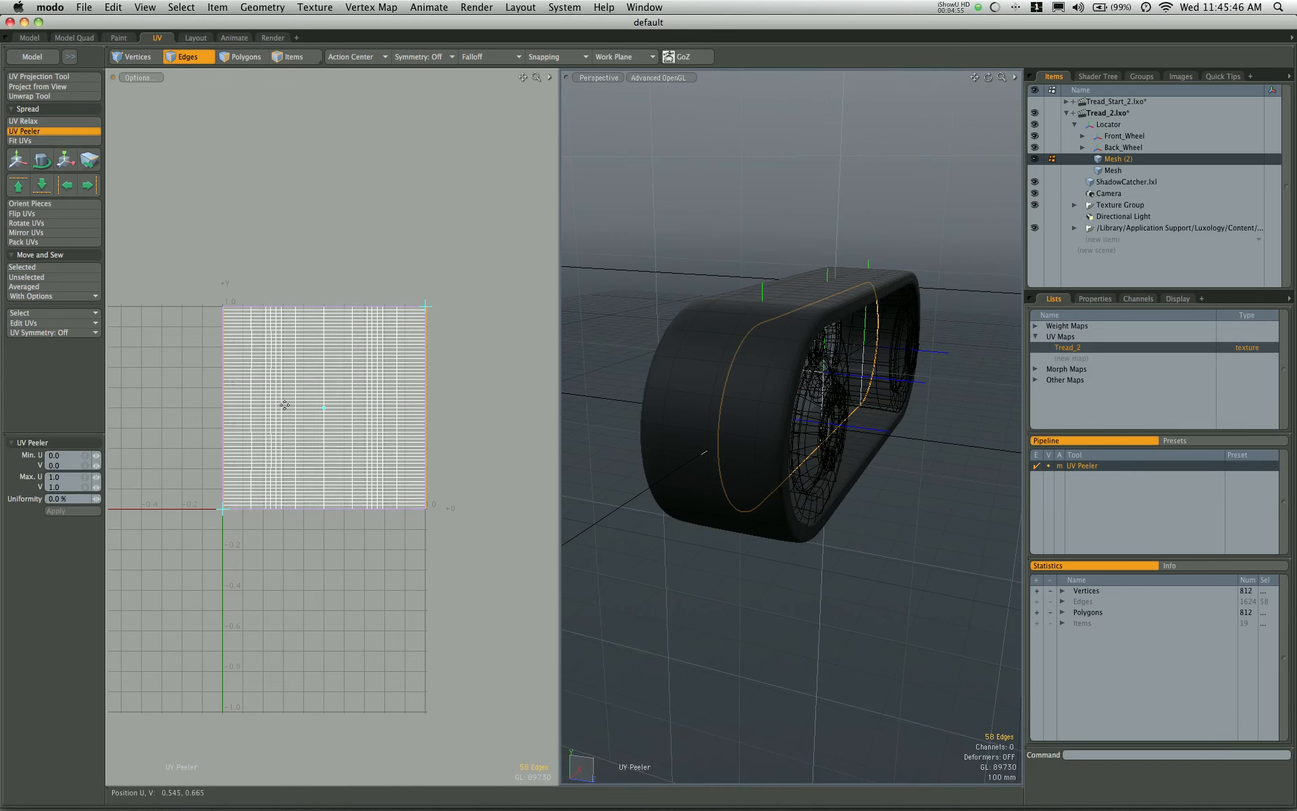
mouse_move(471, 366)
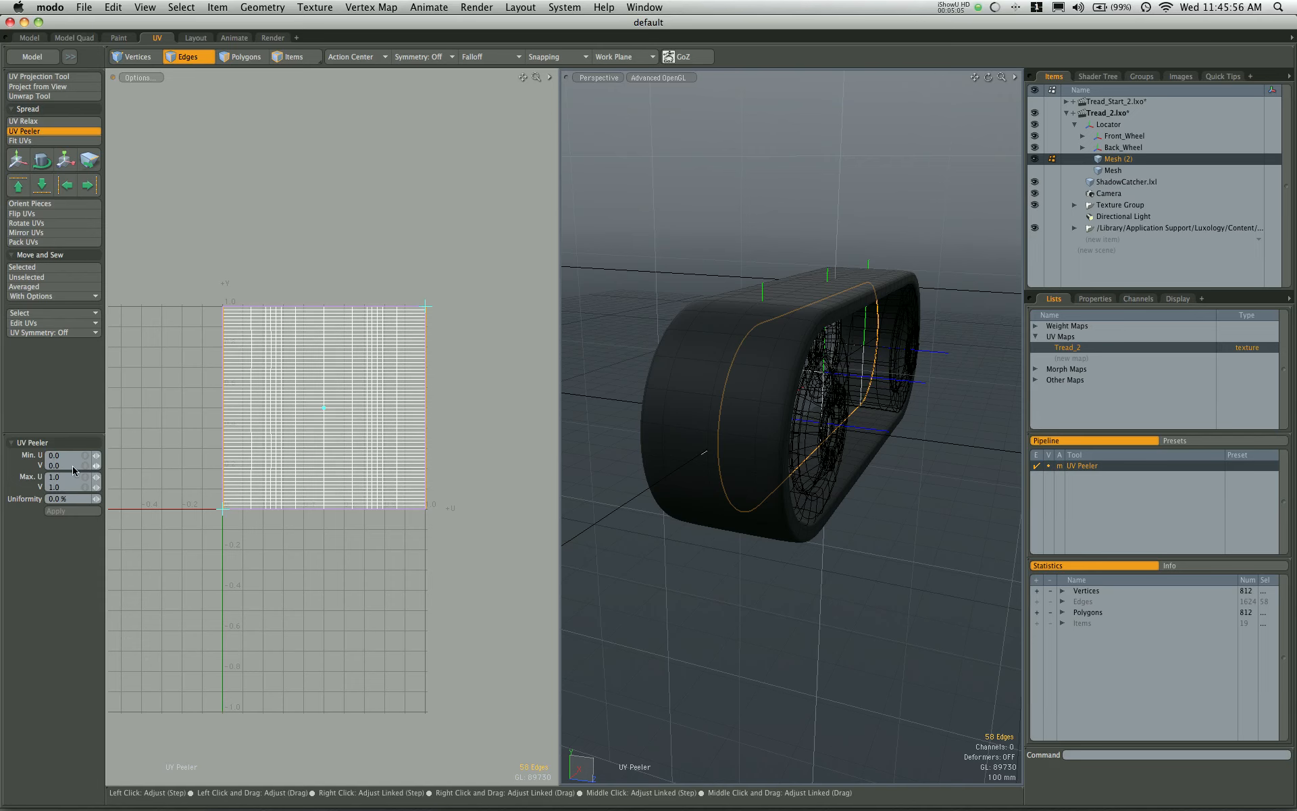
mouse_move(248, 354)
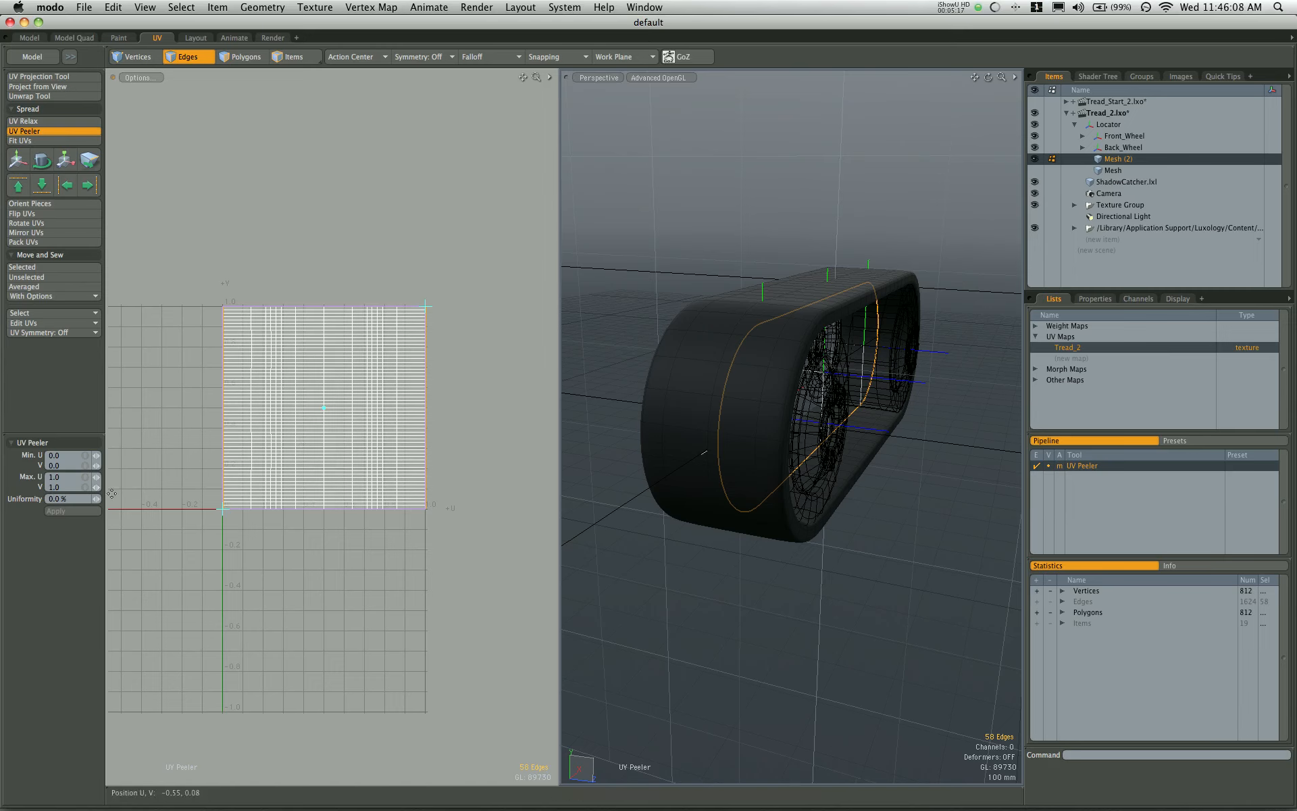
mouse_move(273, 335)
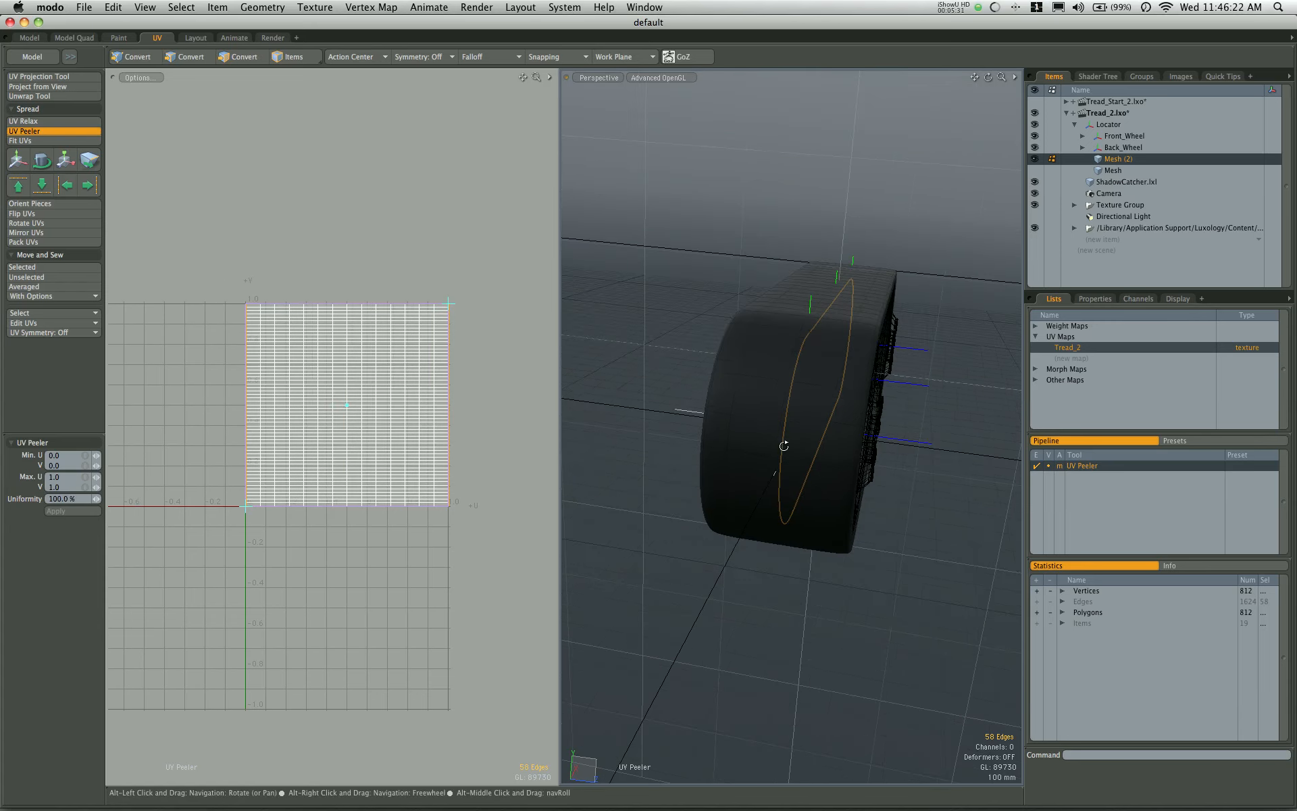
click(187, 56)
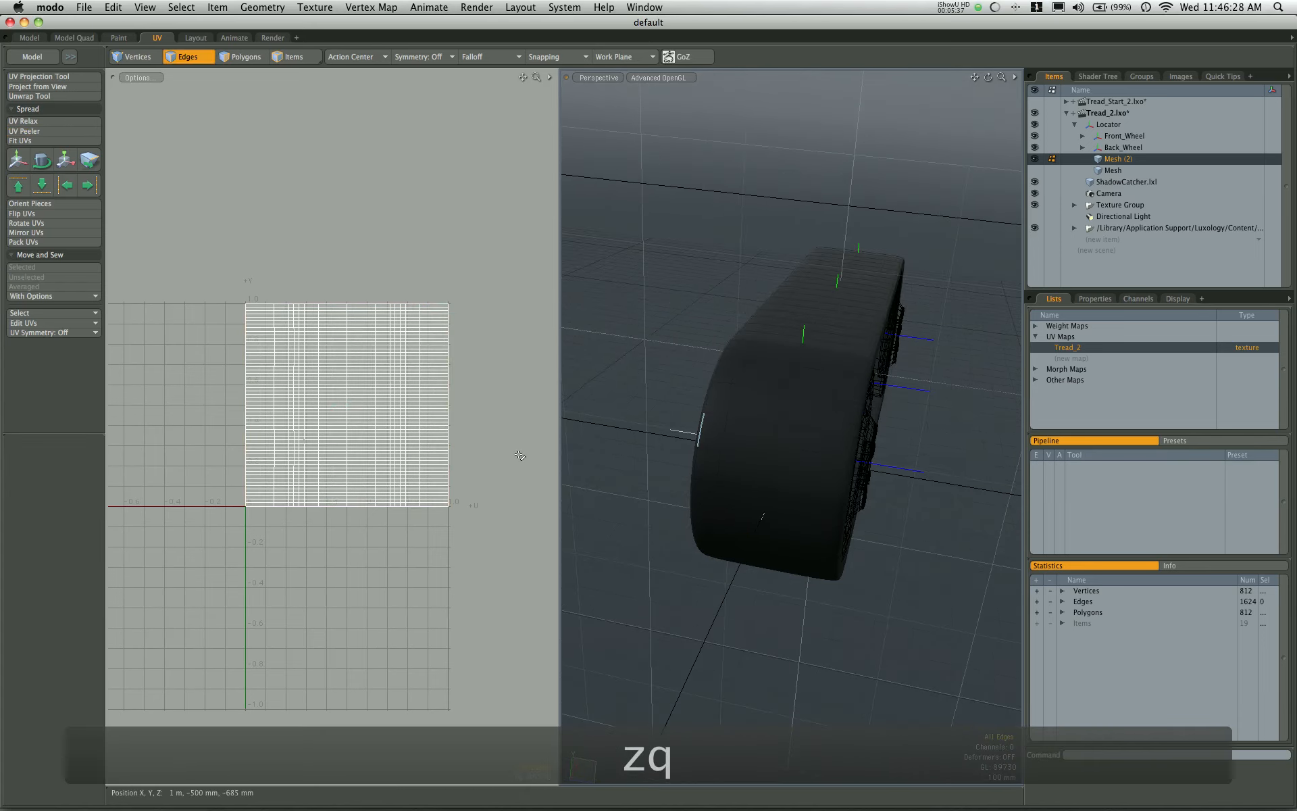
Step: Assign a Tread_2 material to all tread polygons, then switch to Finder
click(245, 56)
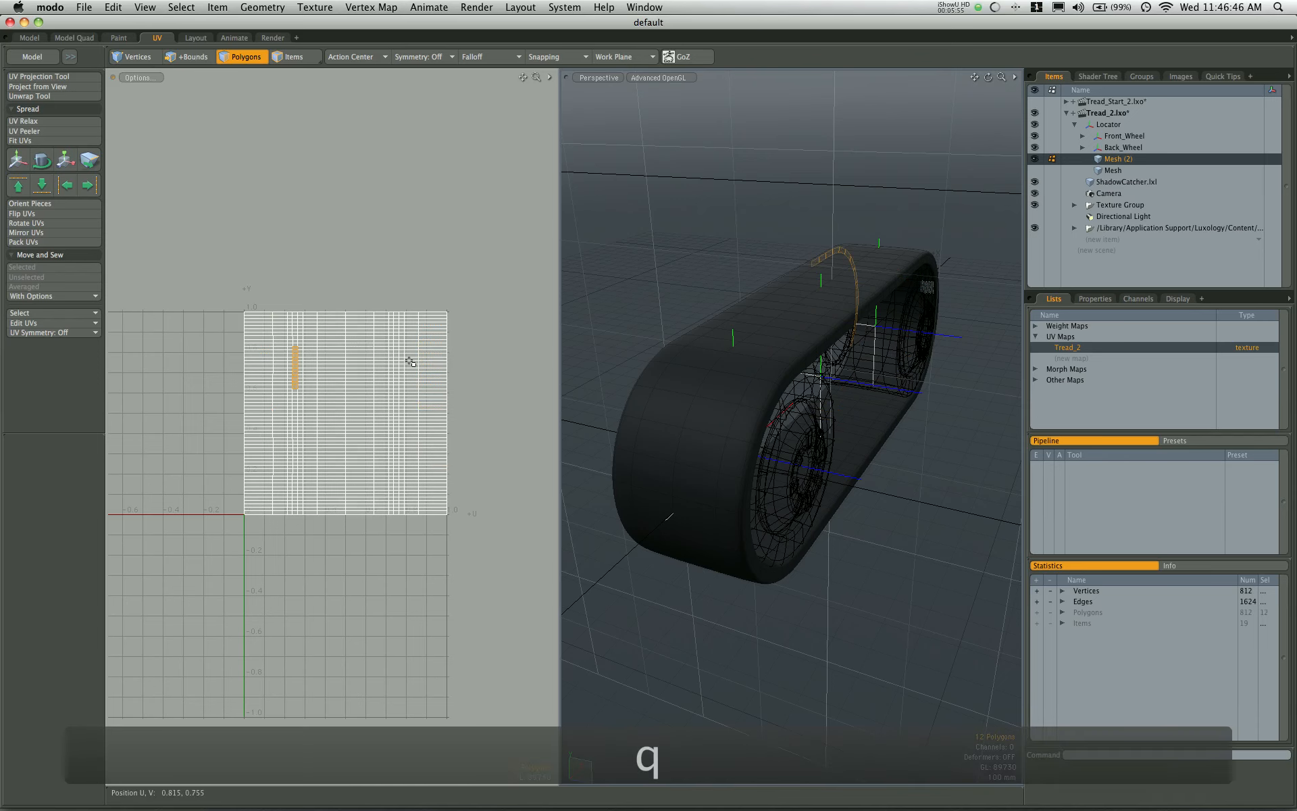
click(395, 397)
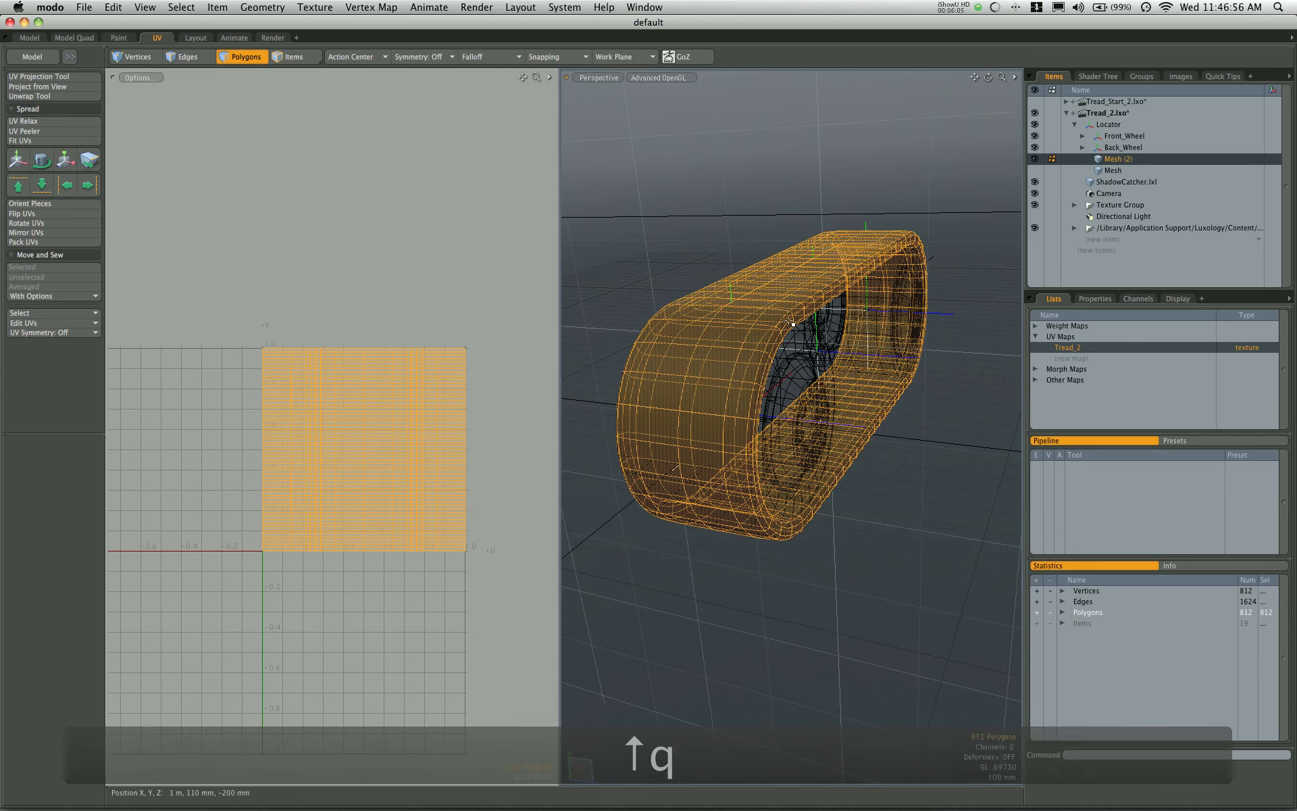
key(m)
text(Tread_2)
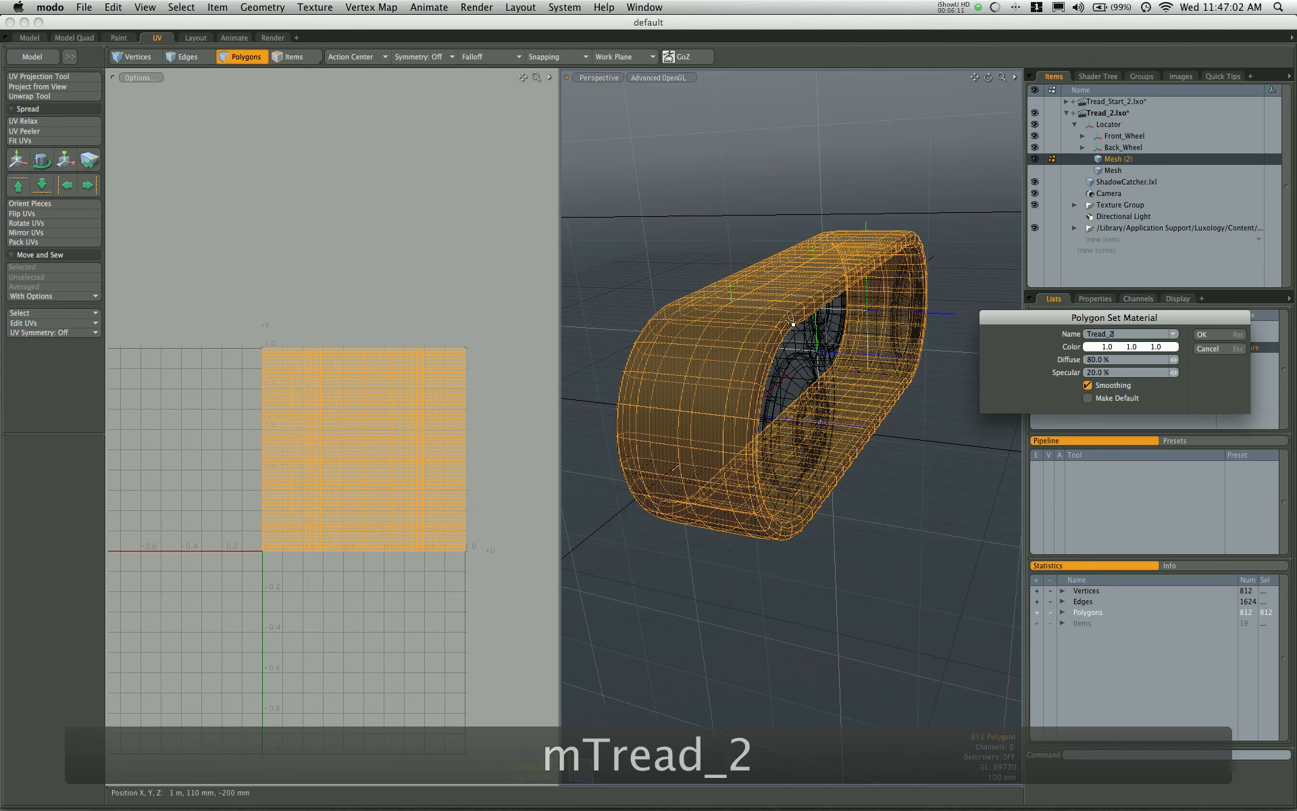
click(1202, 333)
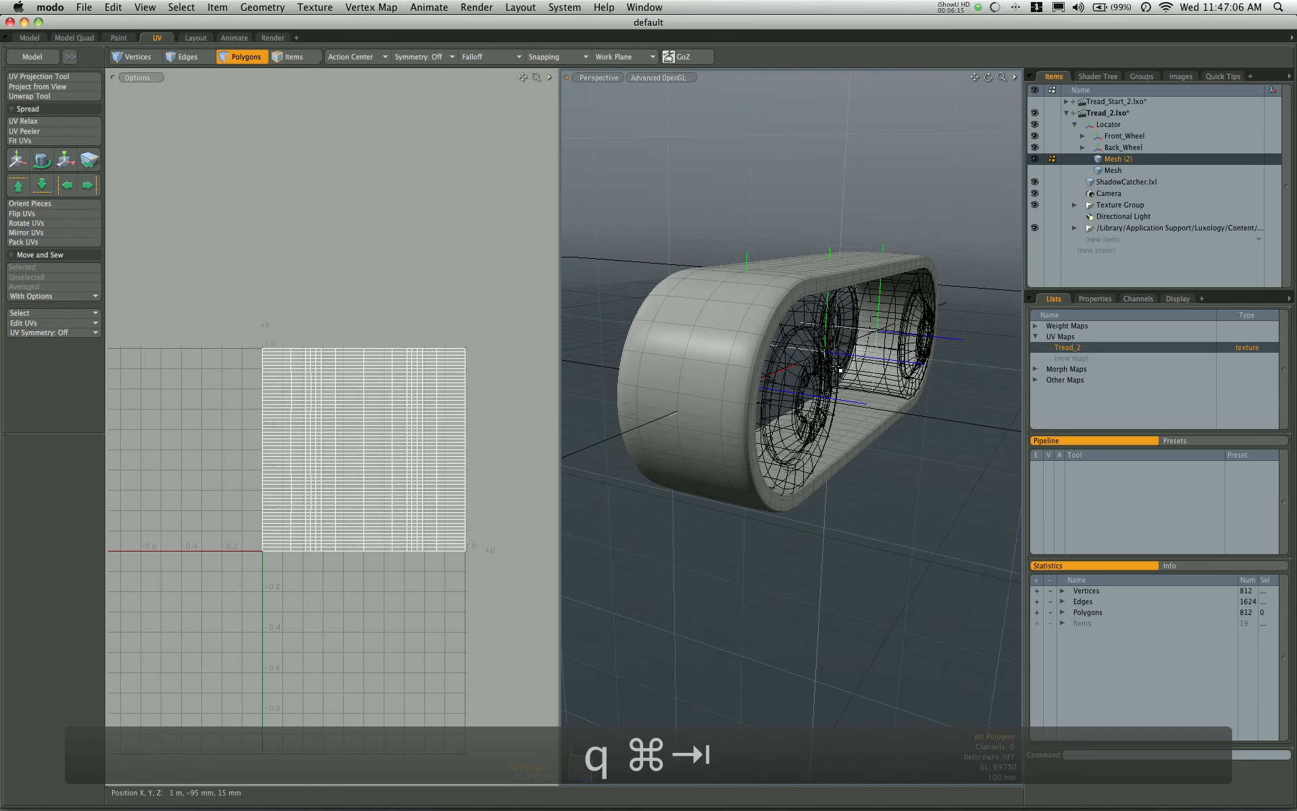
key(cmd+tab)
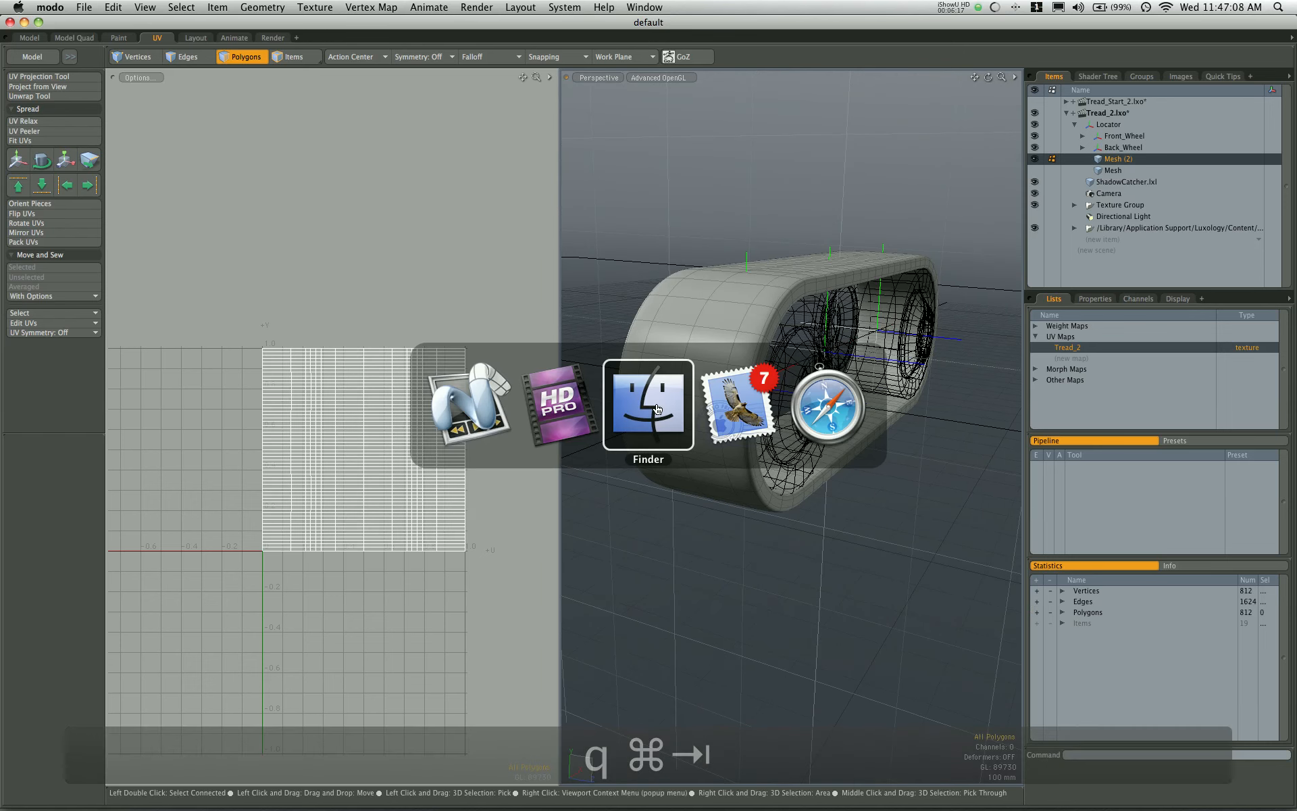
Step: In Finder, open the Tread folder on the Desktop
click(648, 405)
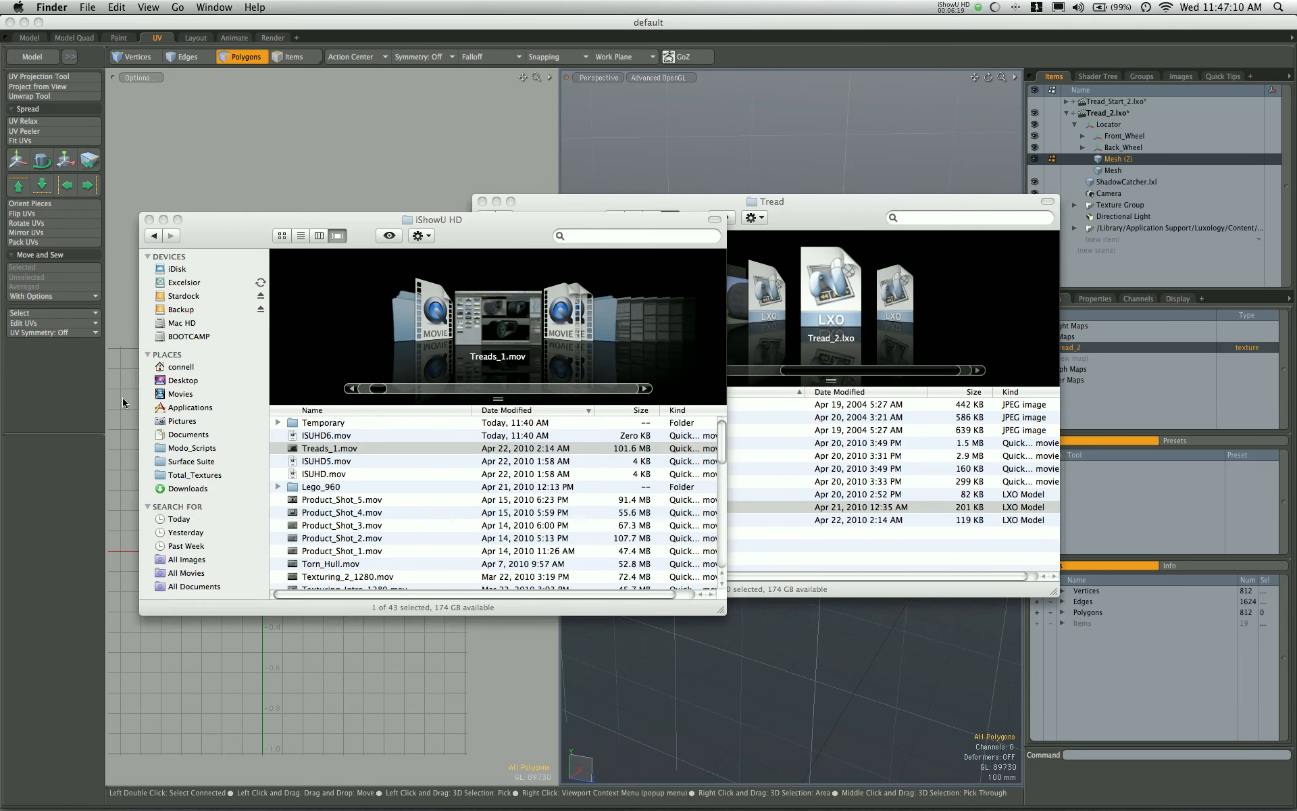
click(184, 380)
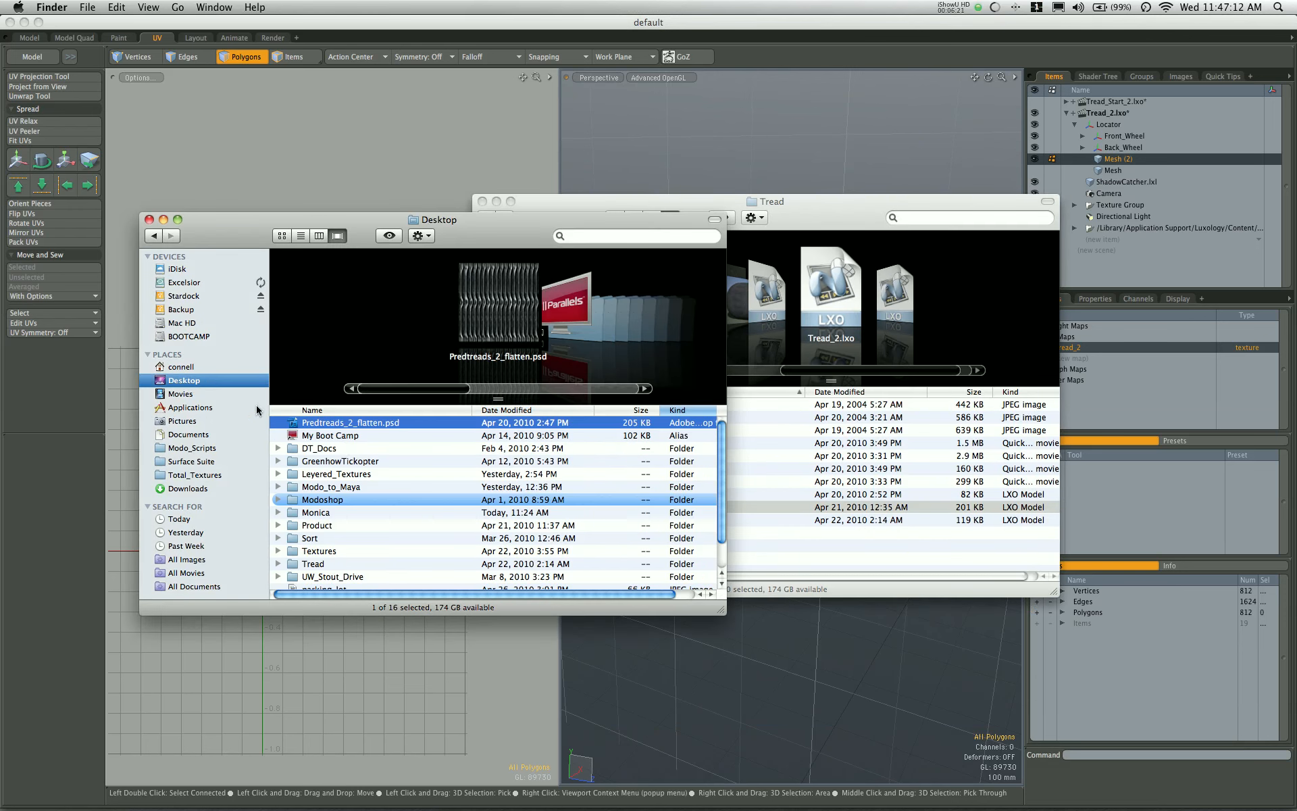
click(313, 562)
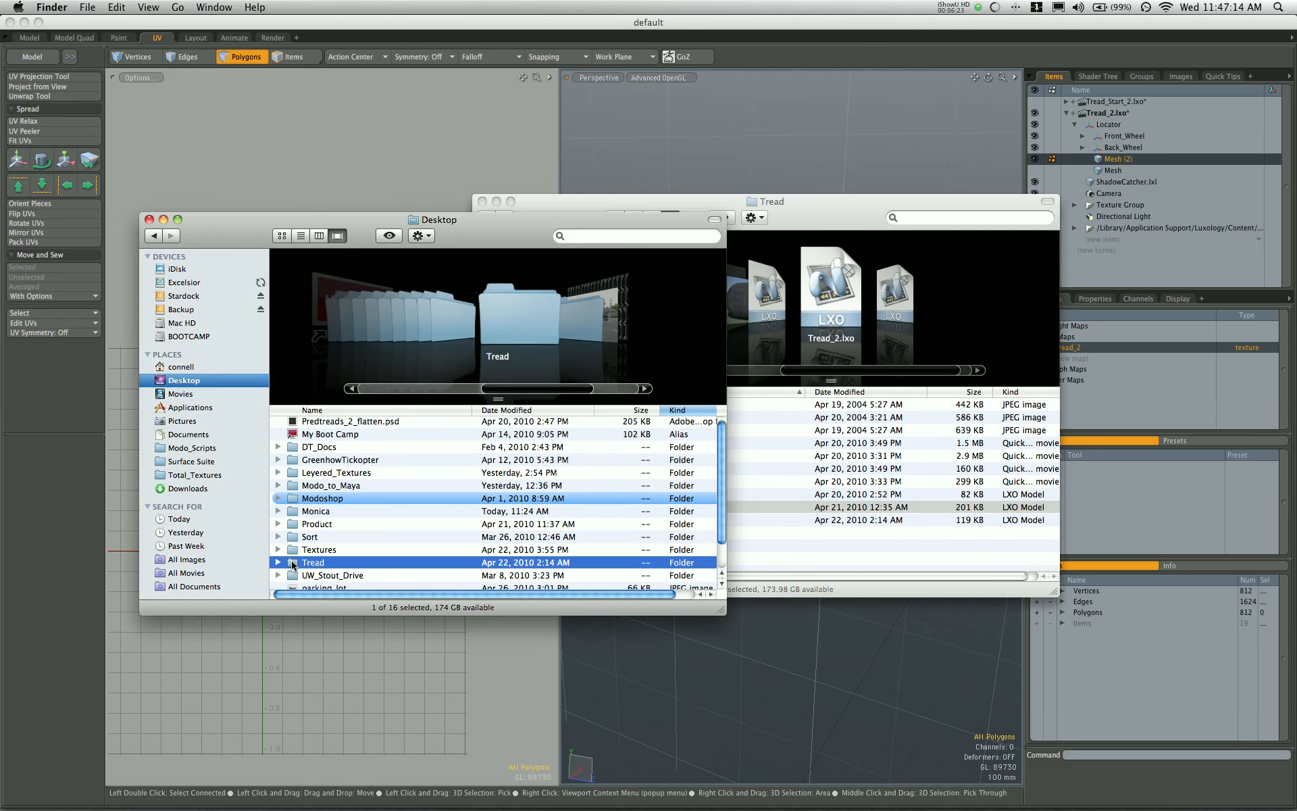
double_click(313, 561)
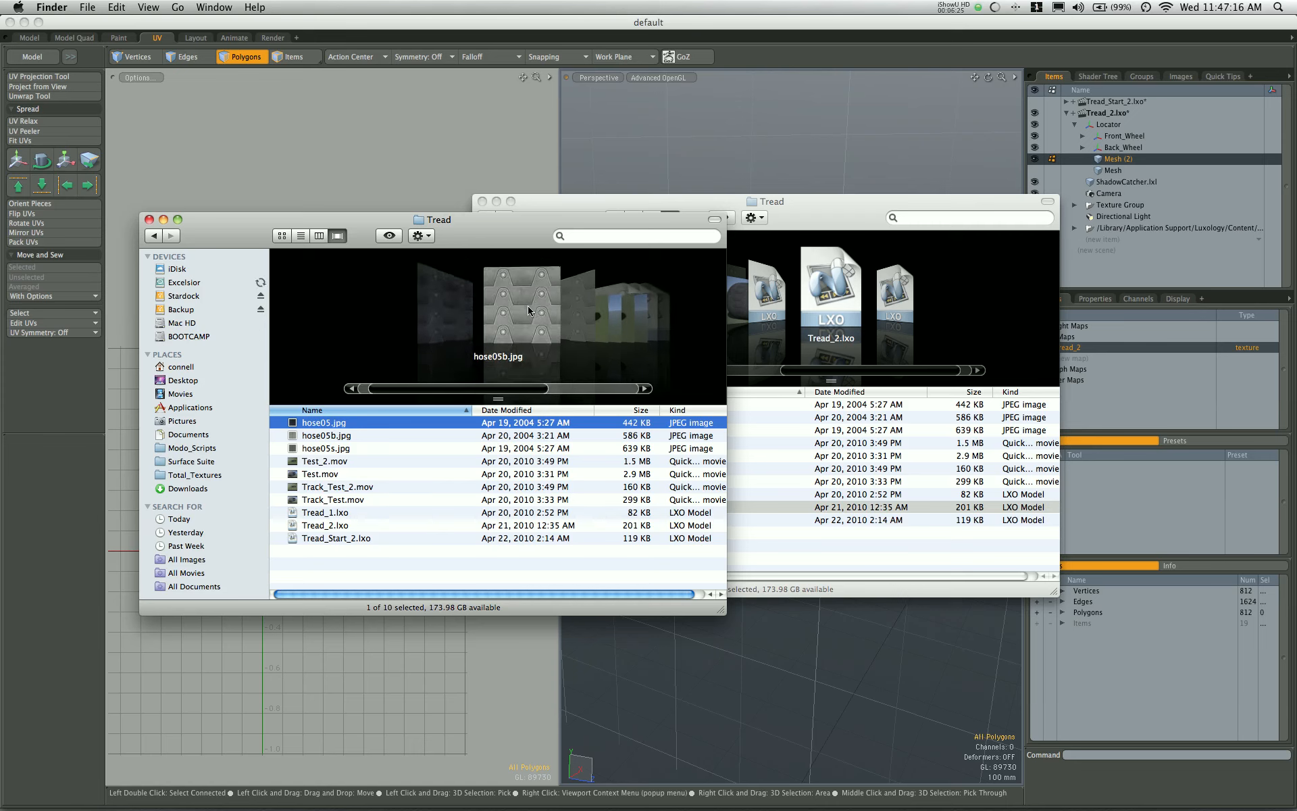
Step: Preview the hose05b, hose05s and hose05 texture images in Cover Flow
click(326, 435)
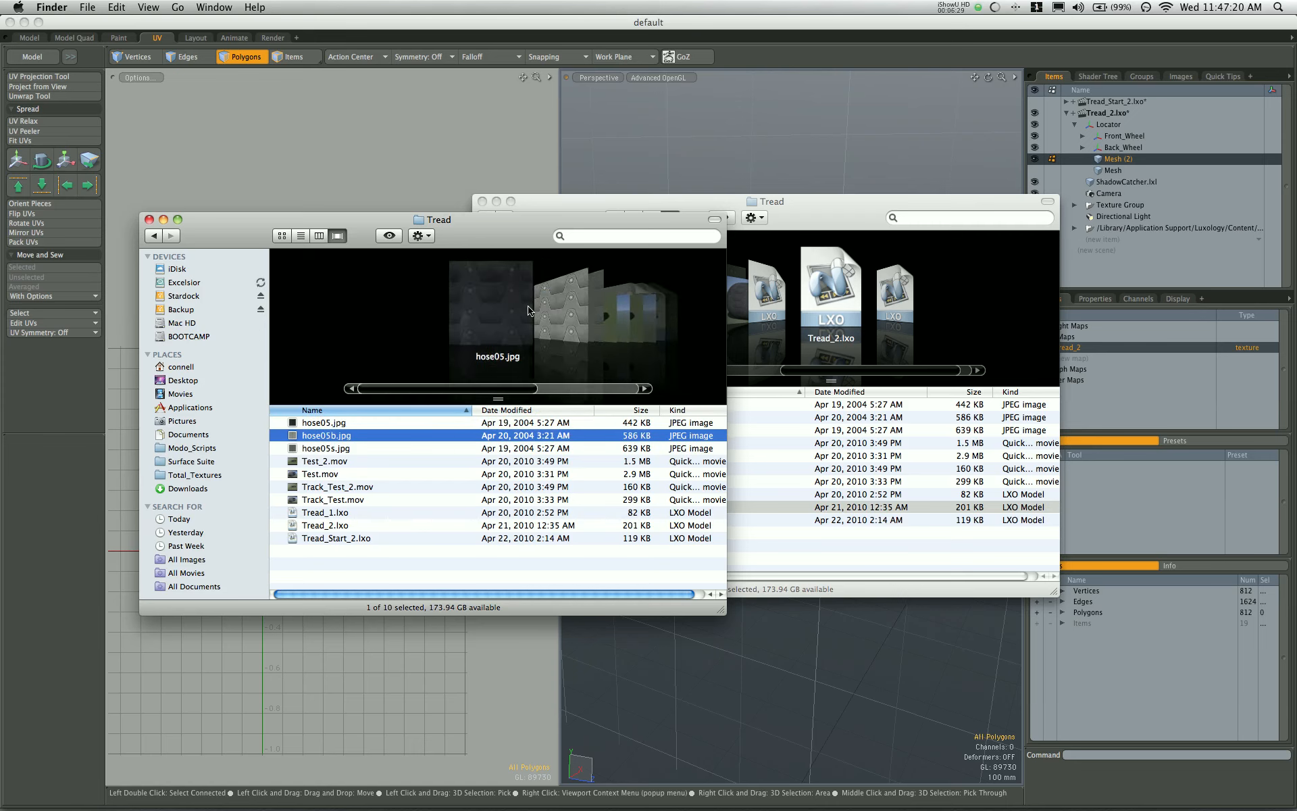
click(325, 448)
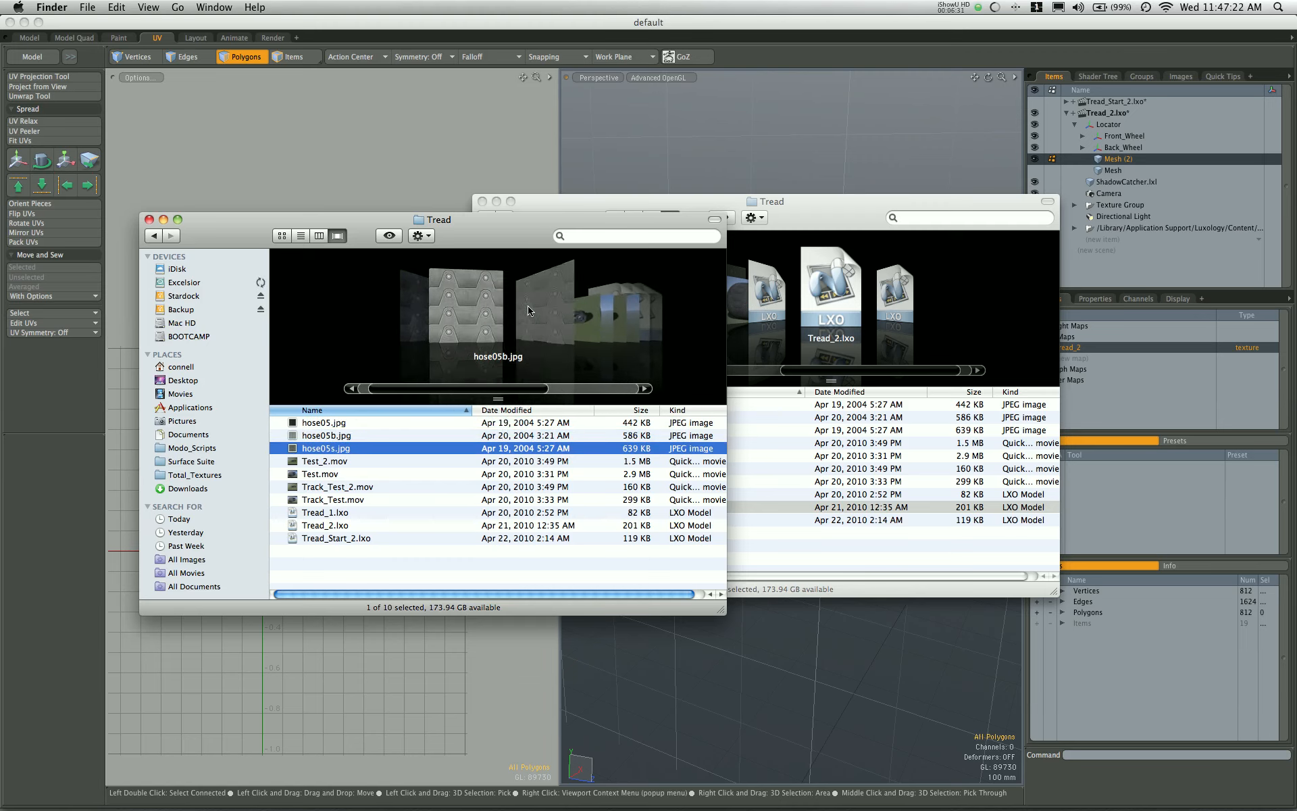
click(324, 422)
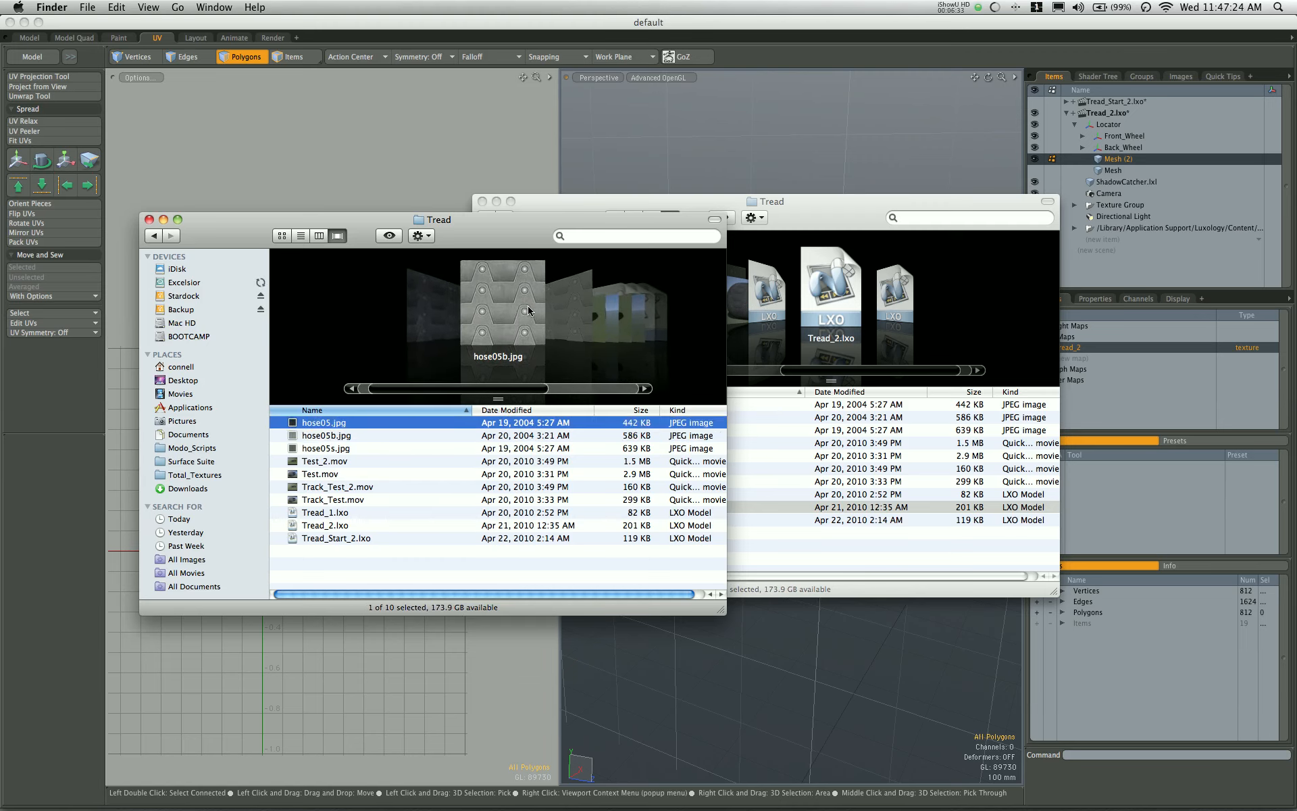
click(325, 447)
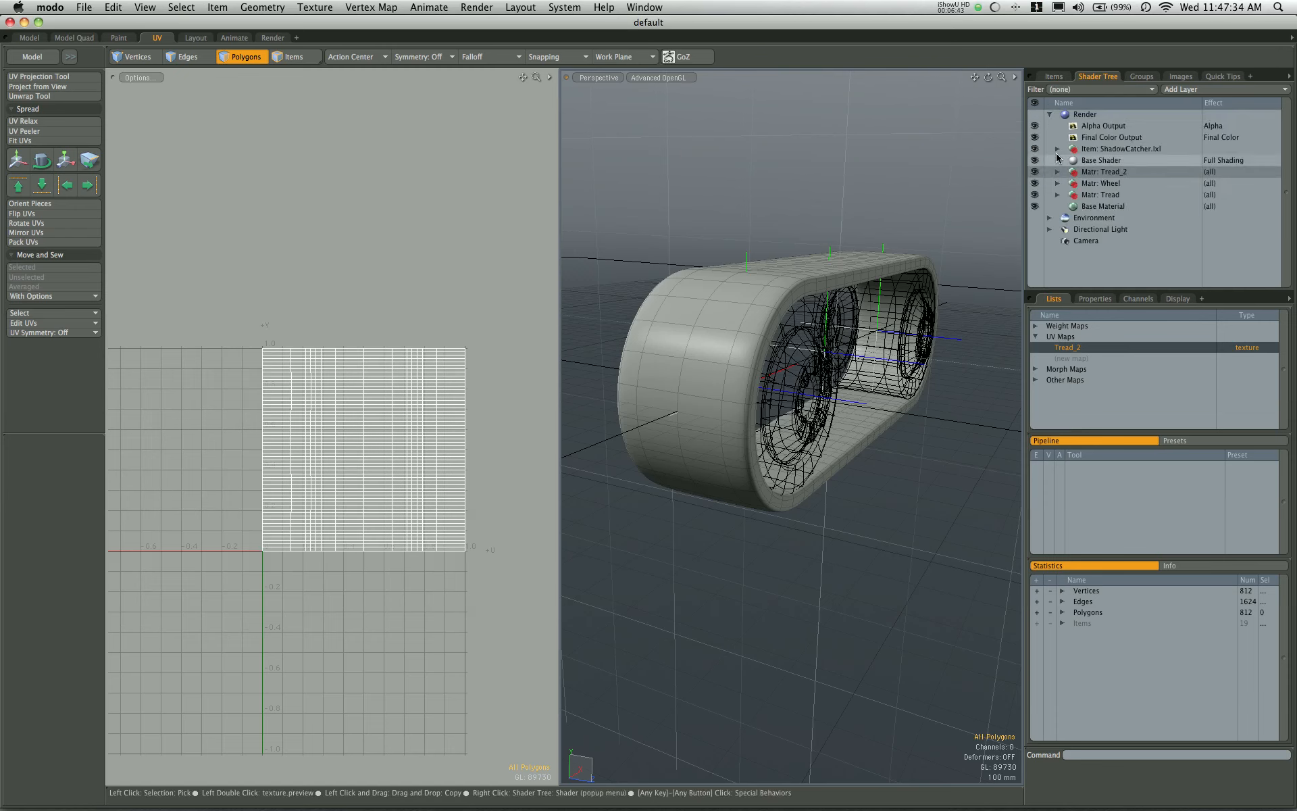
Step: Bring the hose05 images into Tread_2 and orbit around the textured tread
click(1058, 171)
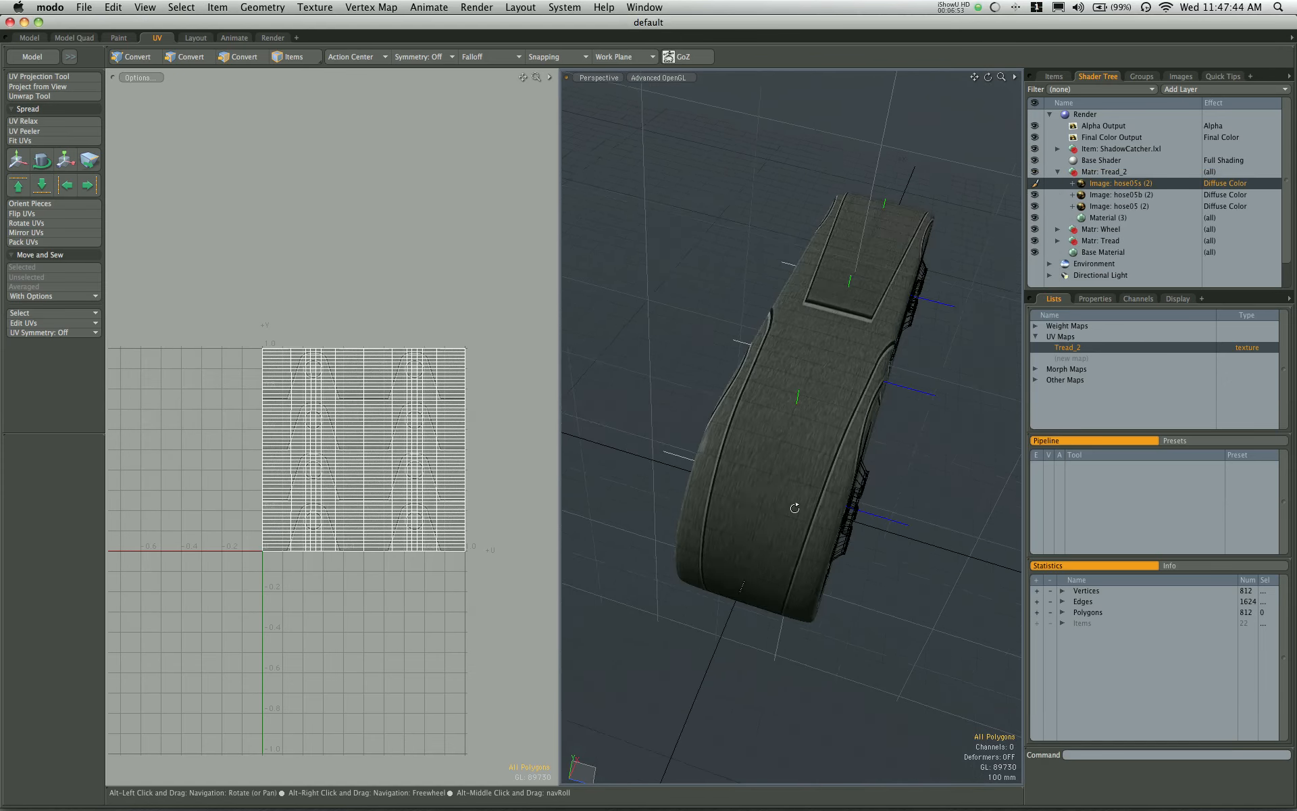
drag(795, 508, 798, 391)
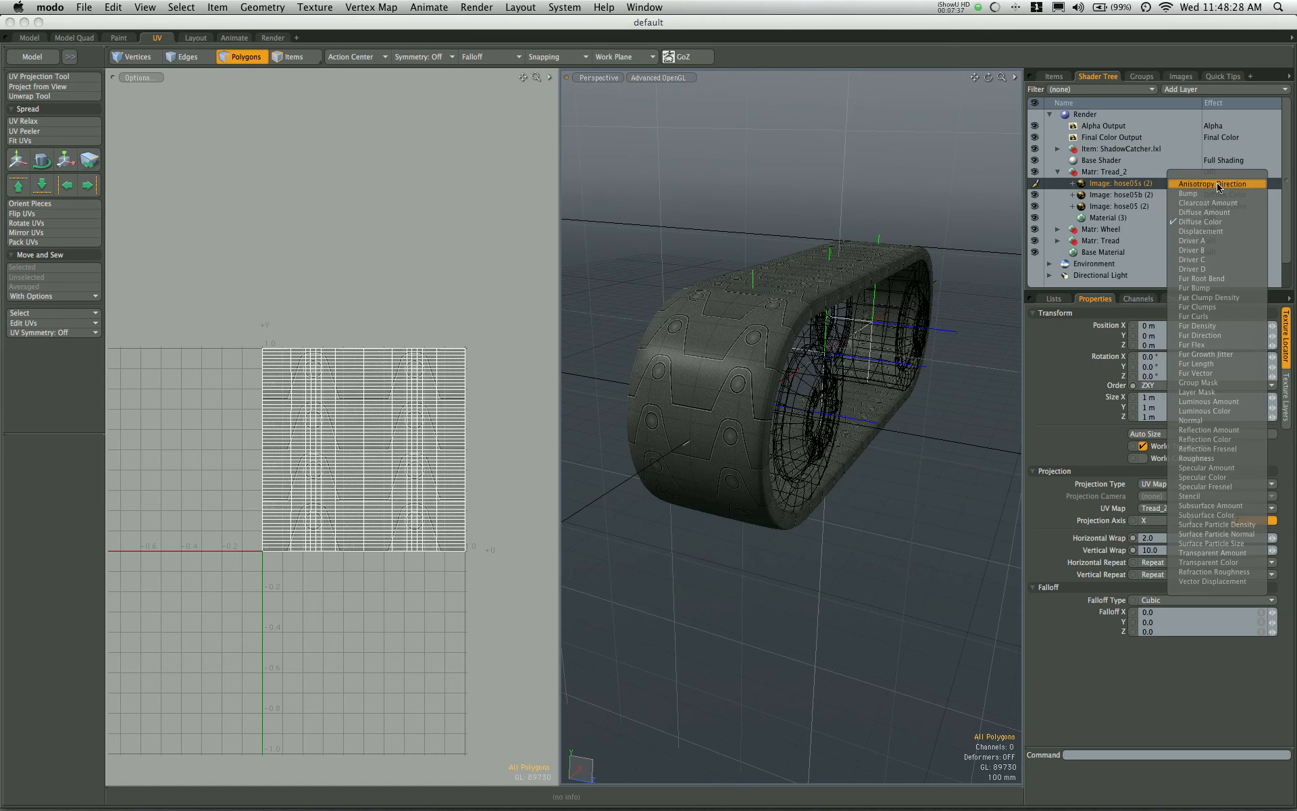
mouse_move(1228, 487)
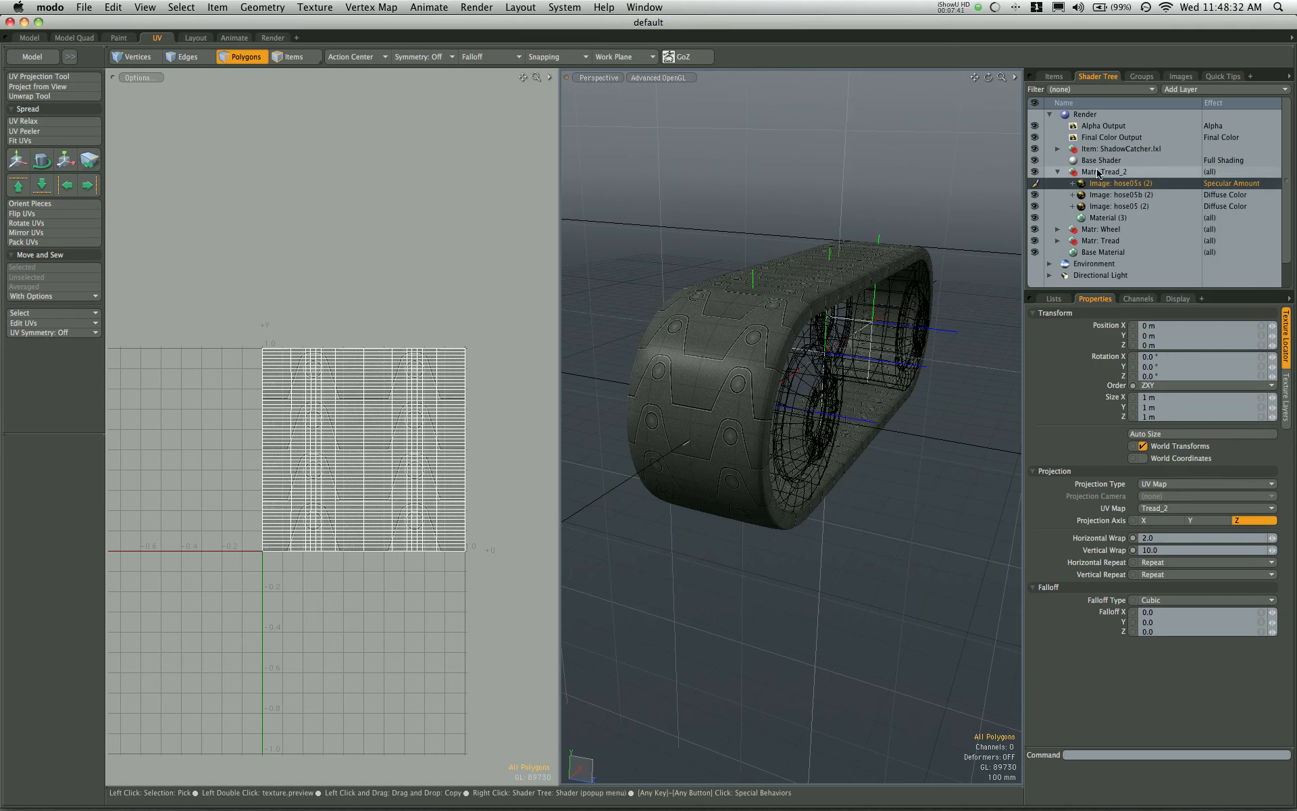
Step: Set the hose05b image layer's effect to Bump
click(1120, 195)
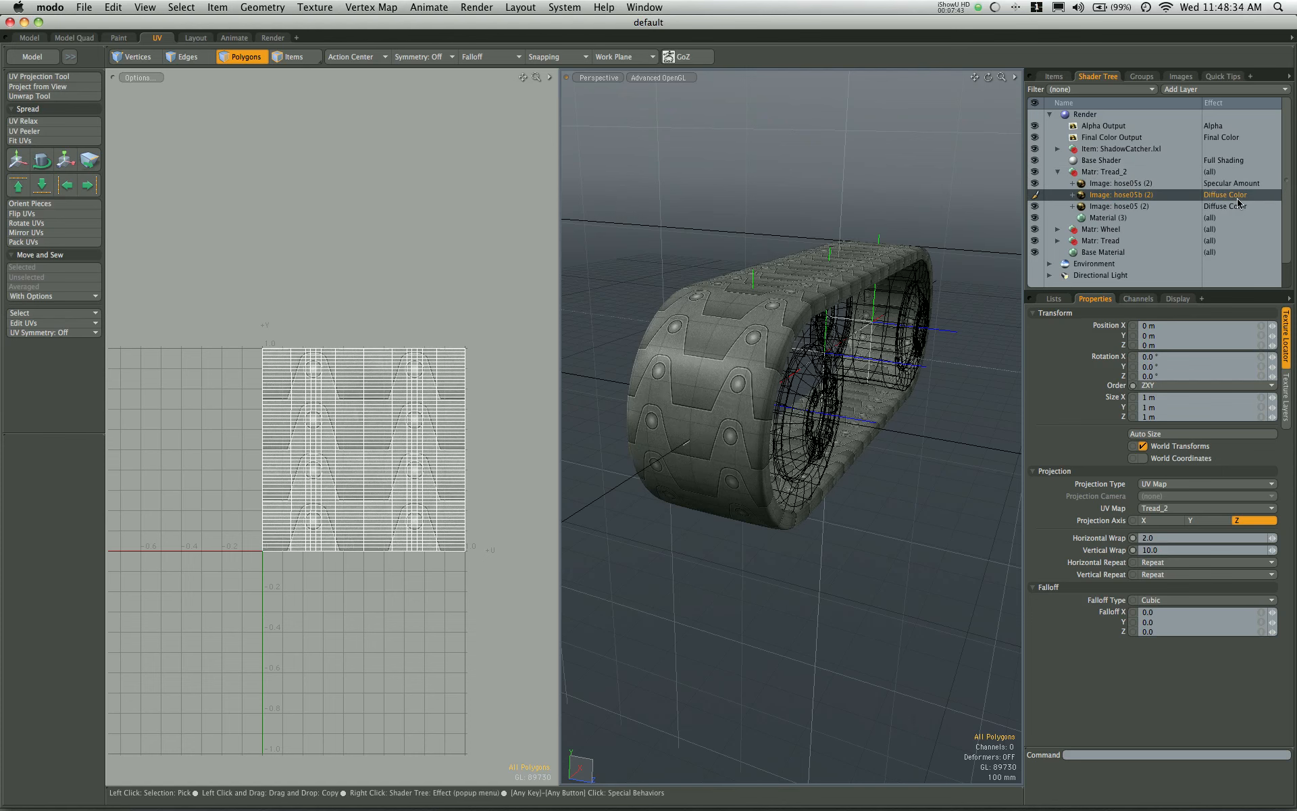
click(1228, 195)
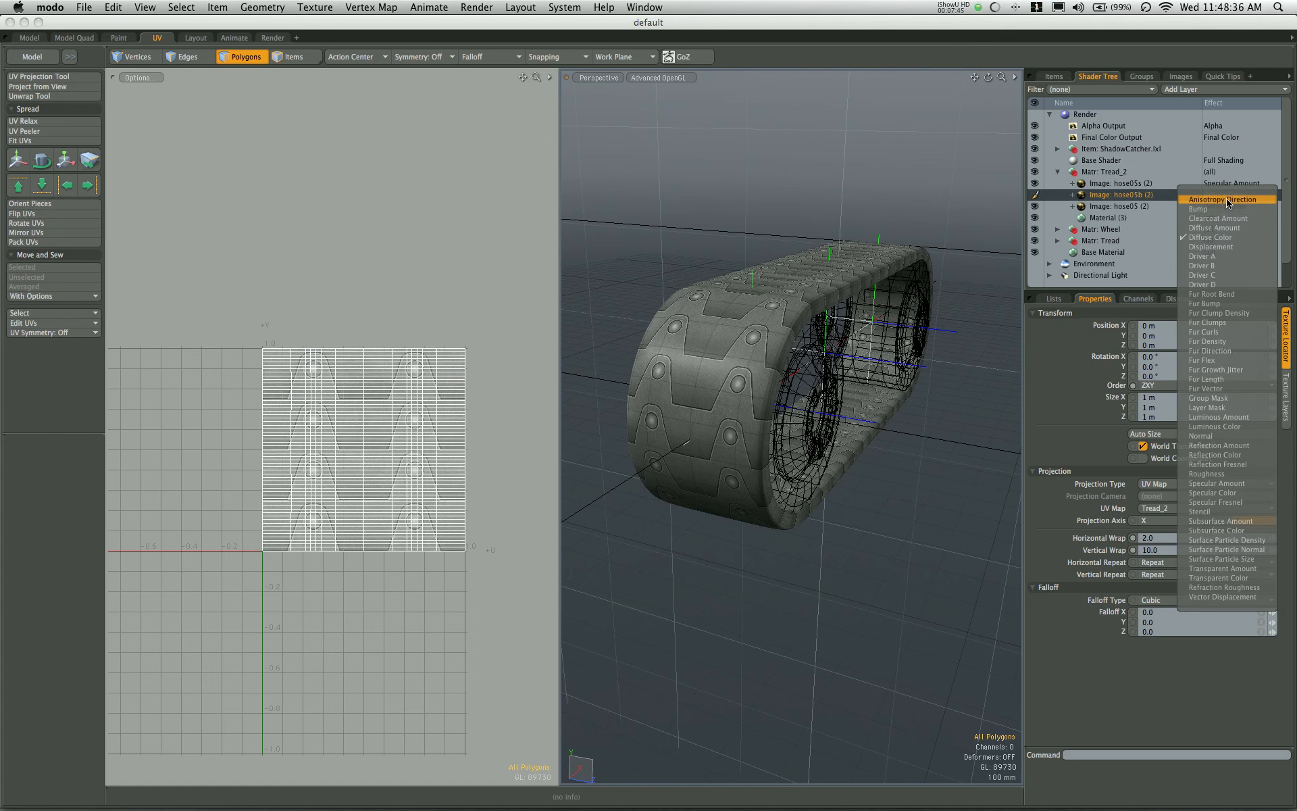
click(1202, 209)
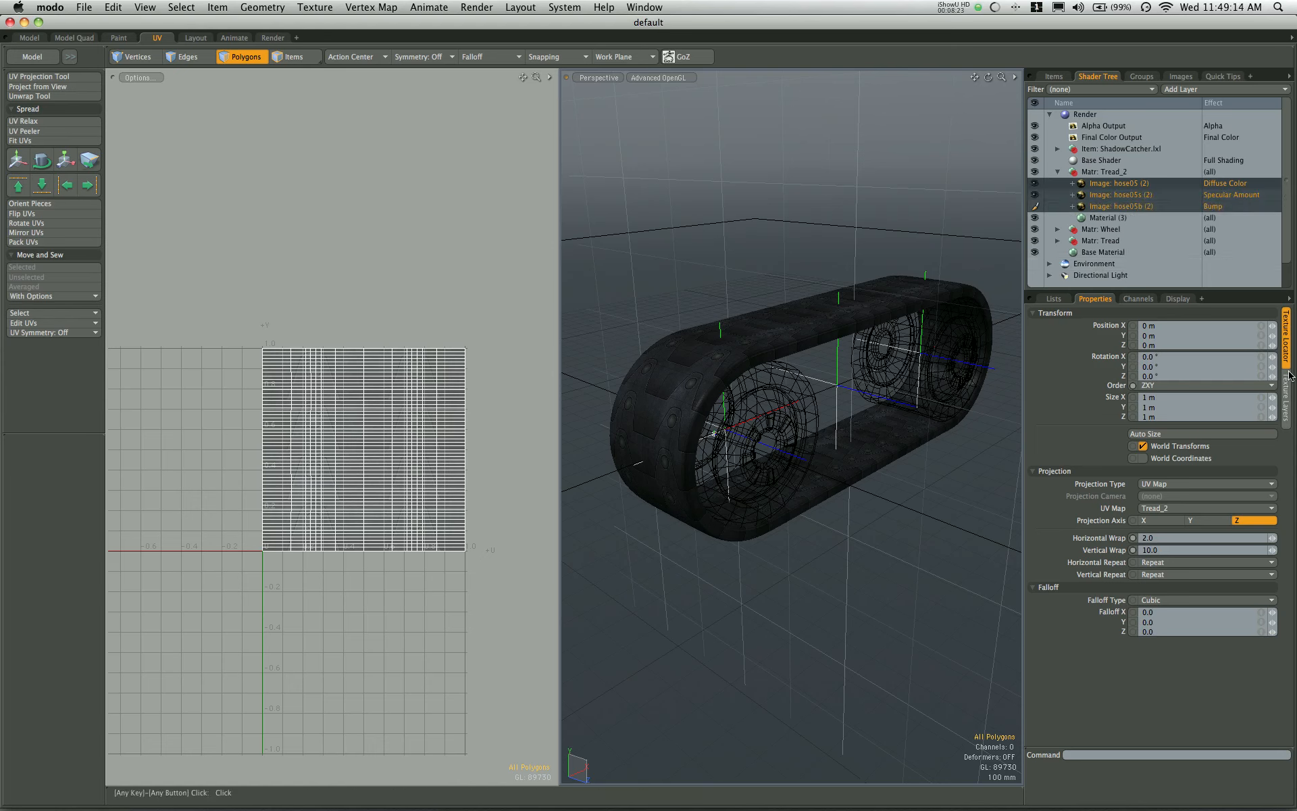
Step: Point hose05, hose05s and hose05b at the shared Texture (mixed) (2) locator, then select all three
click(1121, 206)
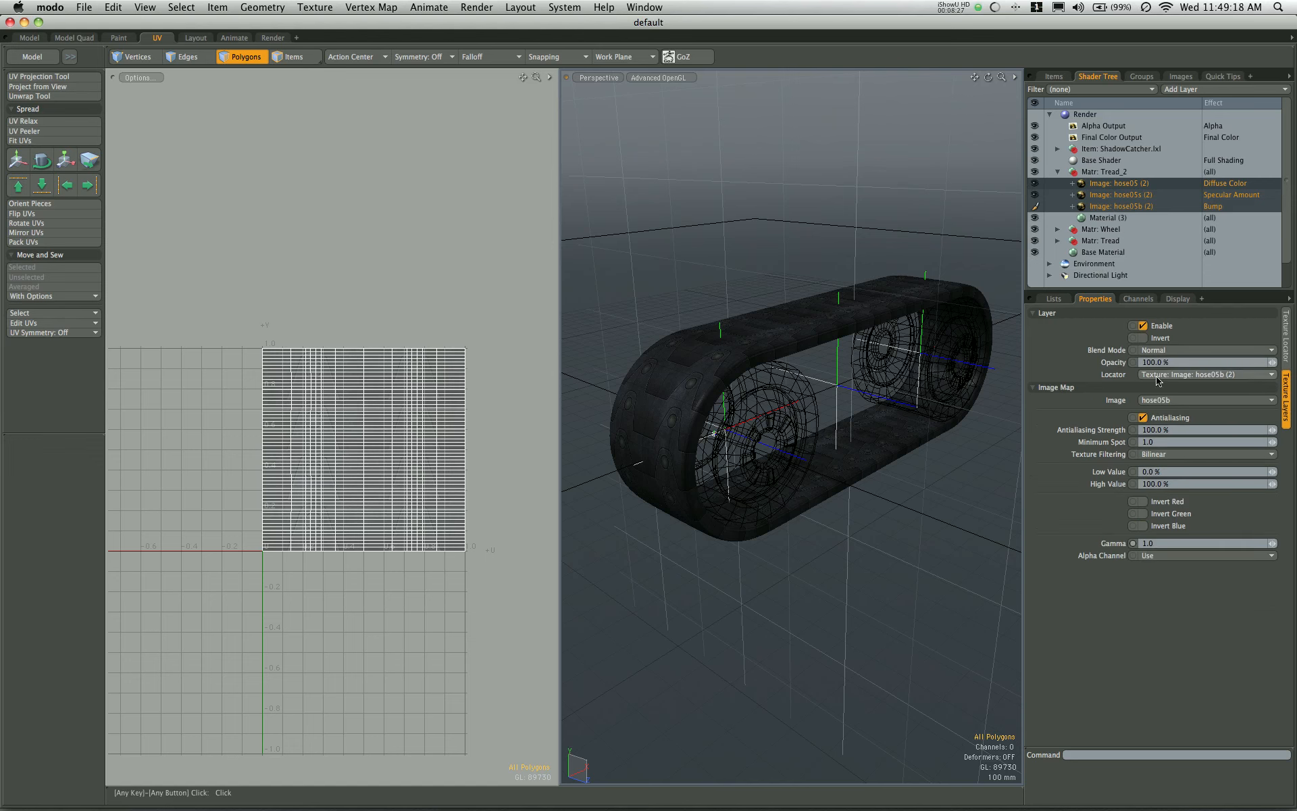
click(1204, 373)
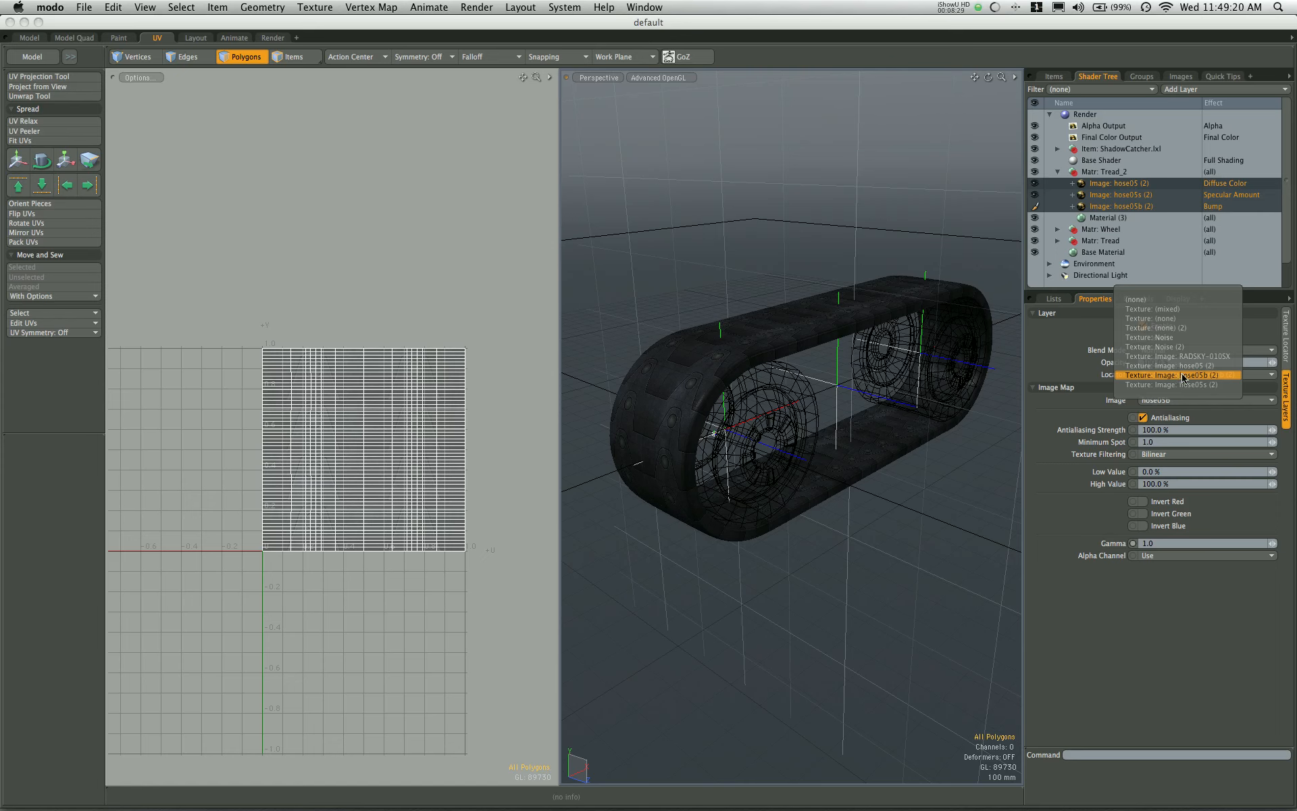
mouse_move(1175, 365)
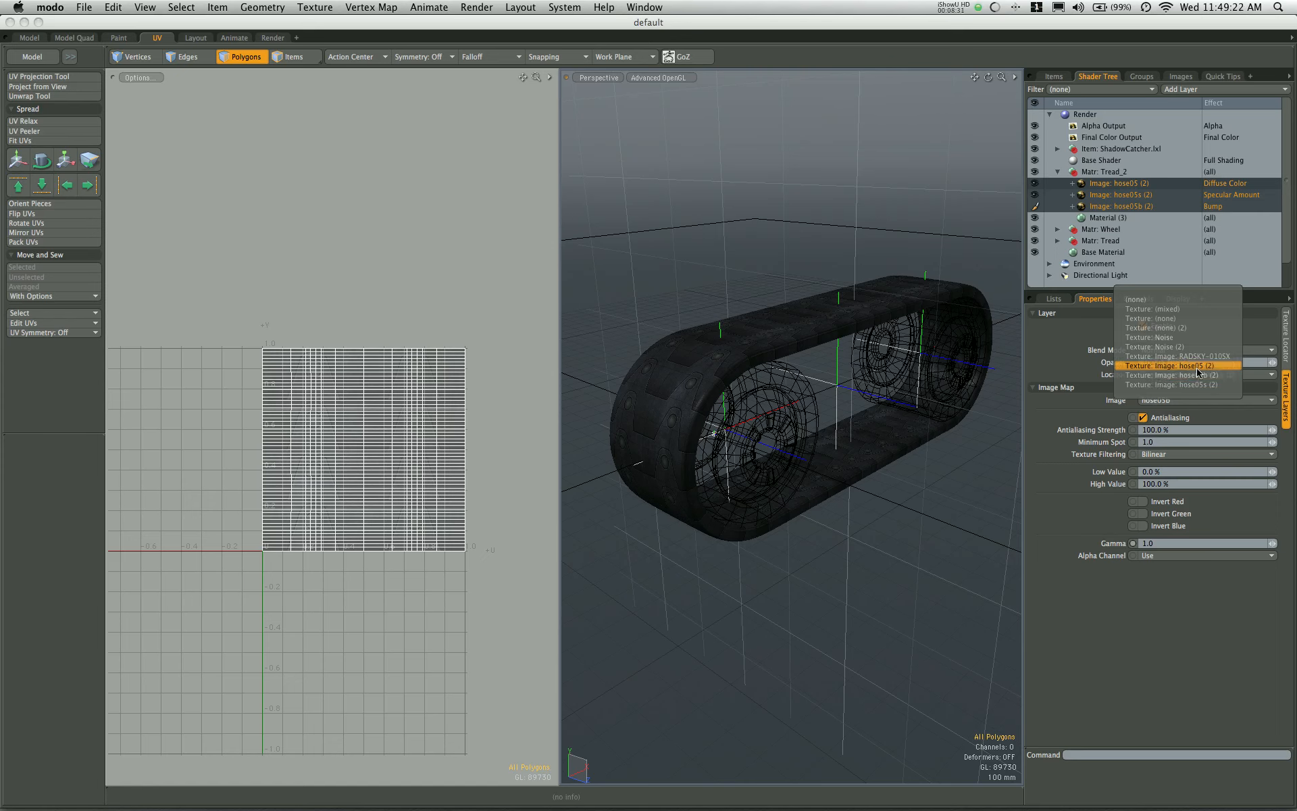
click(1175, 365)
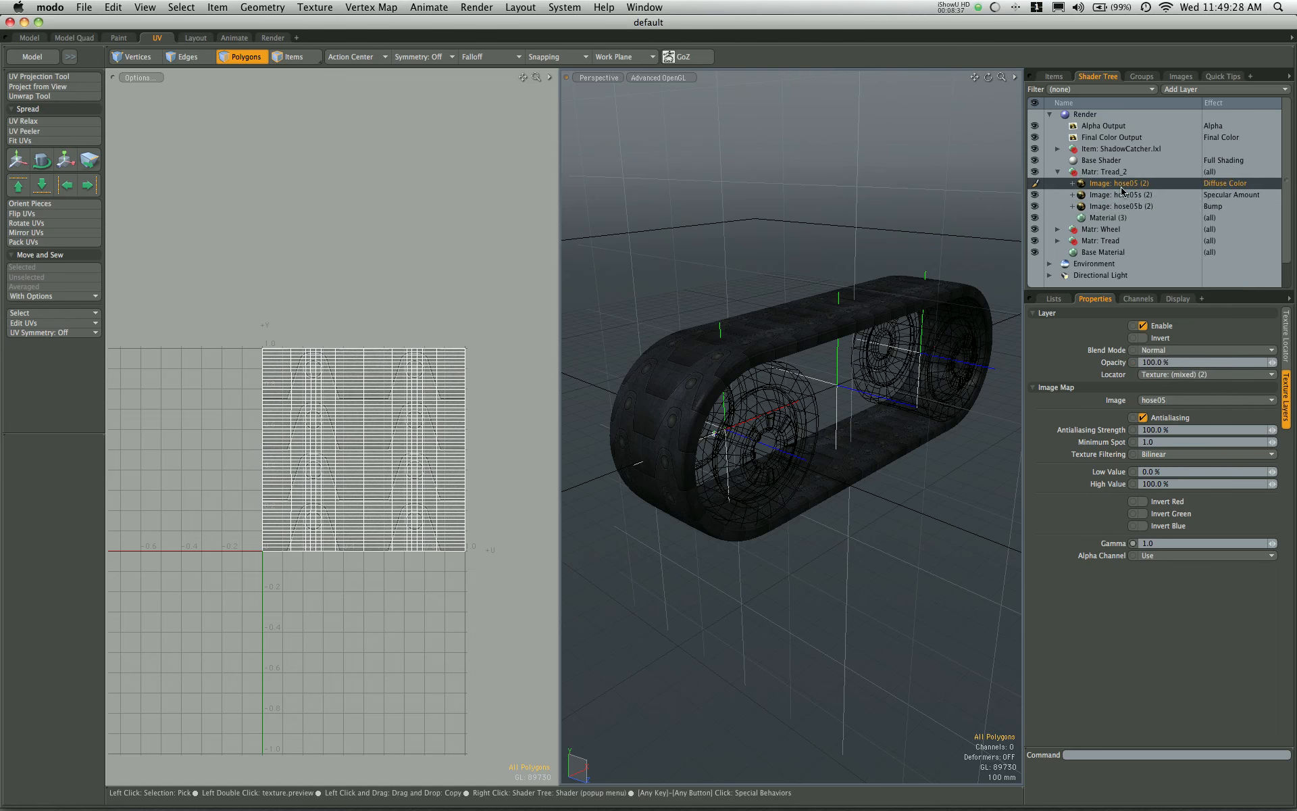
click(1204, 373)
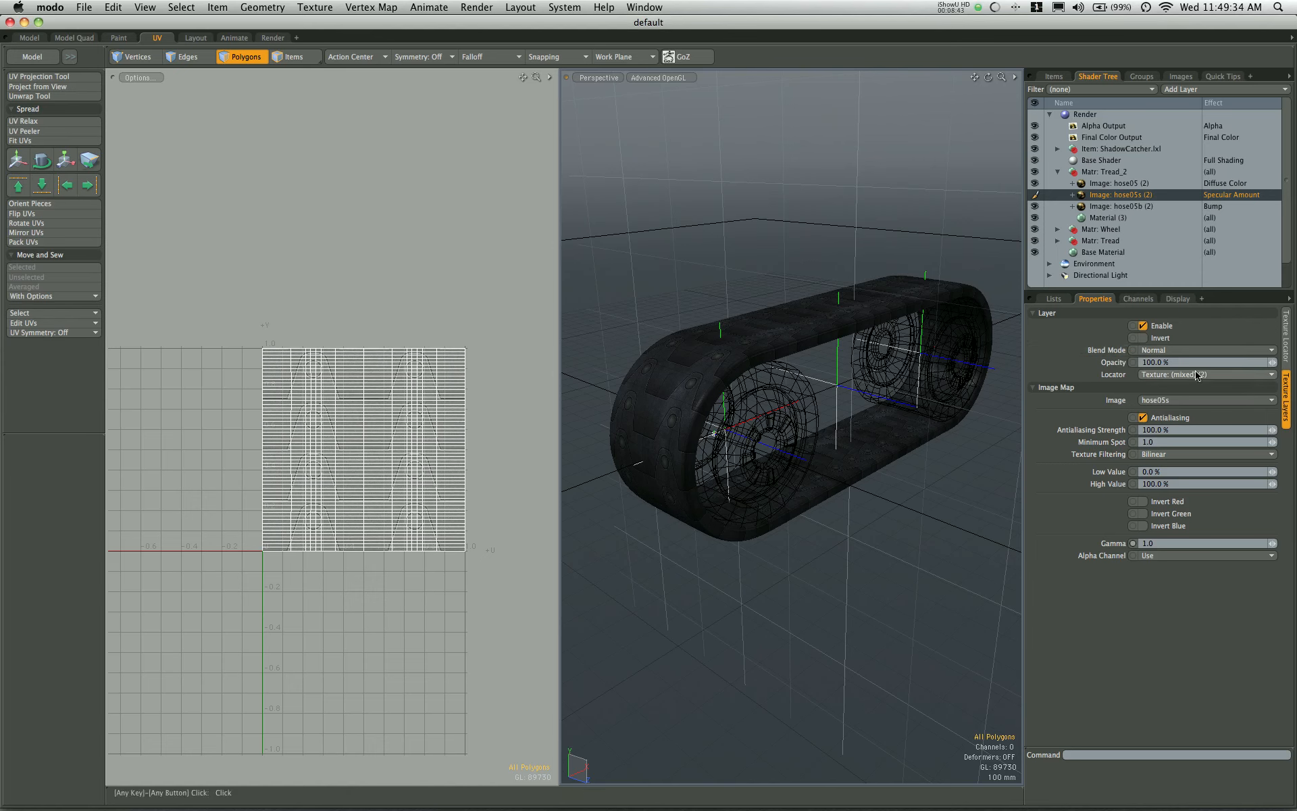
click(1201, 373)
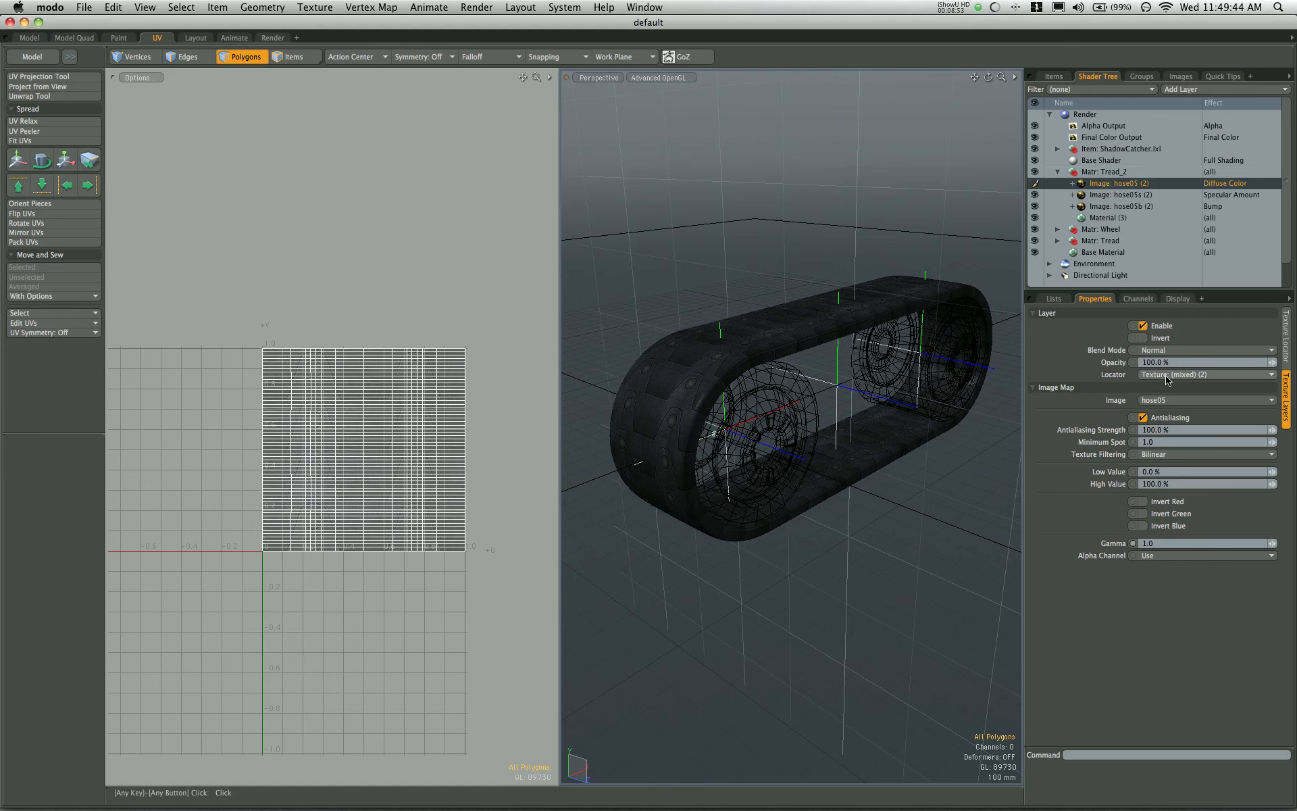
click(1202, 374)
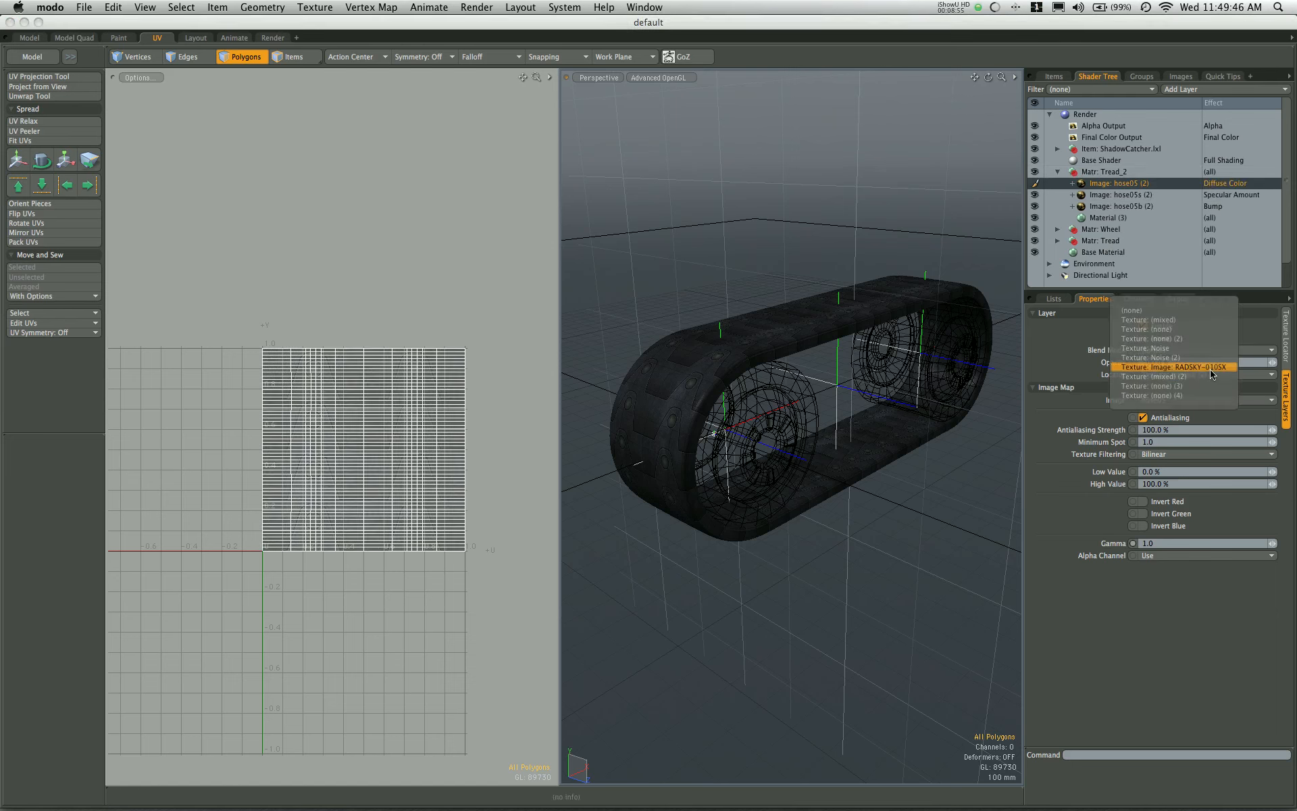
click(1154, 376)
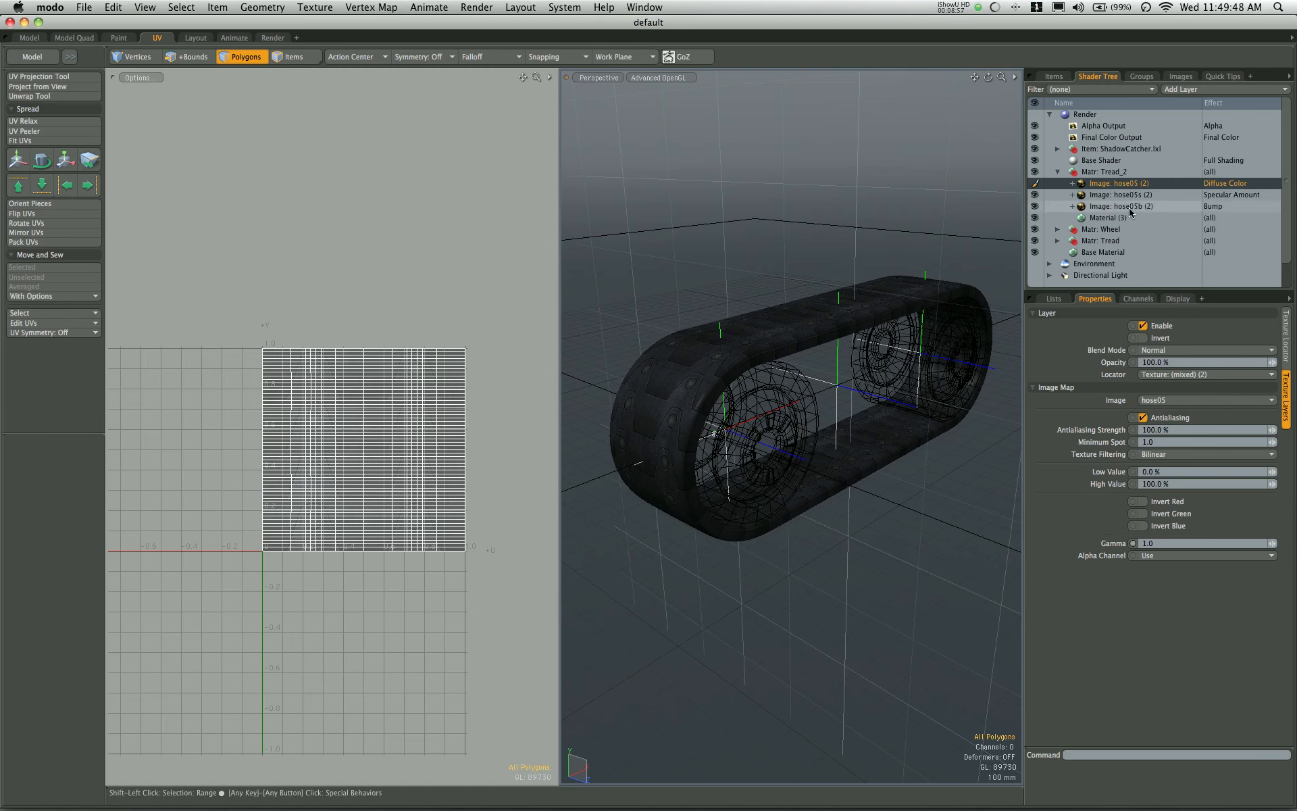
click(1204, 373)
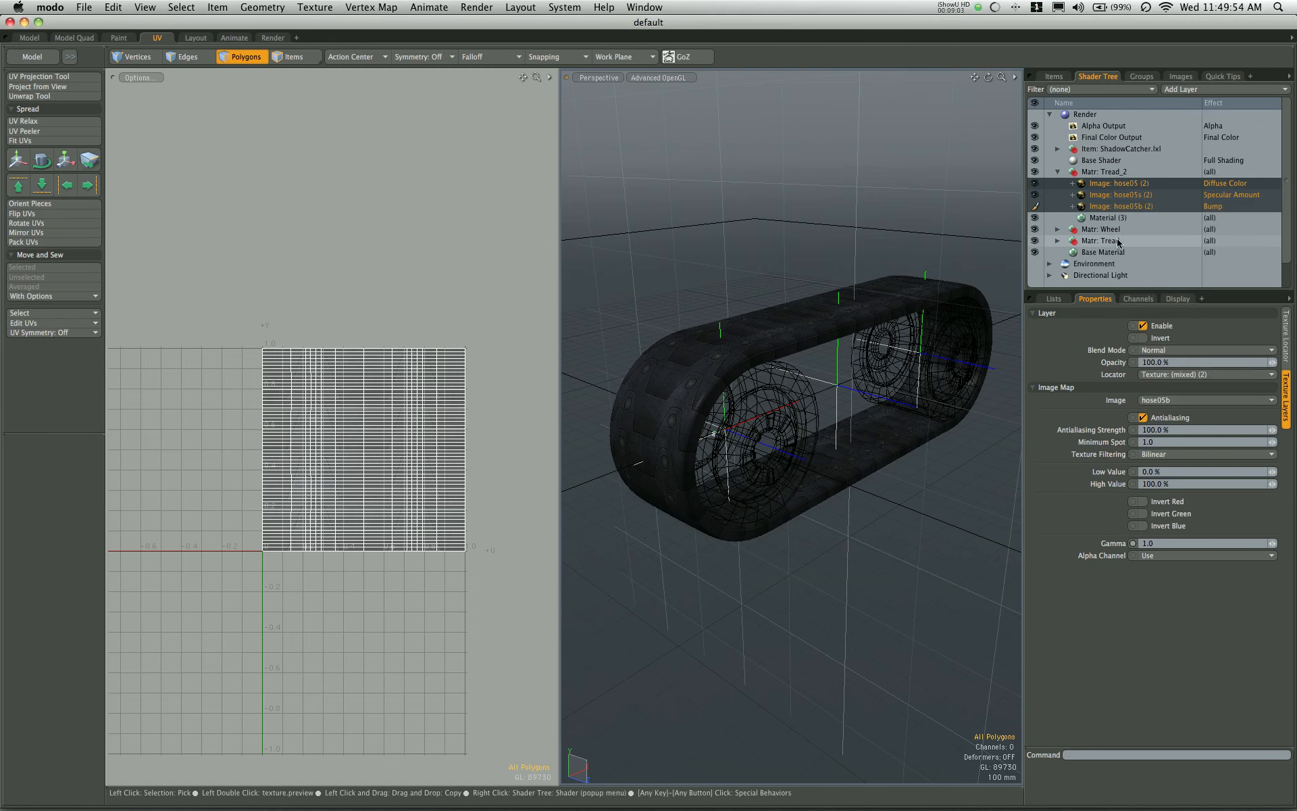
Step: Add a new Locator item, Locator (2), from the Items list
click(1053, 77)
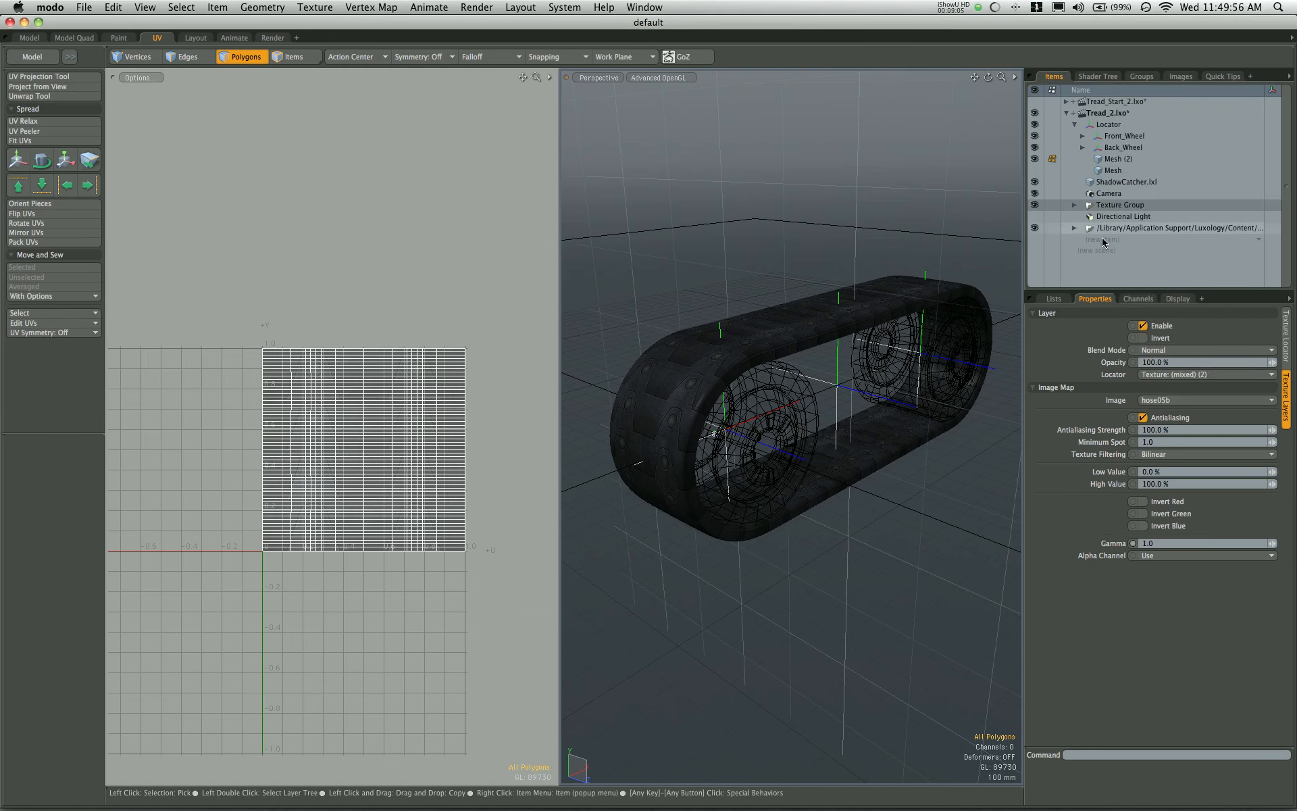
click(1098, 239)
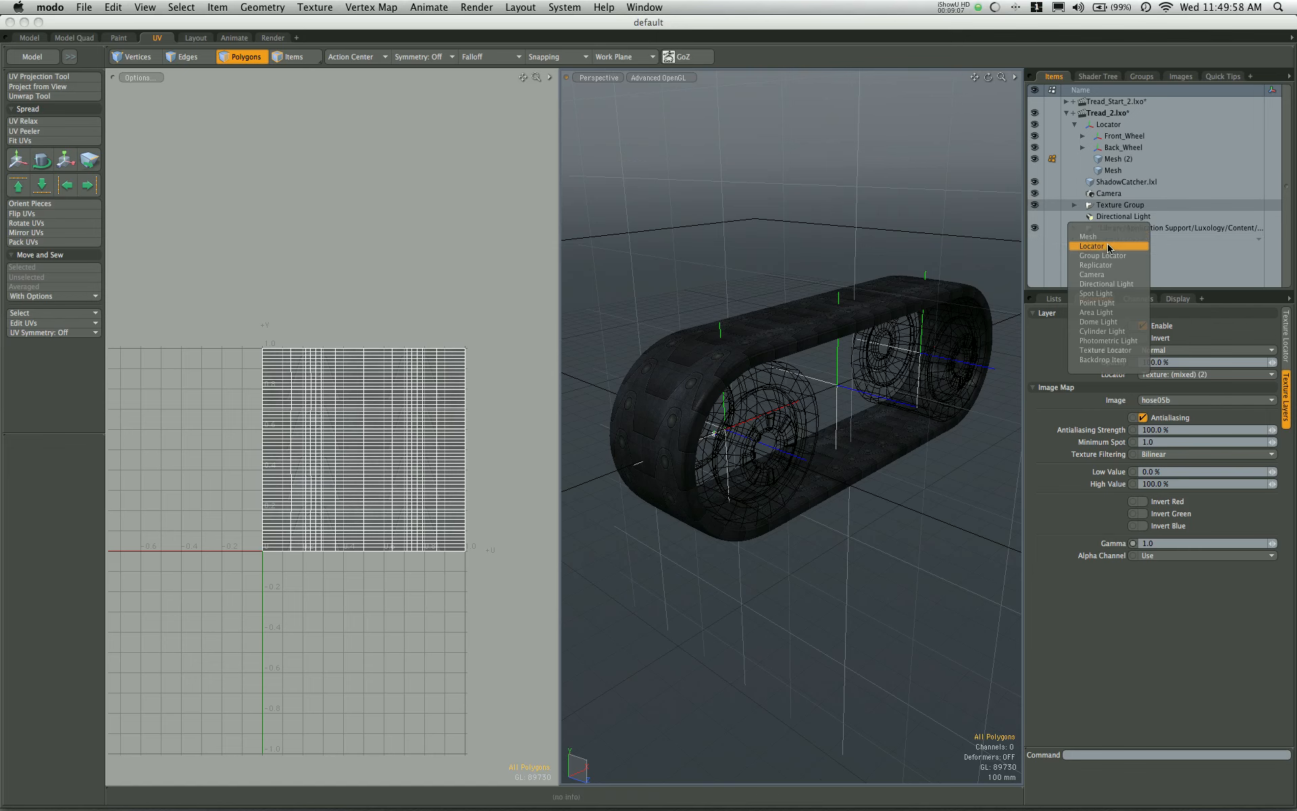
click(1092, 246)
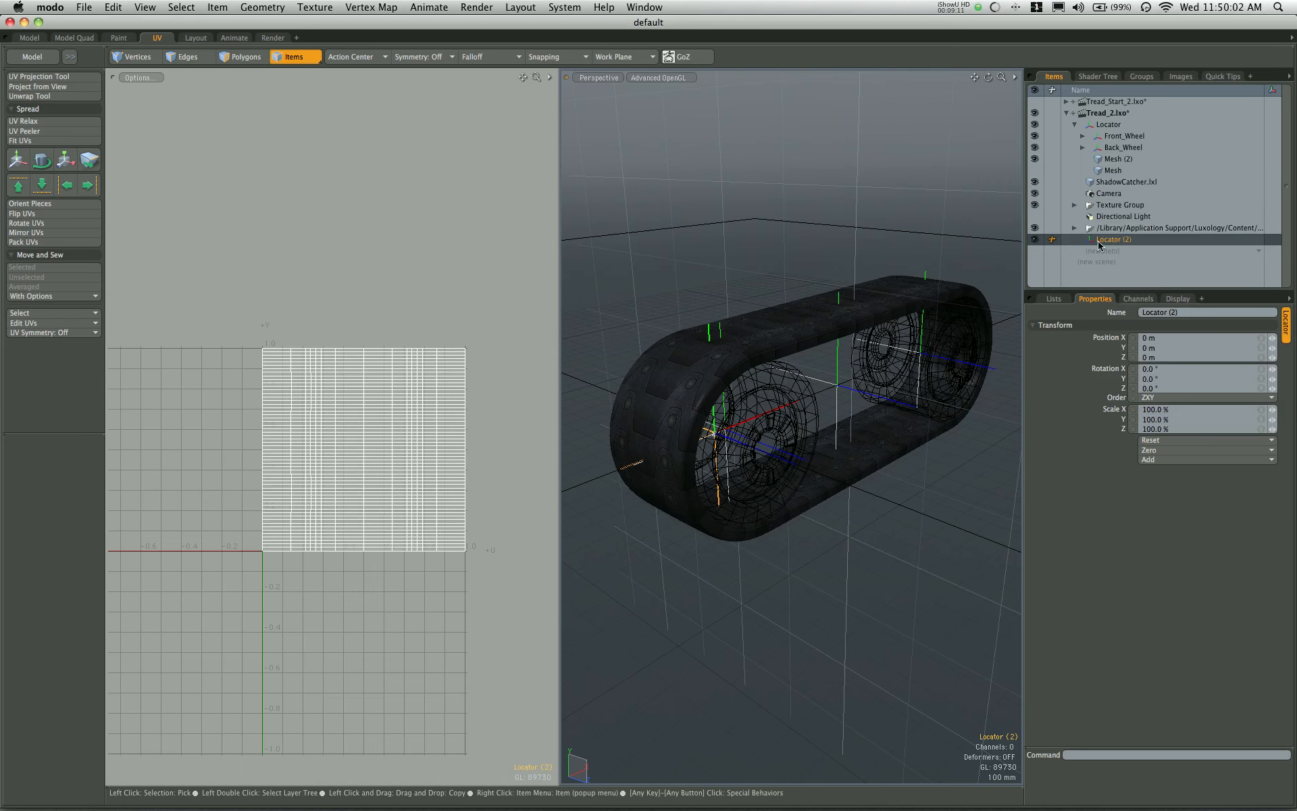
Step: Rename the new locator to Tread_Locator
double_click(1113, 239)
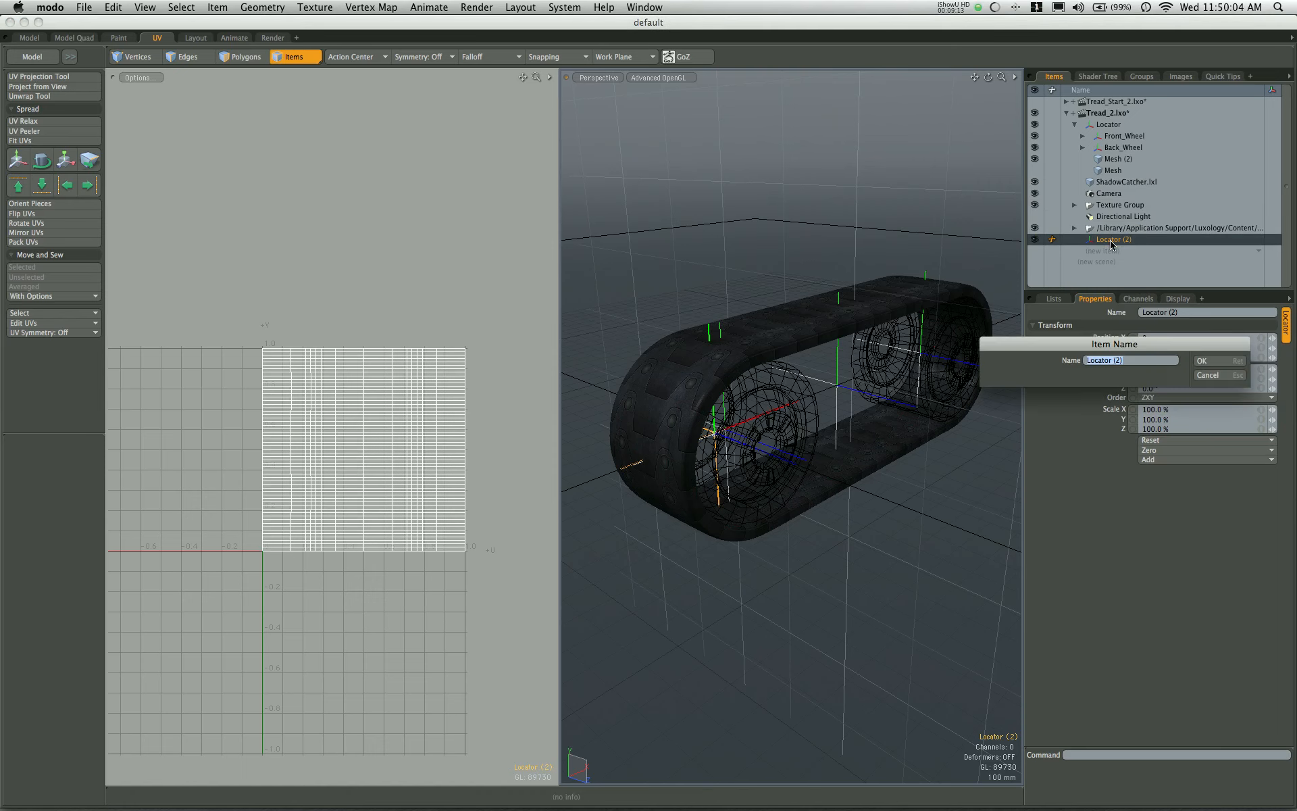
text(Tread_)
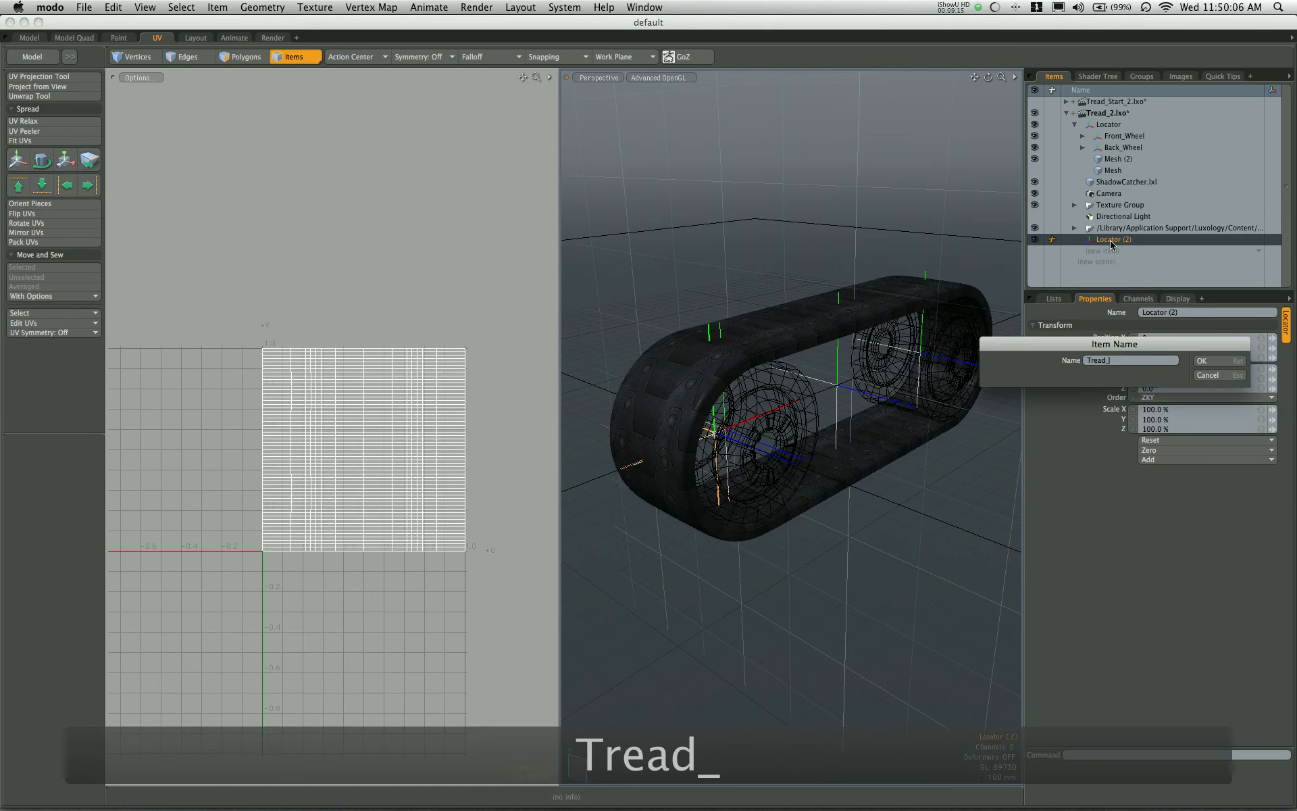
text(Lc)
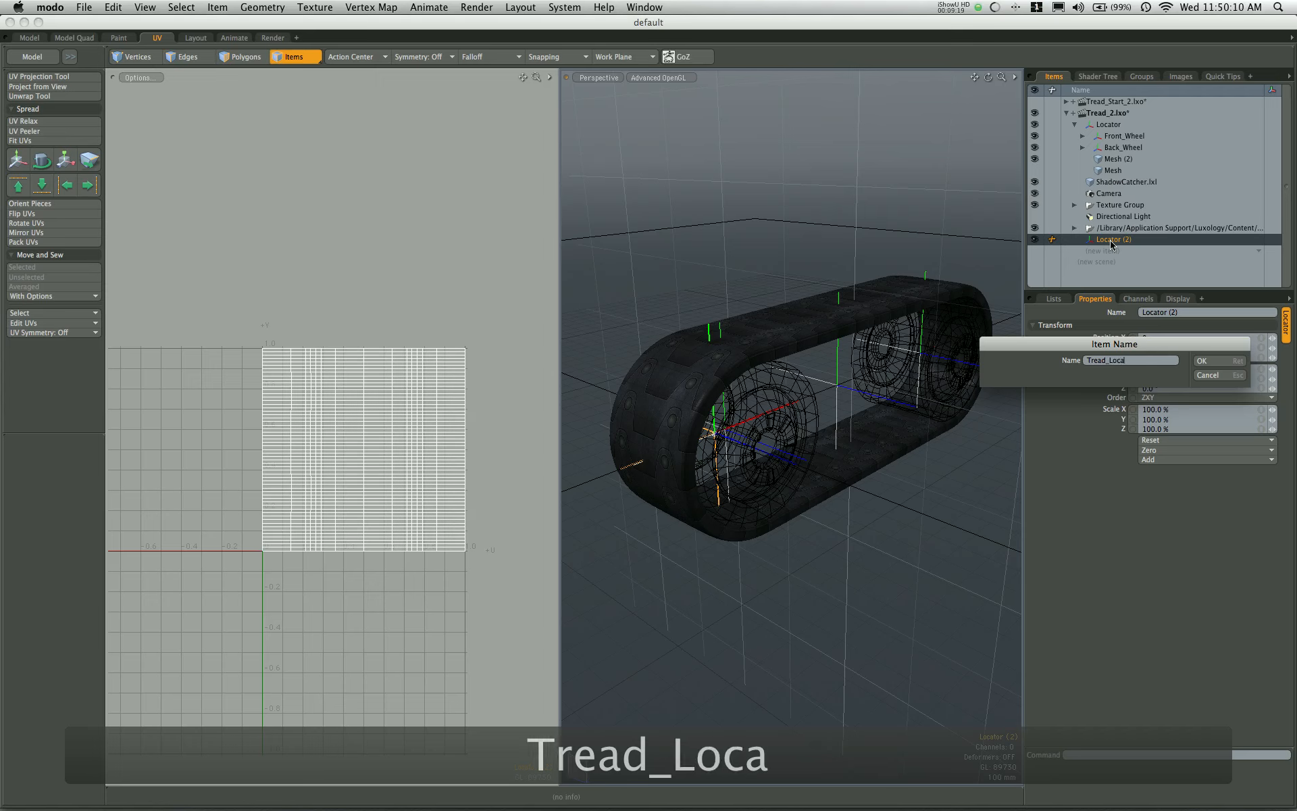
click(1200, 361)
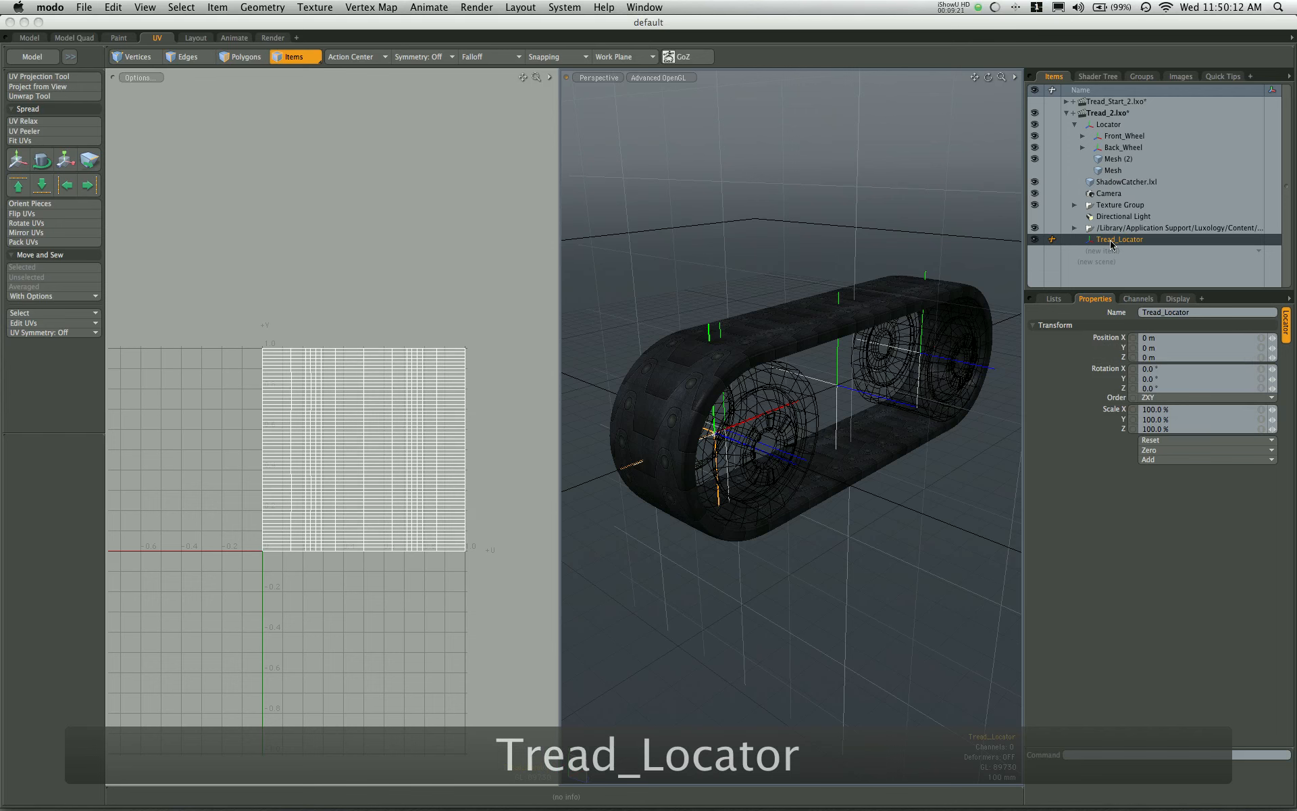
Step: Give the three hose05 layers one shared texture locator, then undo that change
click(1097, 76)
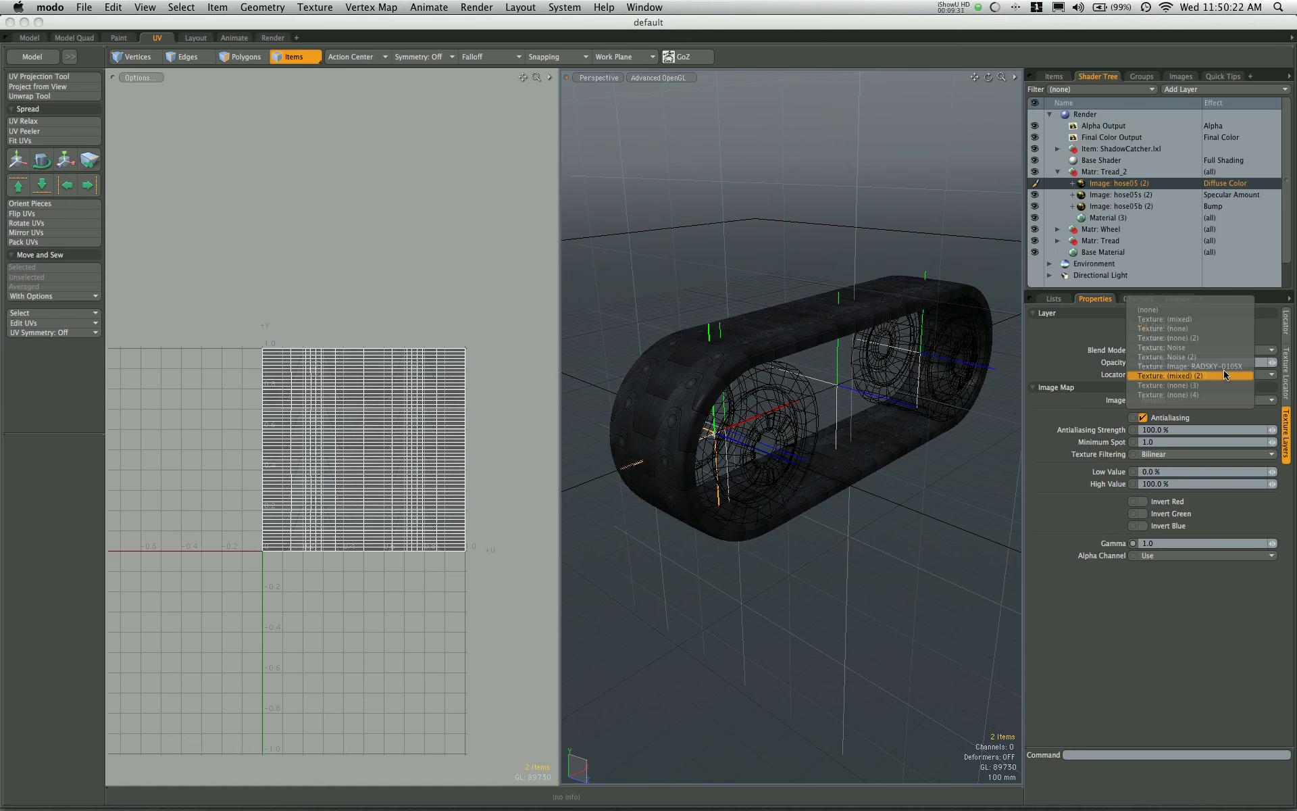
click(1168, 376)
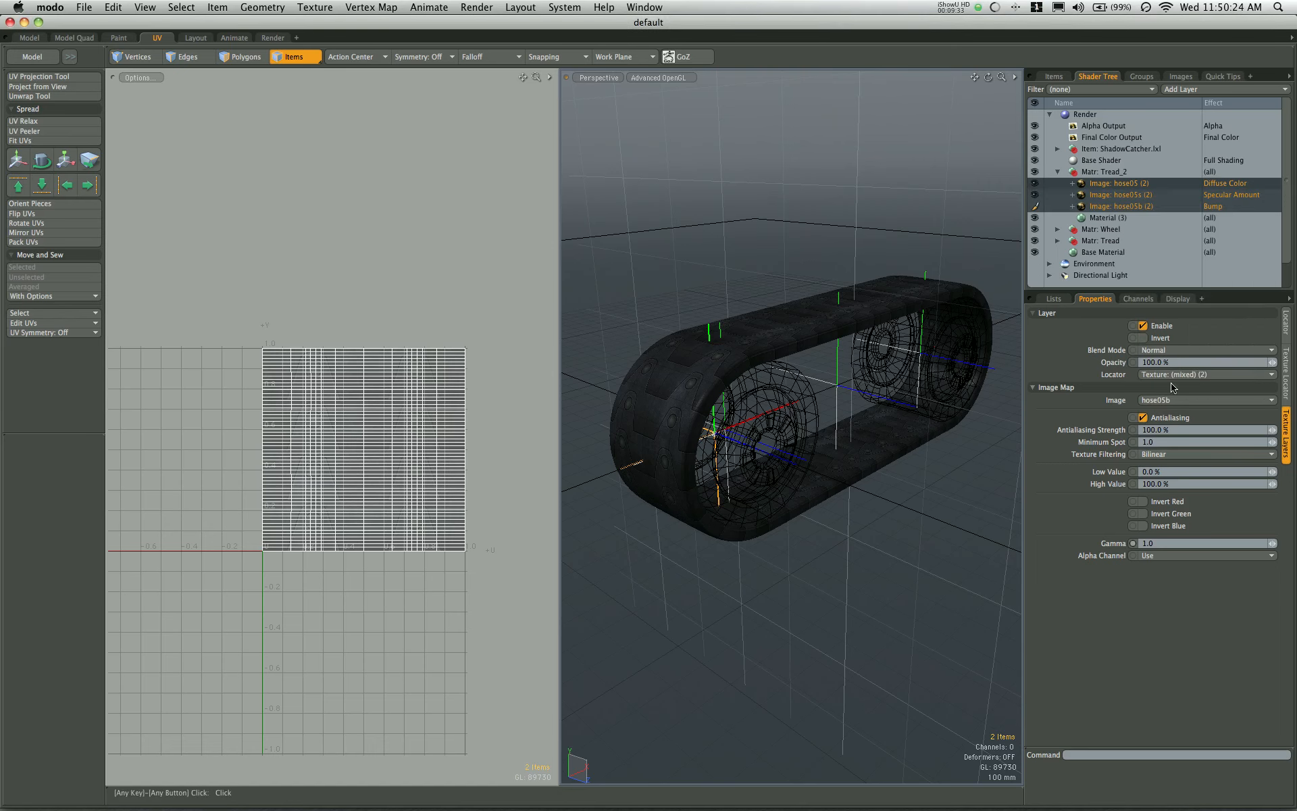
click(1204, 374)
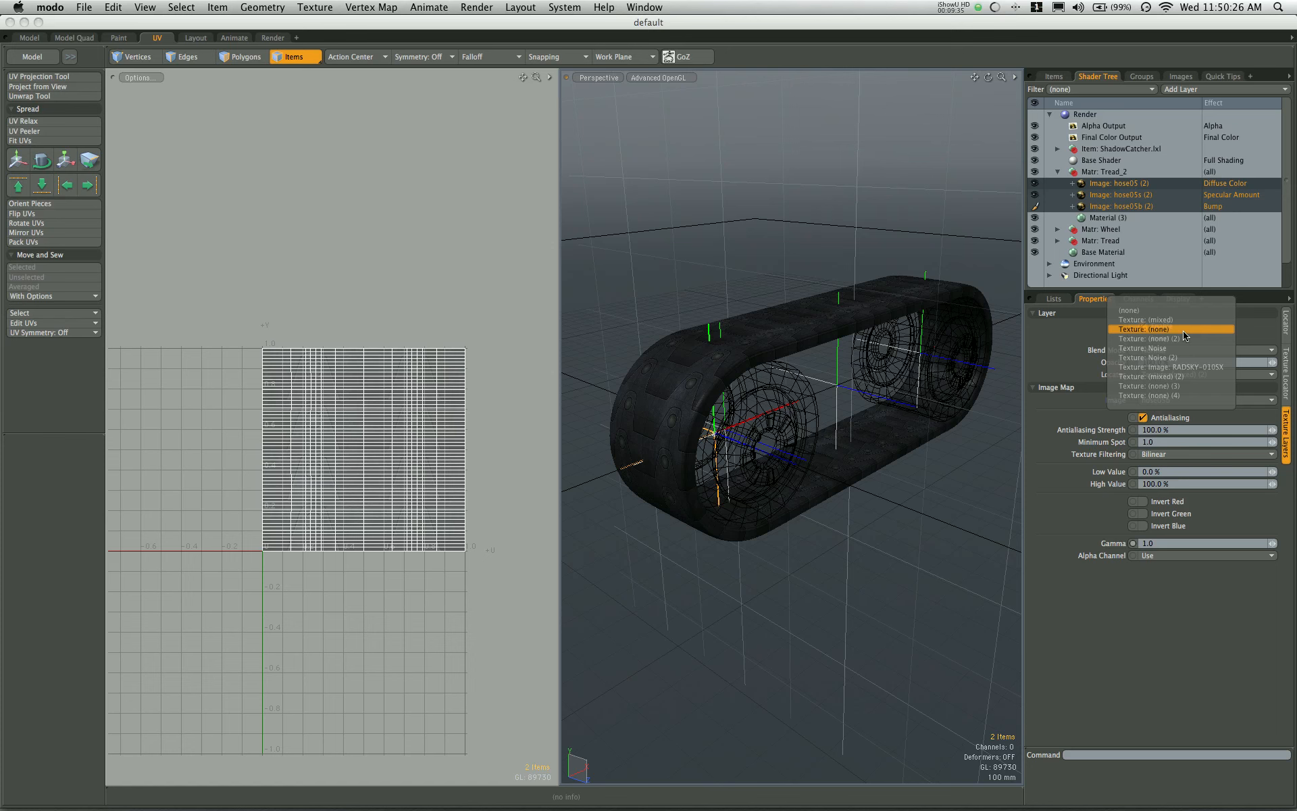
click(1145, 329)
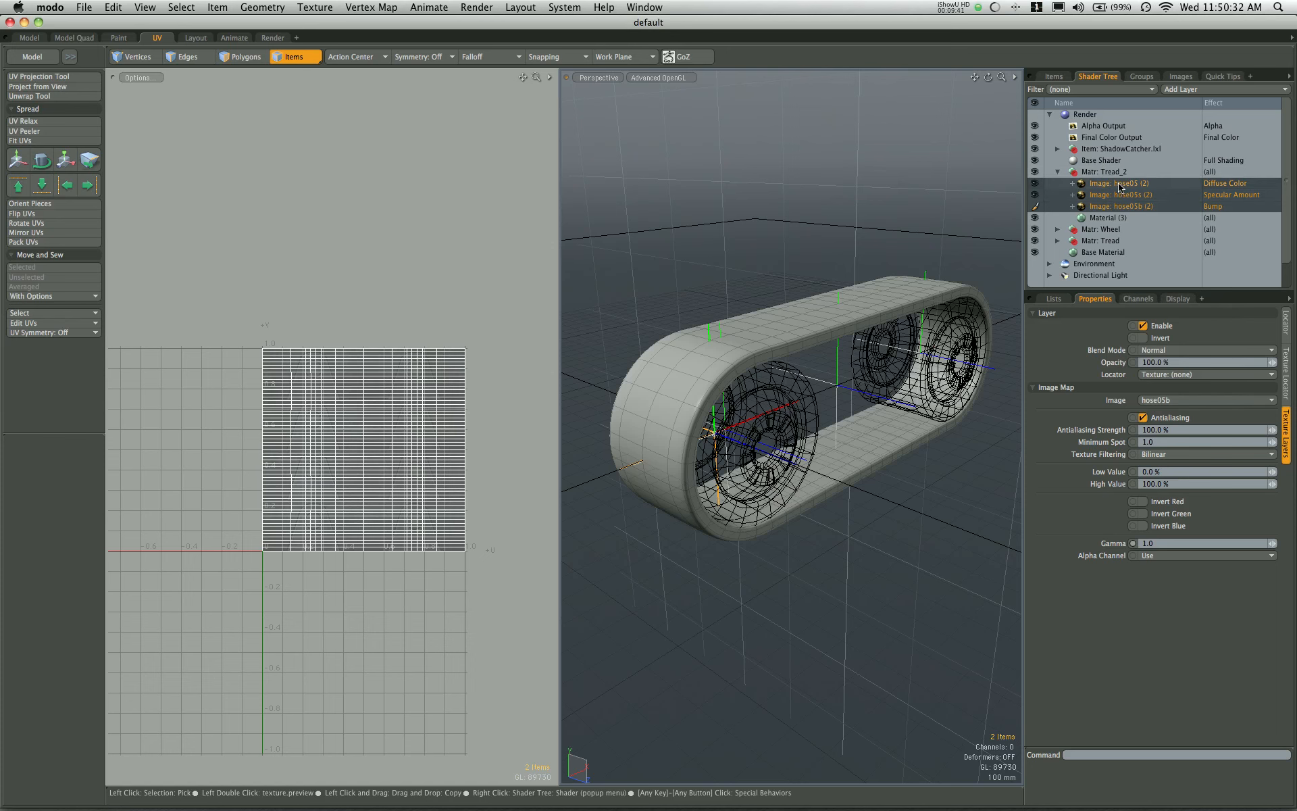
key(cmd+z)
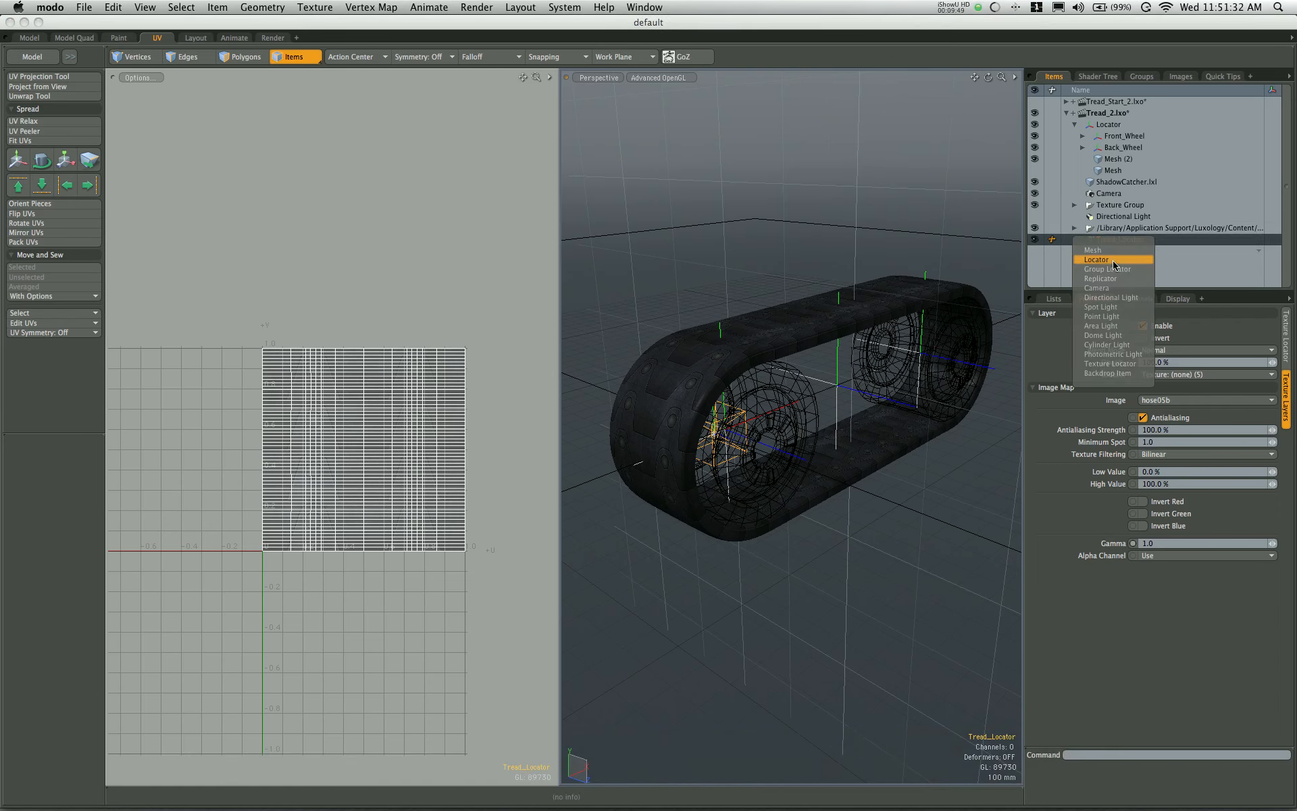
mouse_move(1112, 364)
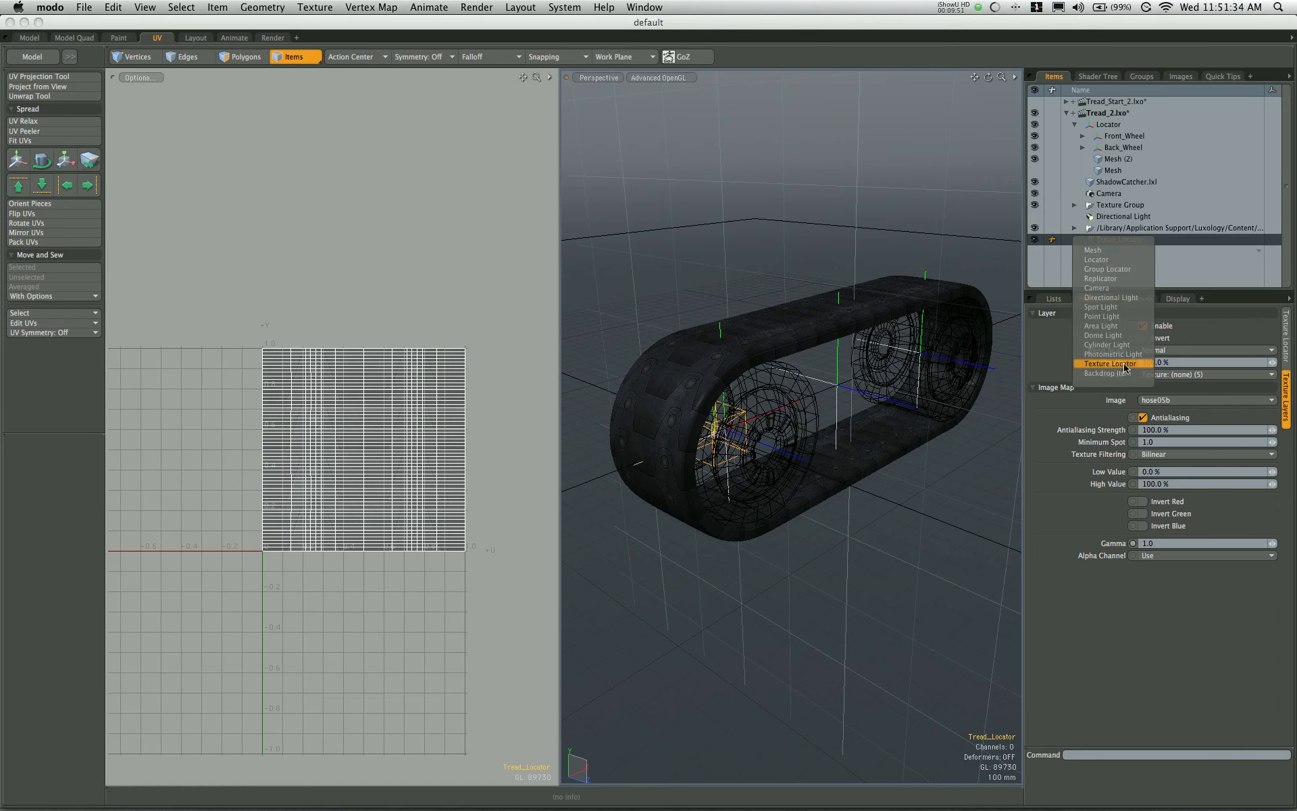
Step: Convert Tread_Locator into a Texture Locator and return to the Shader Tree
click(1111, 364)
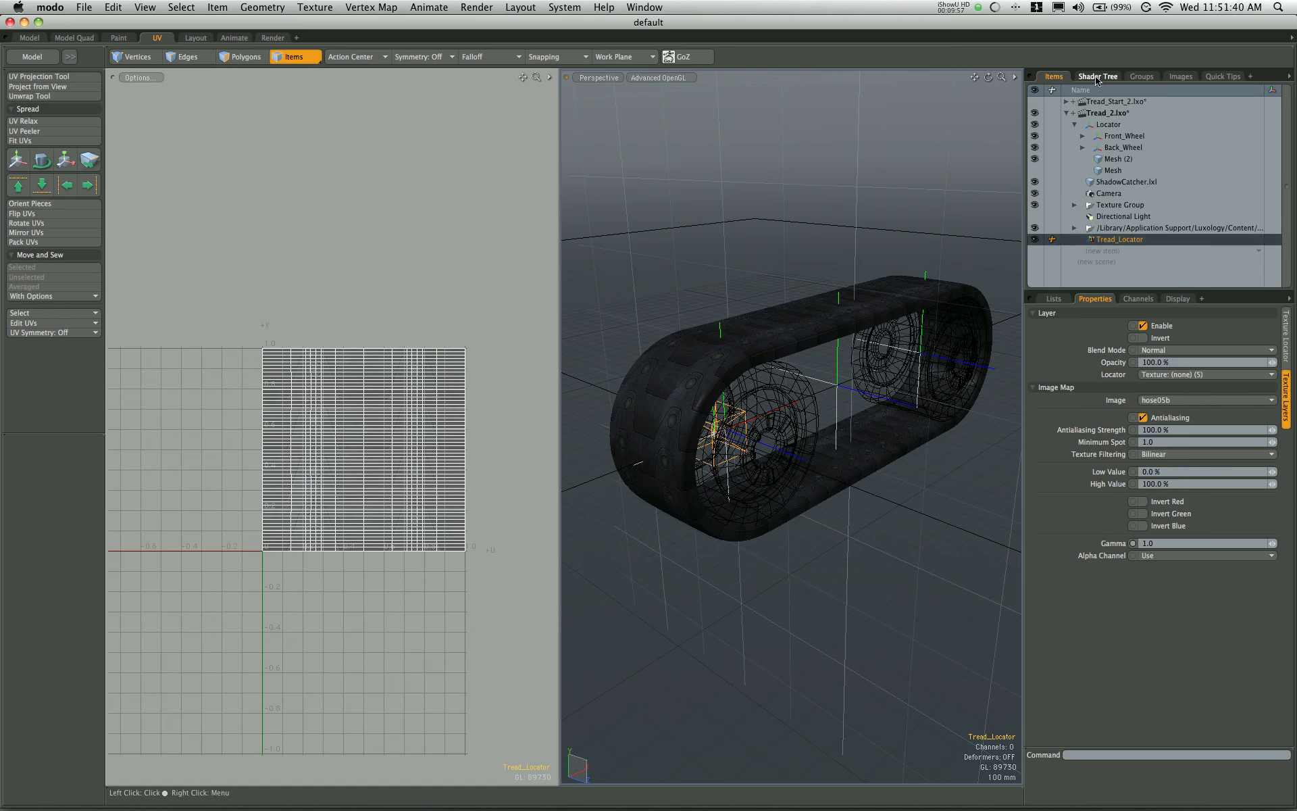
click(1098, 77)
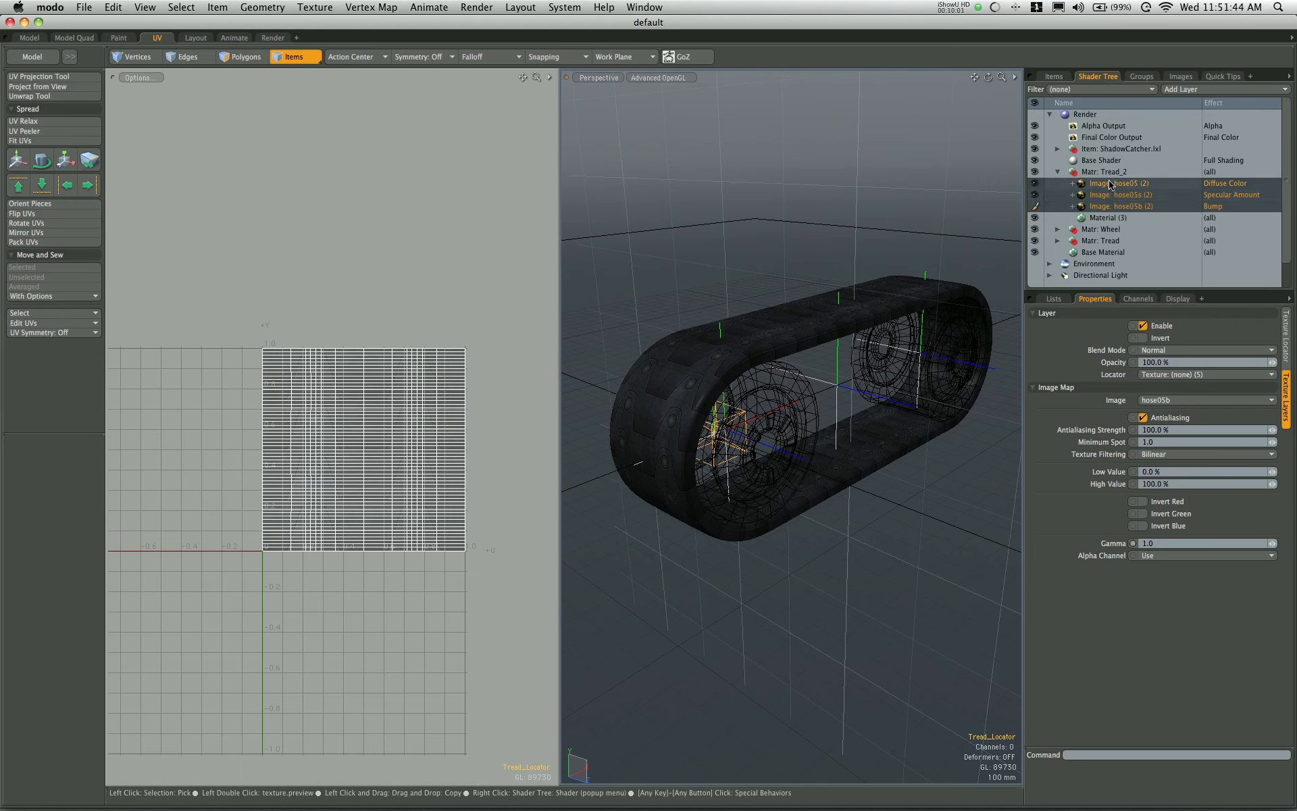
Step: Assign Tread_Locator as the texture locator of the three hose05 layers
click(1205, 373)
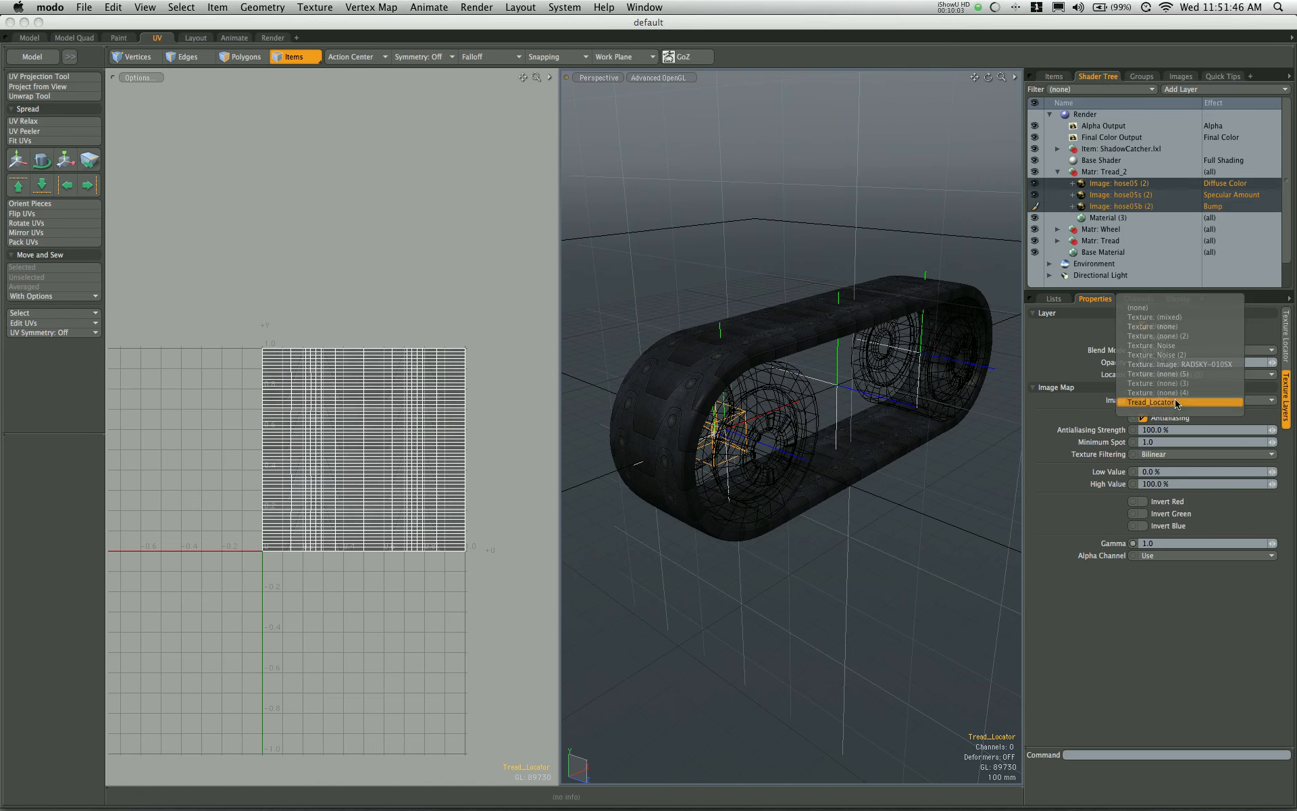
click(1153, 402)
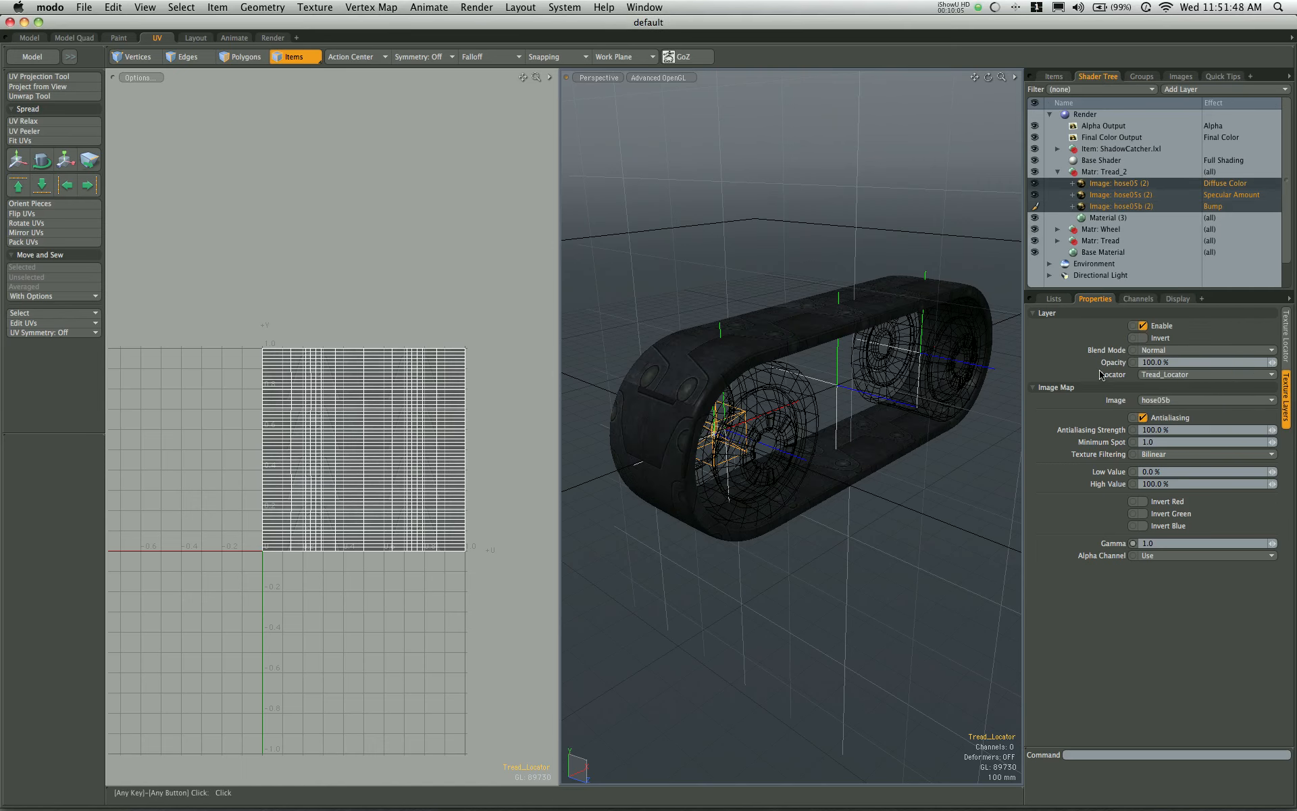
key(q)
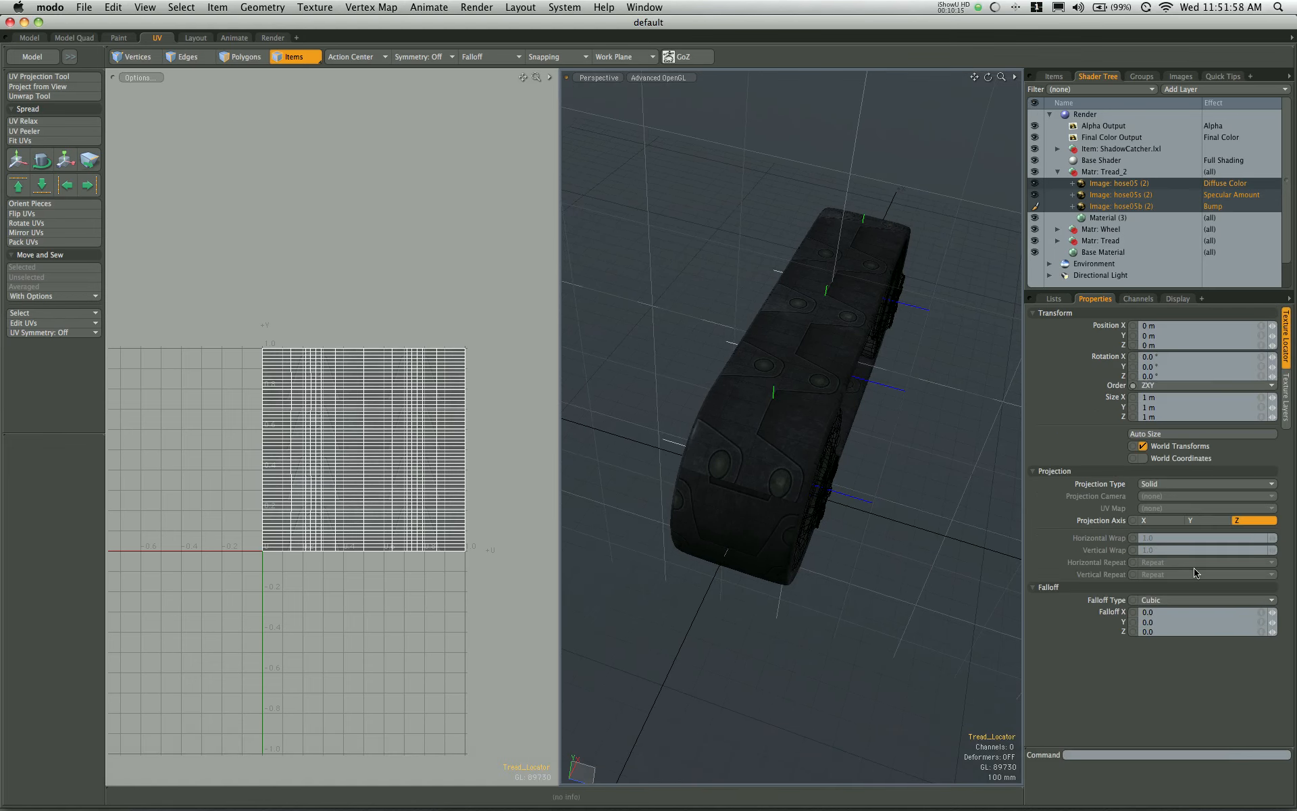
Step: Set Tread_Locator's projection to UV Map Tread_2 with a 10.0 wrap
click(1204, 483)
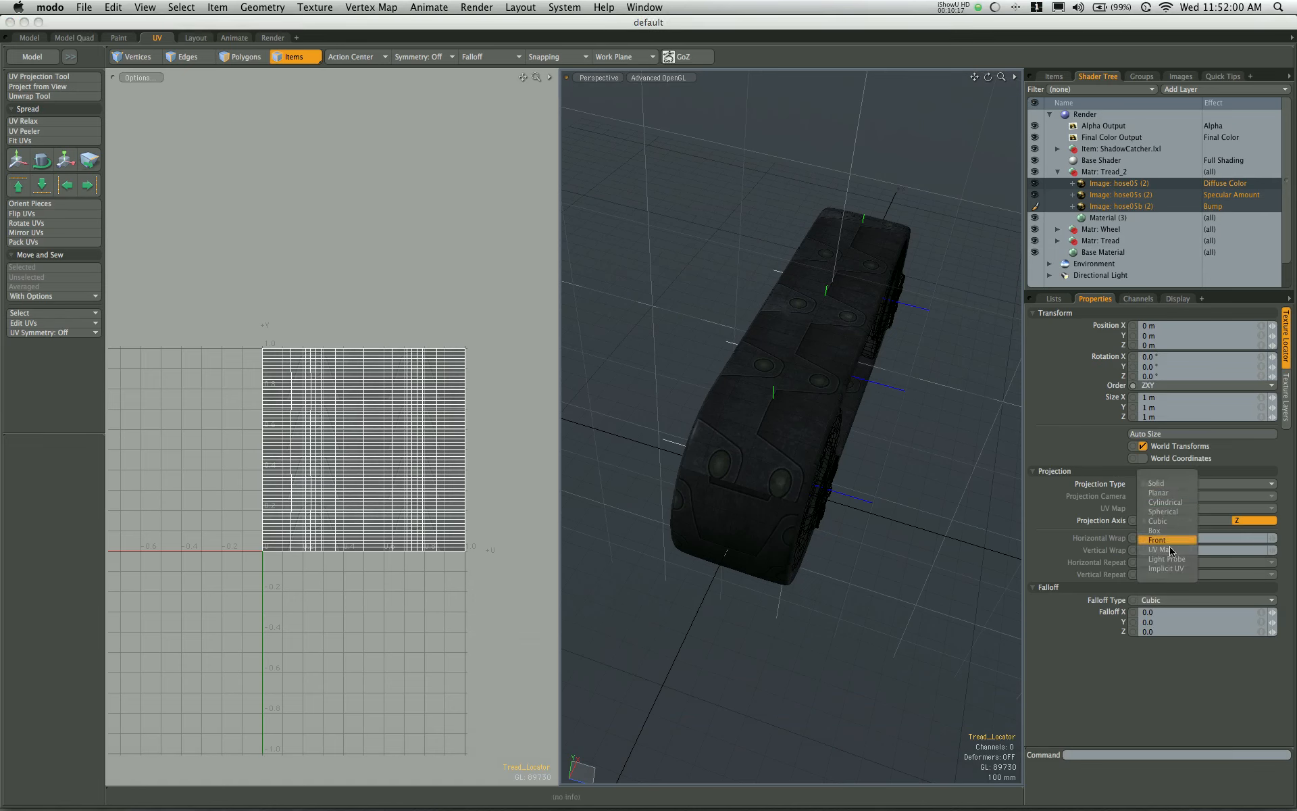
click(1168, 550)
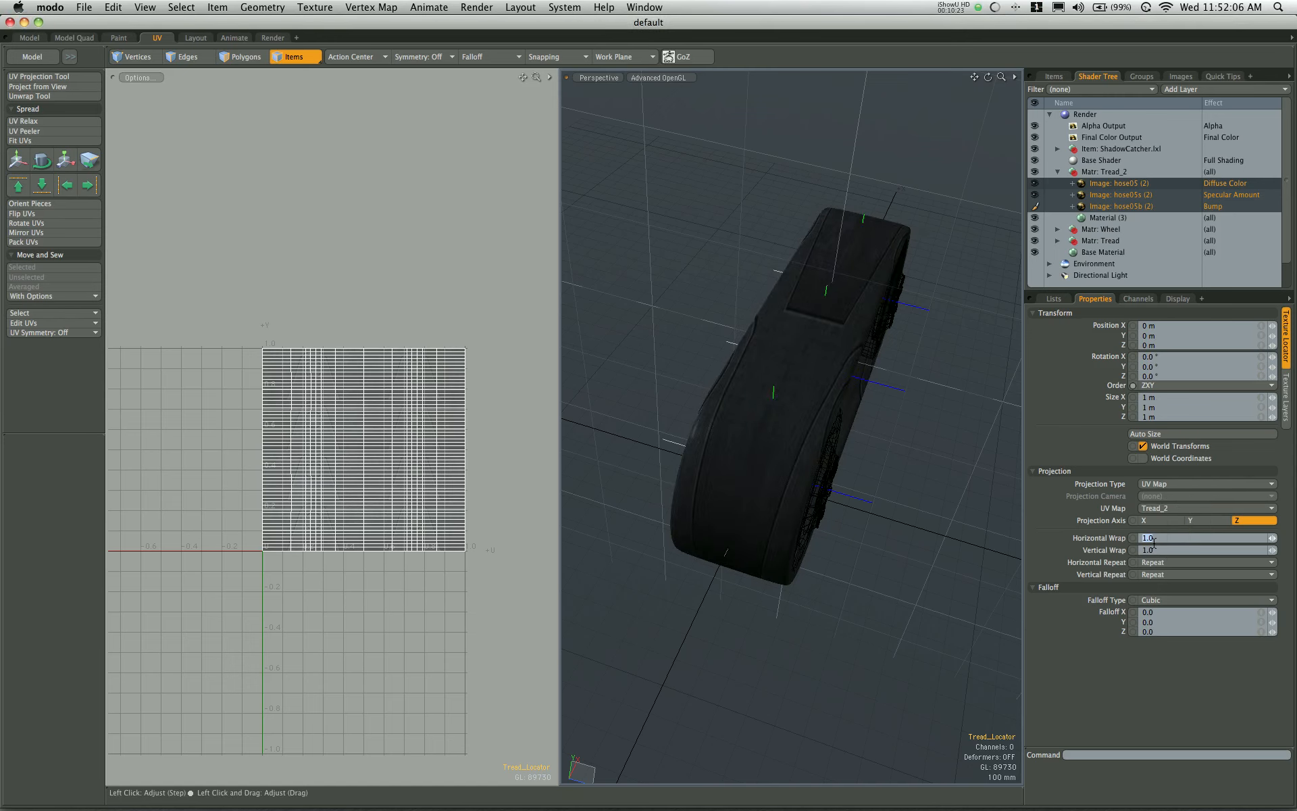
text(10.0)
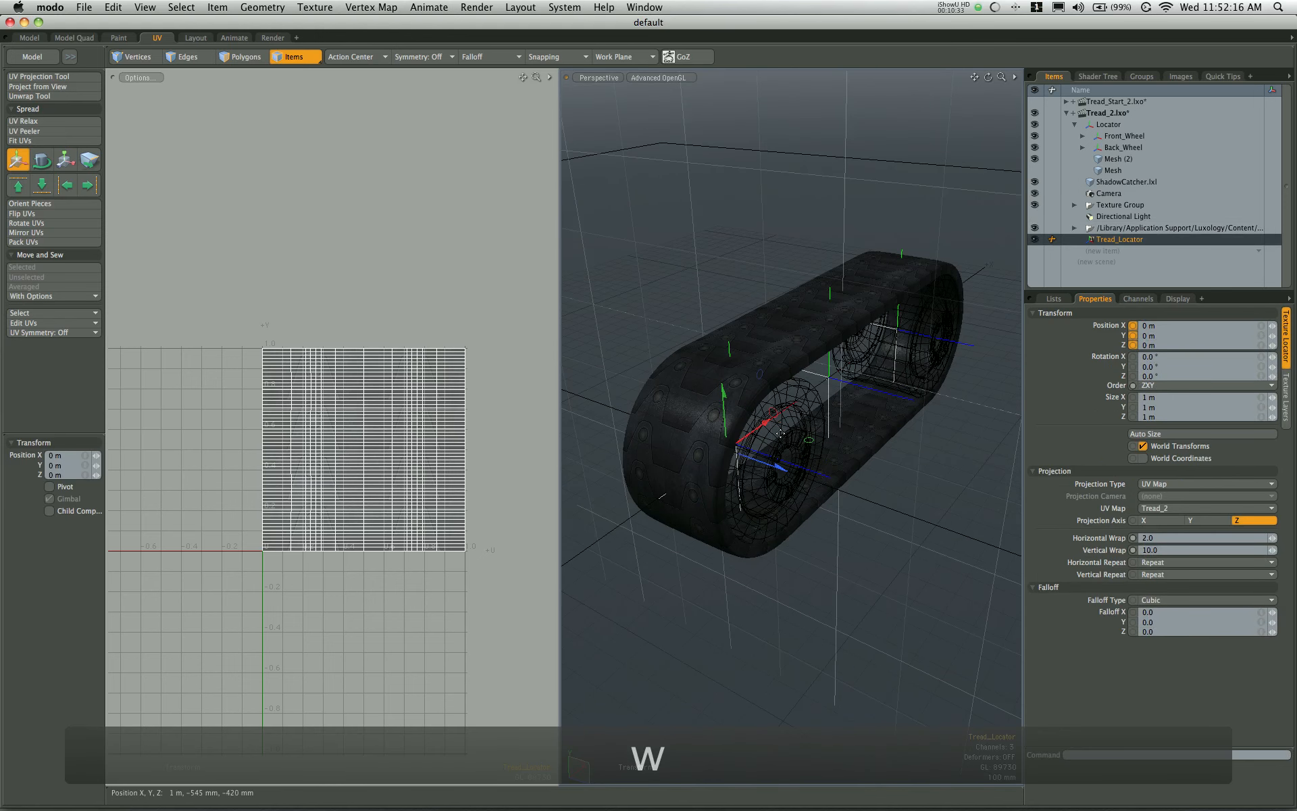
Step: Parent Tread_Locator under the tread rig's Locator item
drag(757, 430, 807, 391)
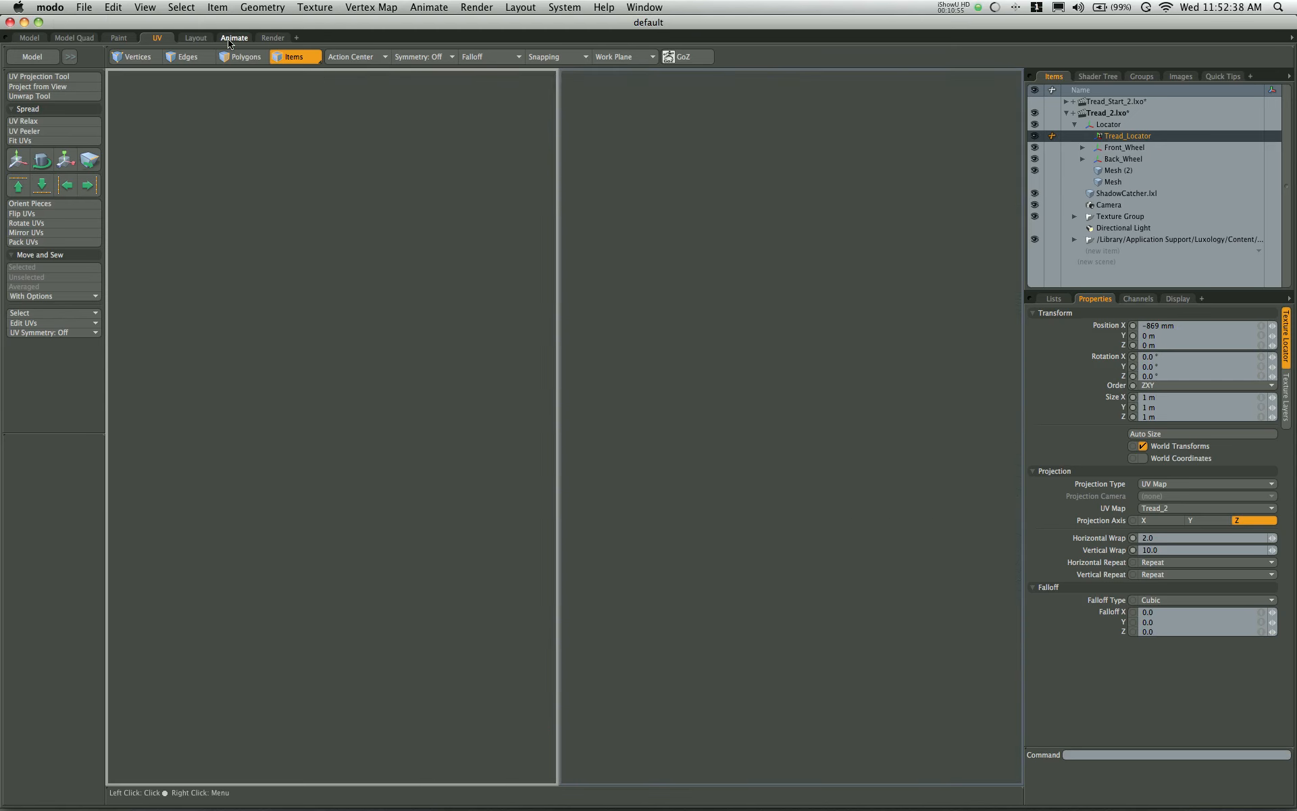
Step: In the Animate layout, open Channel Links and browse Tread_Locator's channels as the driven side
click(234, 37)
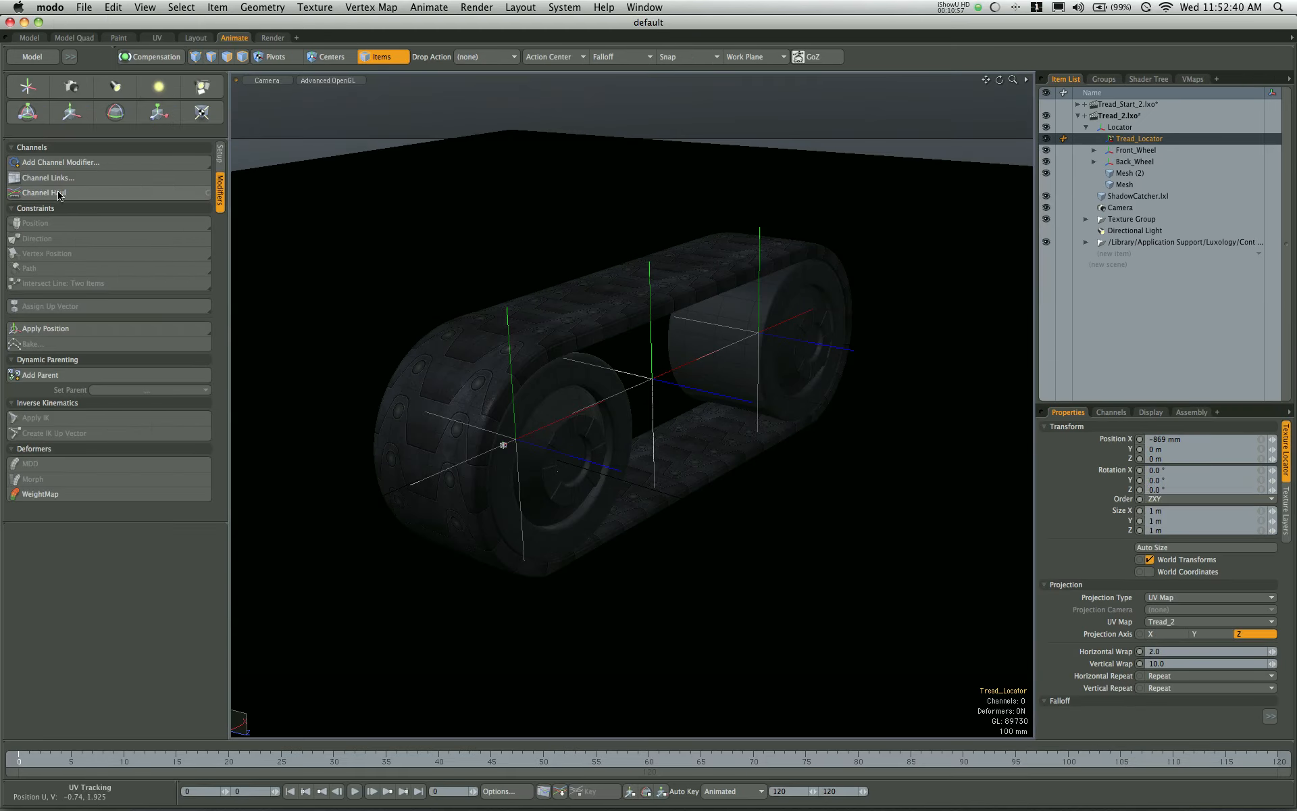
click(48, 177)
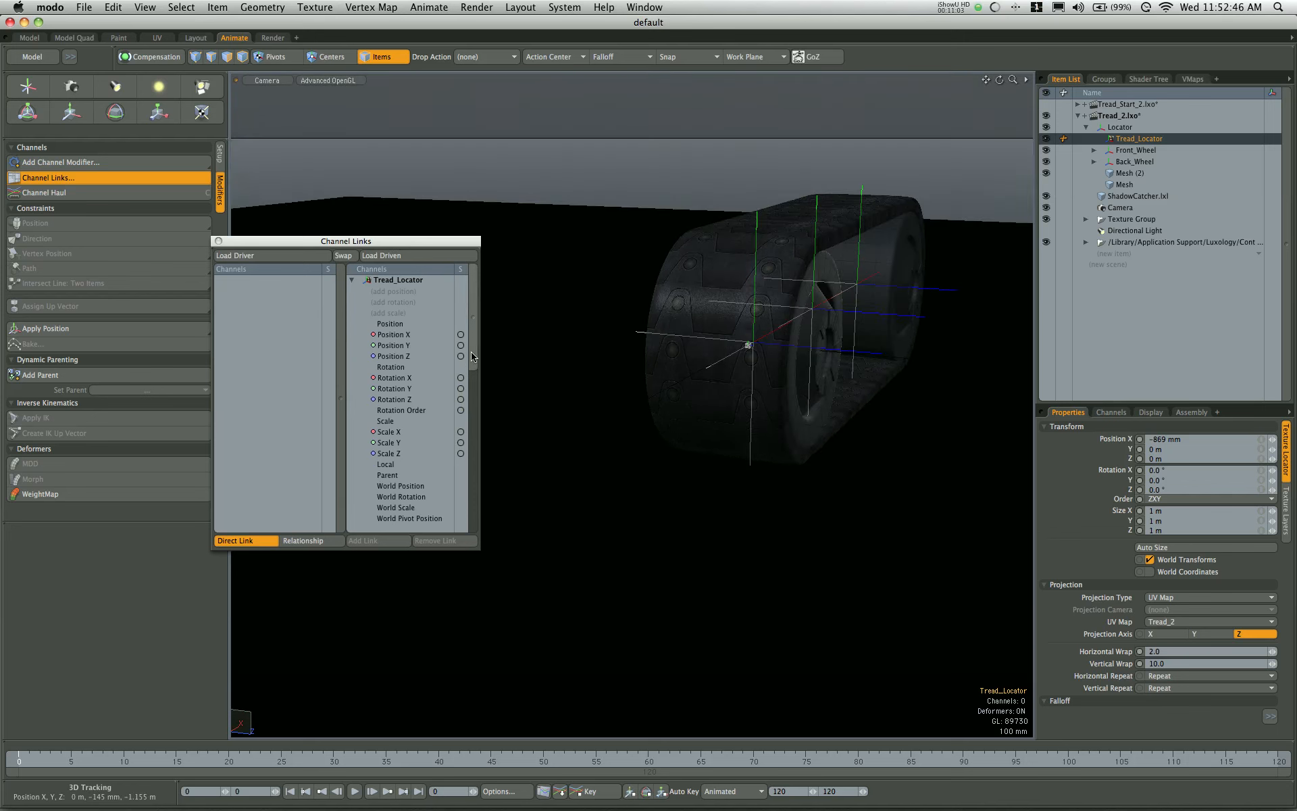
scroll(down, 3)
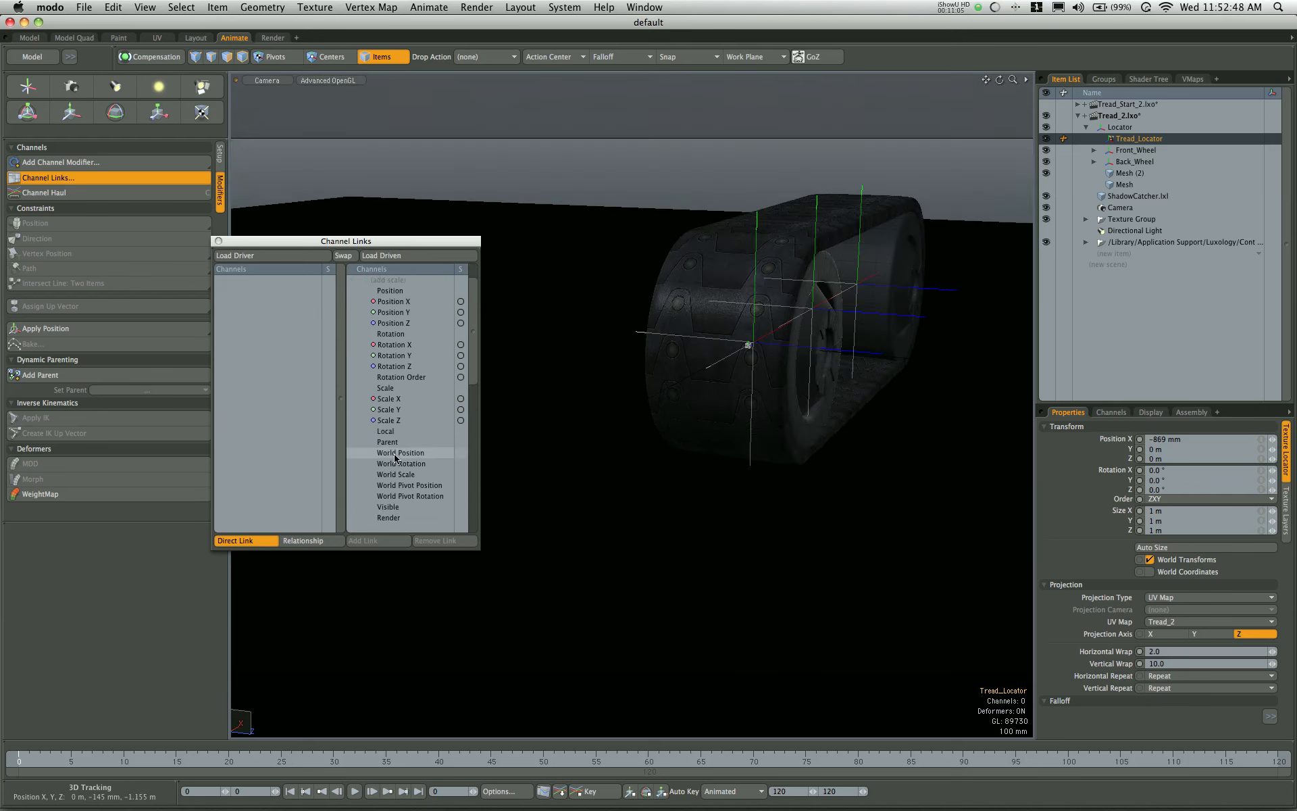
scroll(down, 3)
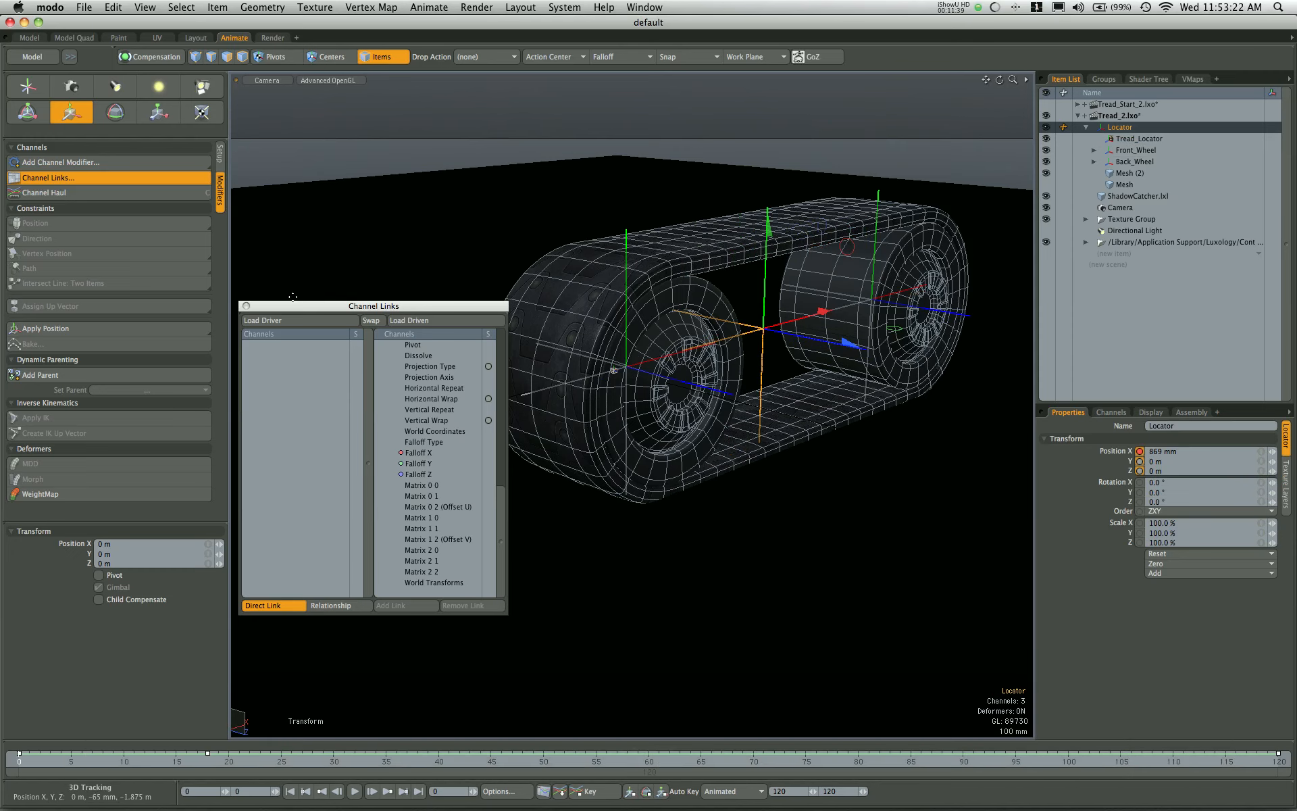
Step: Load Locator as driver and link its Position X directly to Matrix 1 2 (Offset V)
click(246, 344)
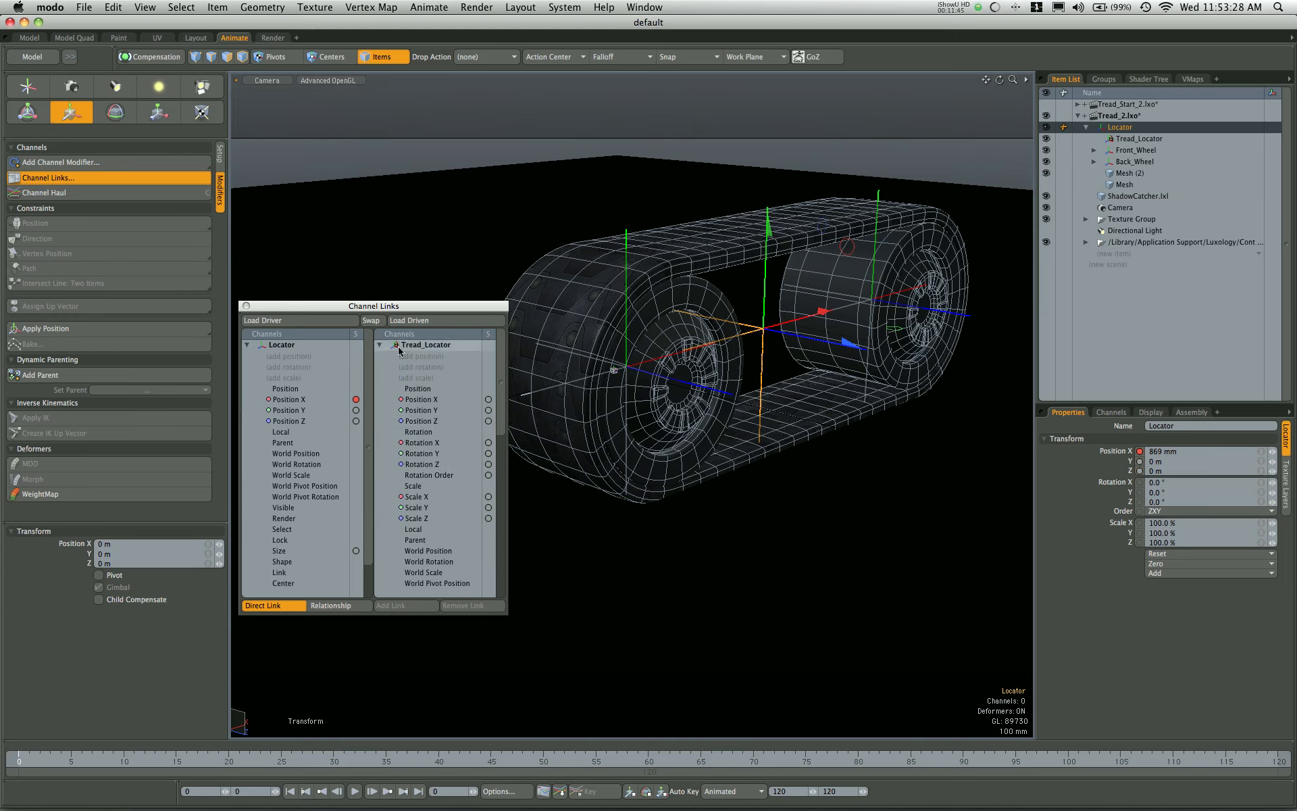
mouse_move(446, 332)
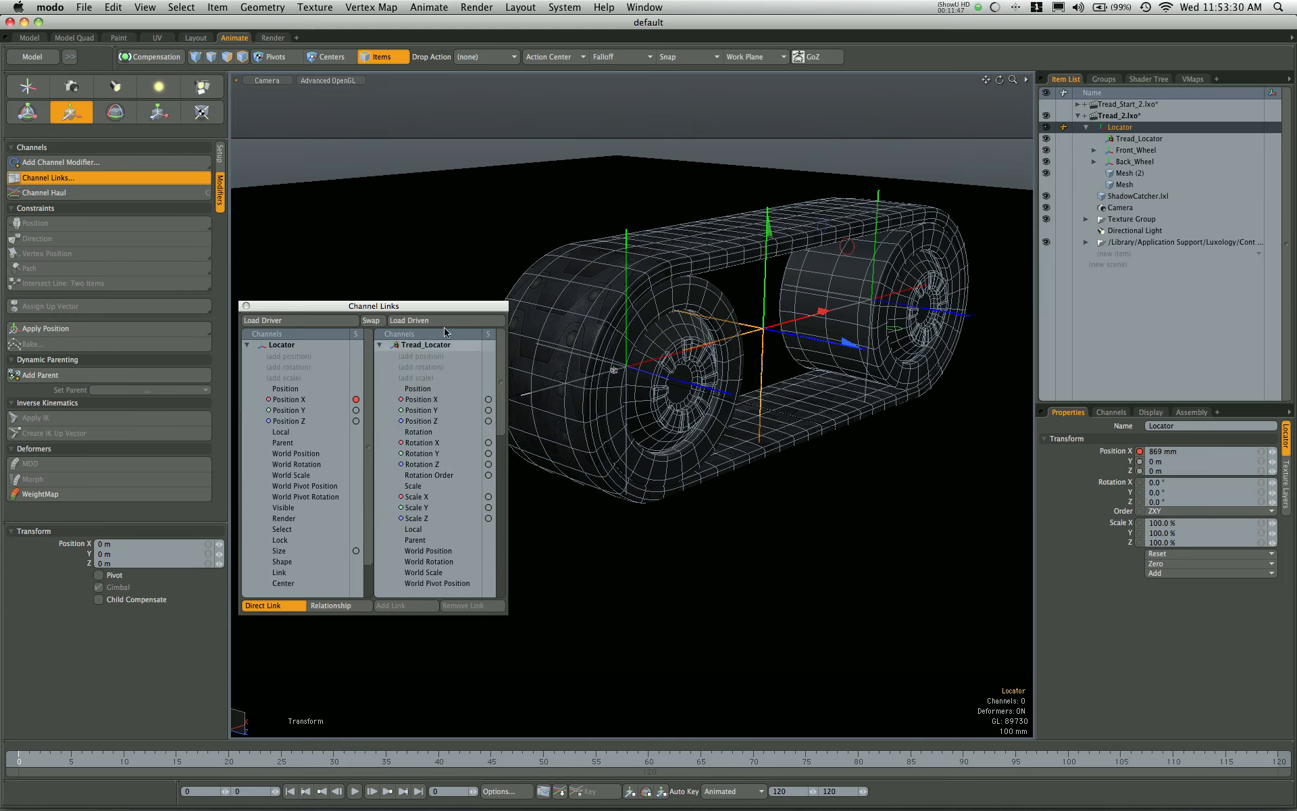
scroll(down, 3)
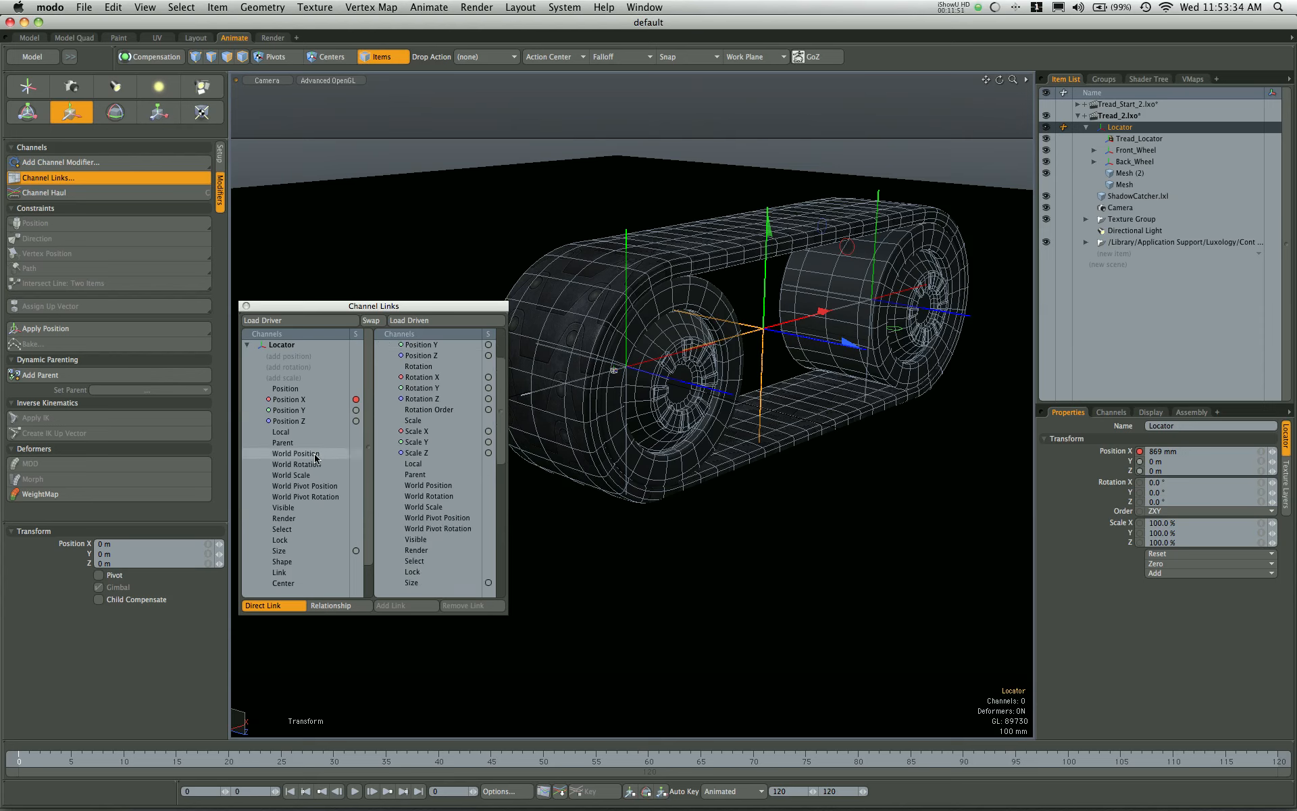
click(295, 453)
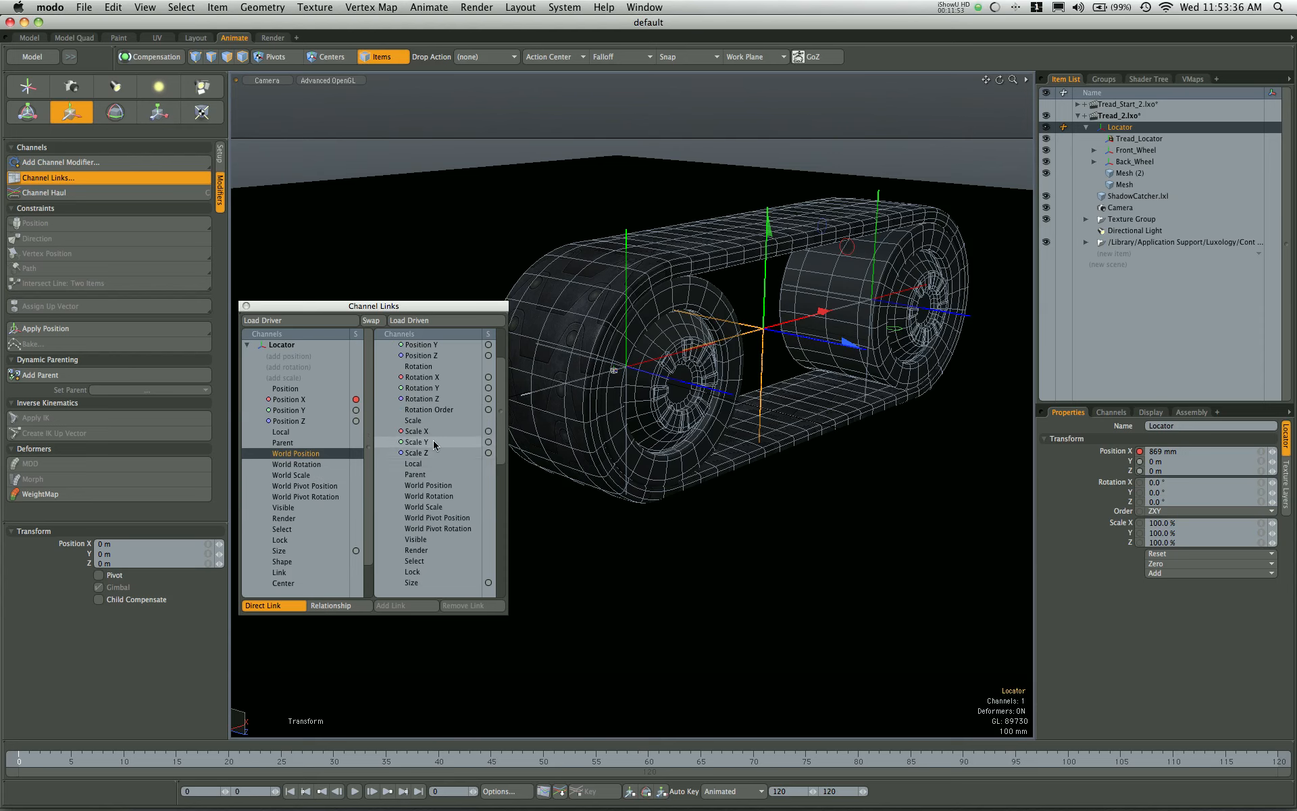
scroll(down, 3)
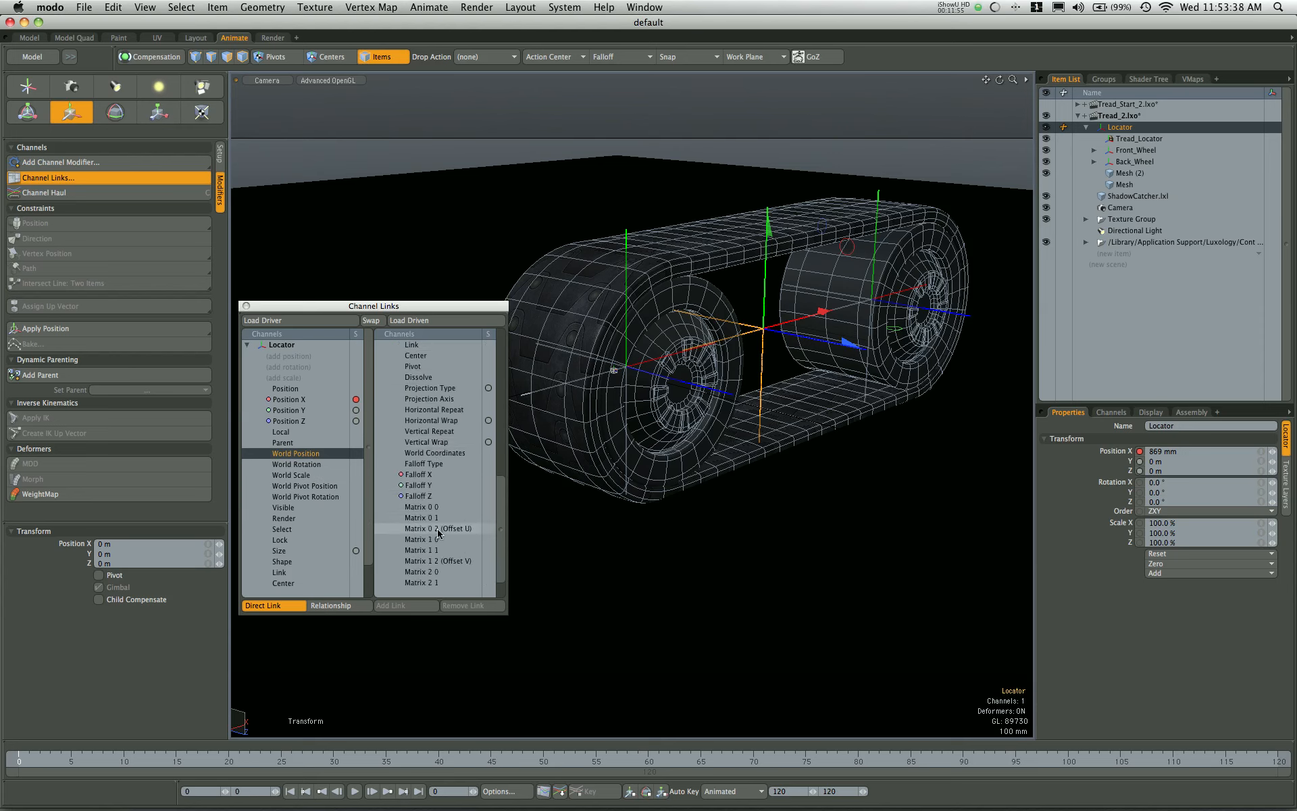
scroll(down, 3)
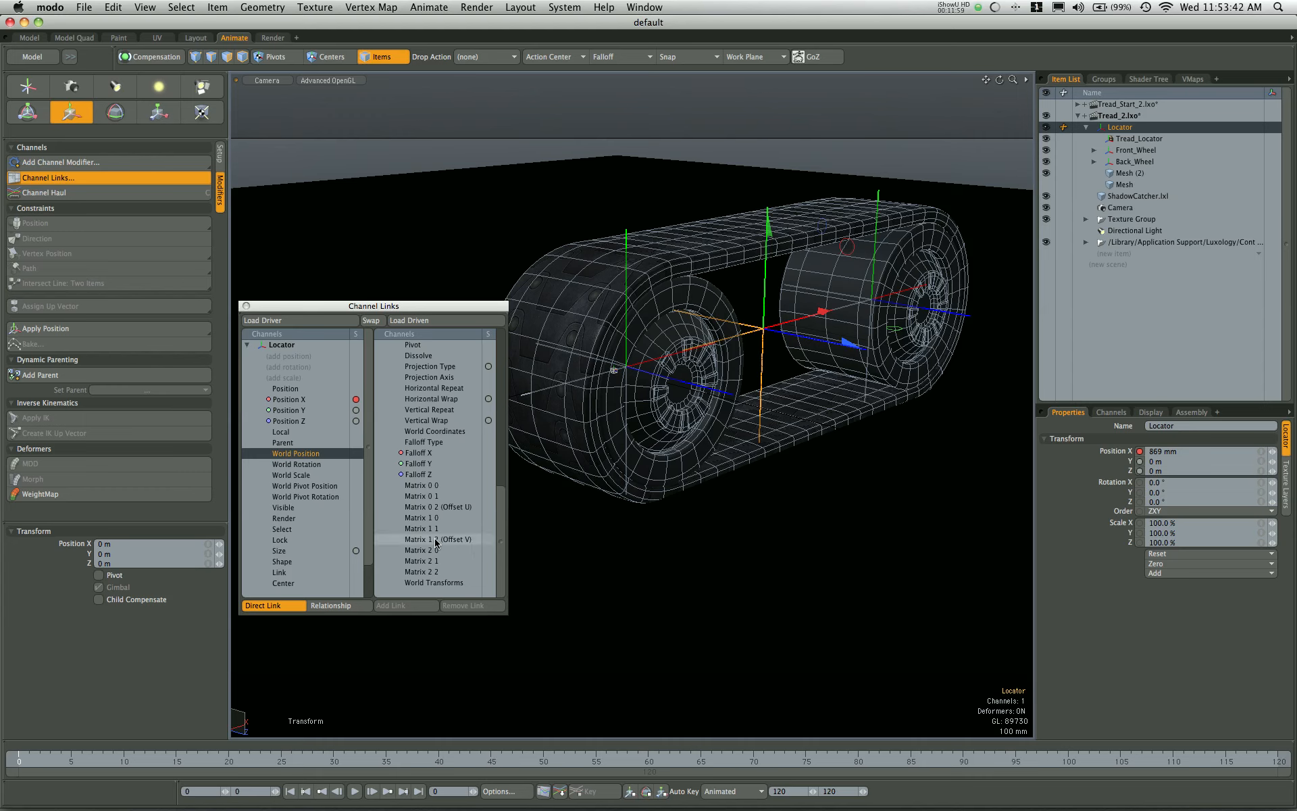
mouse_move(453, 543)
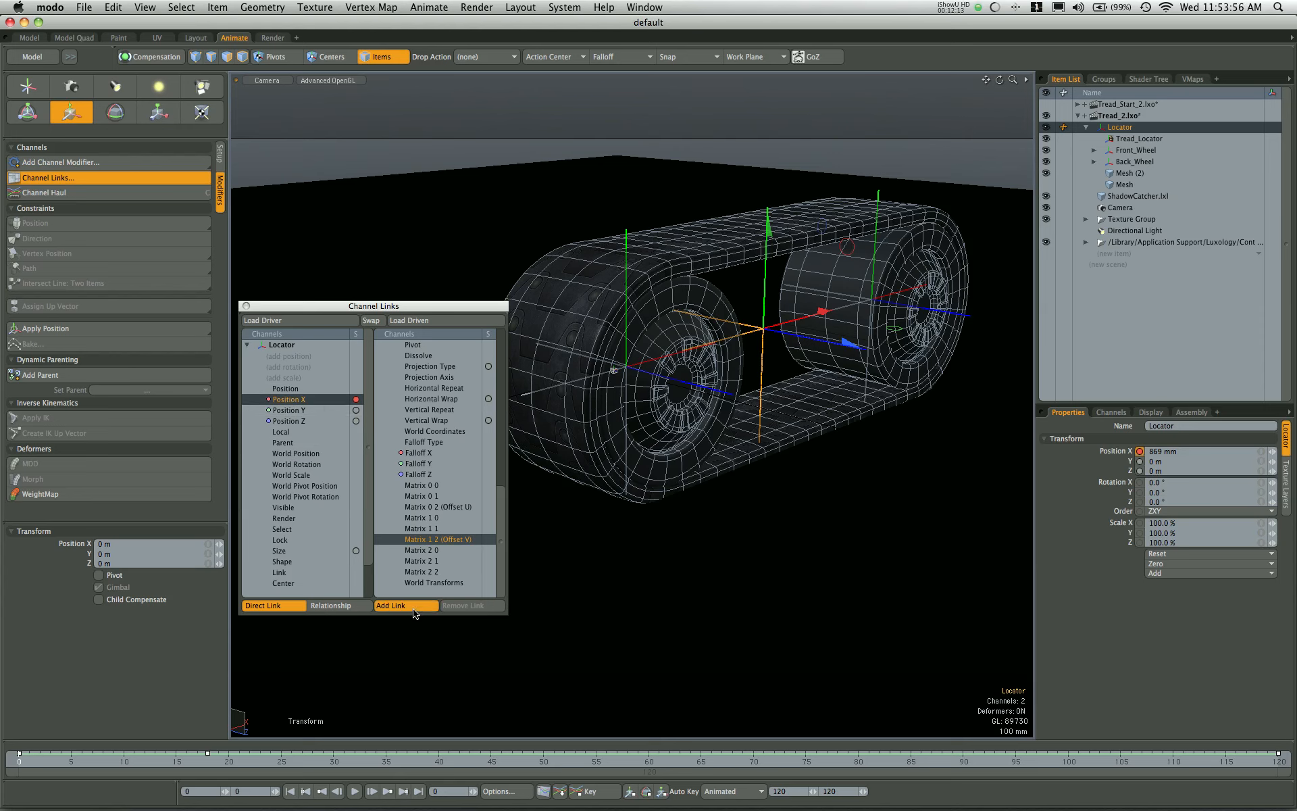
click(390, 604)
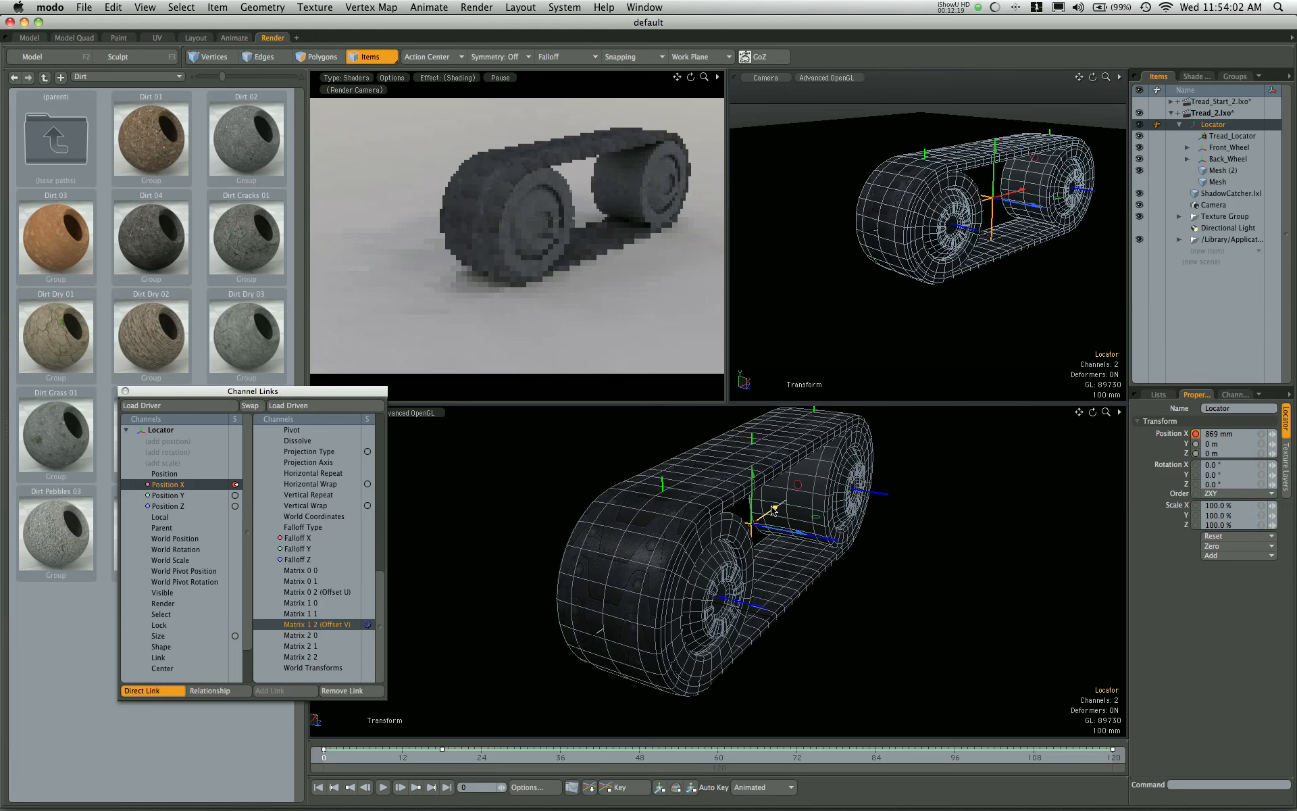
Step: Slide the Locator along X to test rolling, undo, and pick Offset V as driven
drag(770, 509, 748, 530)
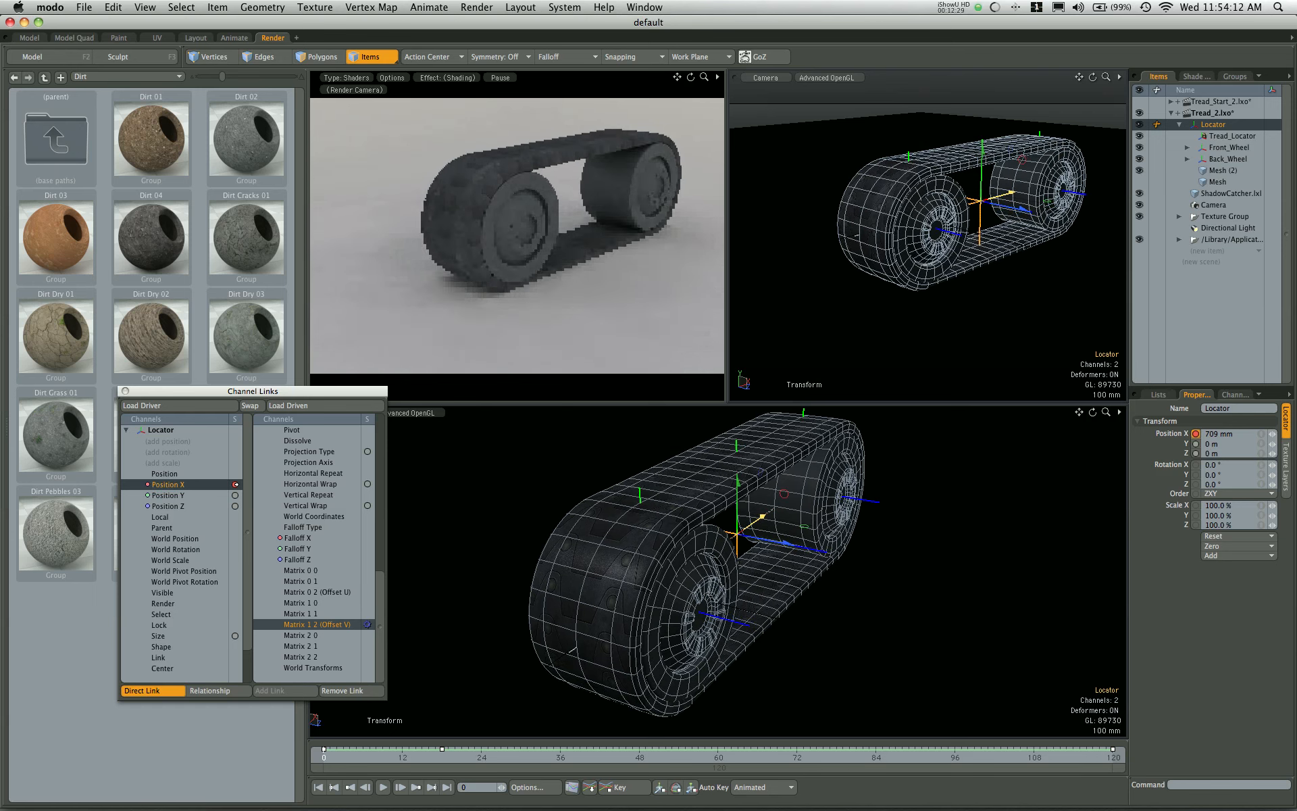
click(1195, 75)
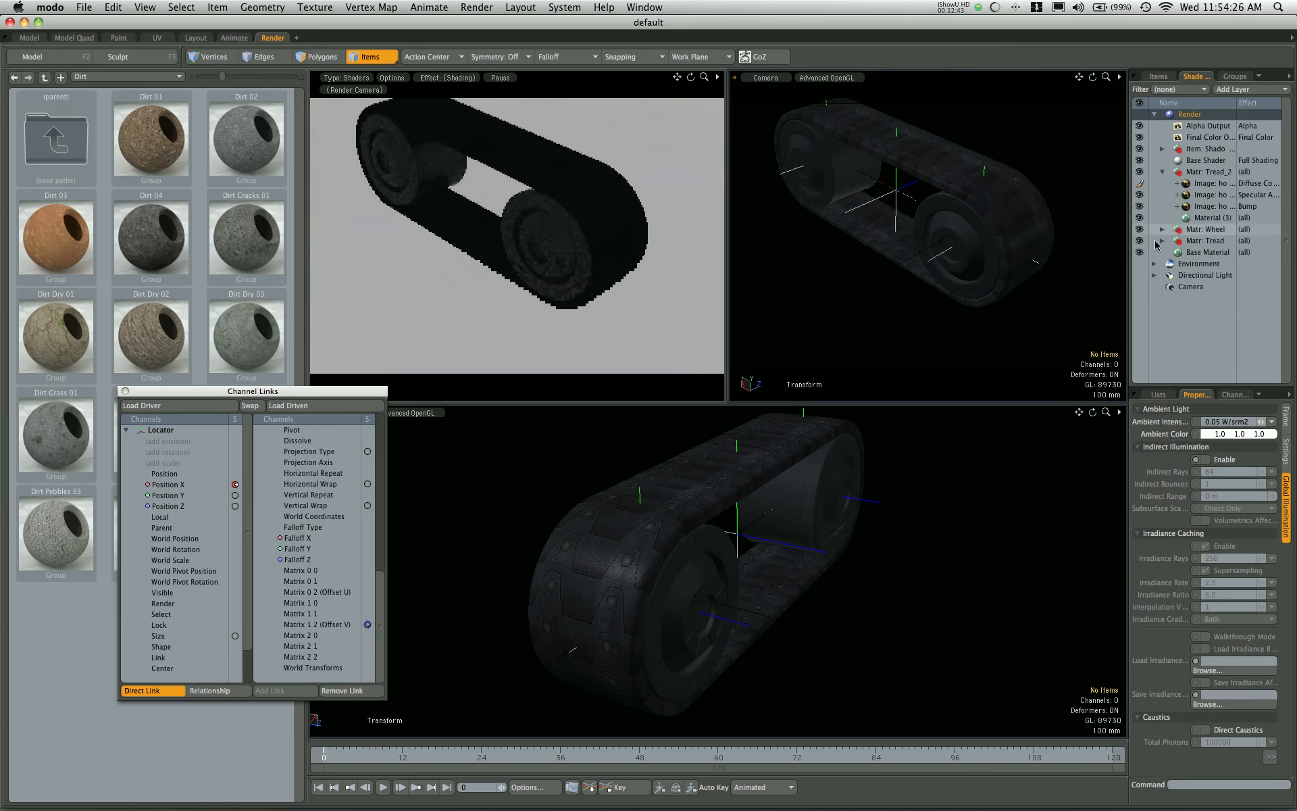
click(1157, 76)
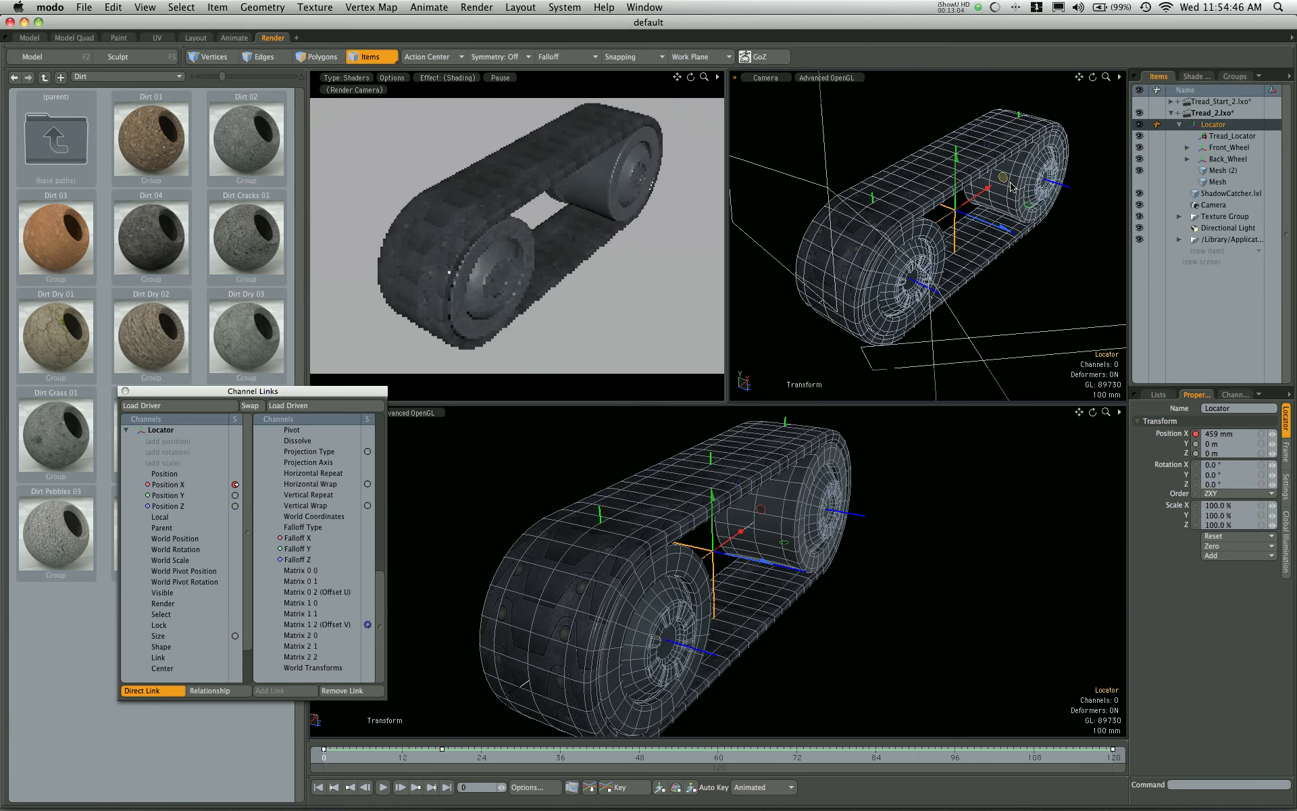
key(cmd+z)
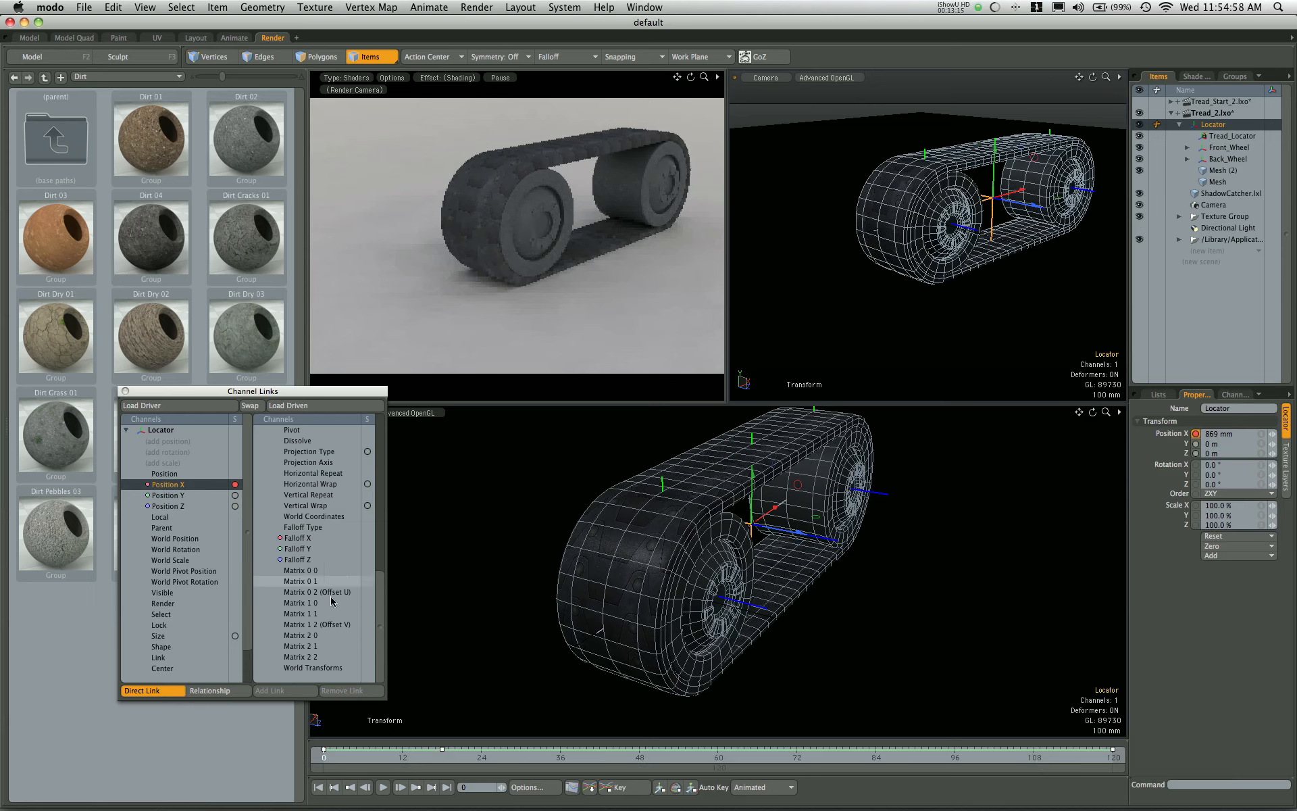
click(312, 624)
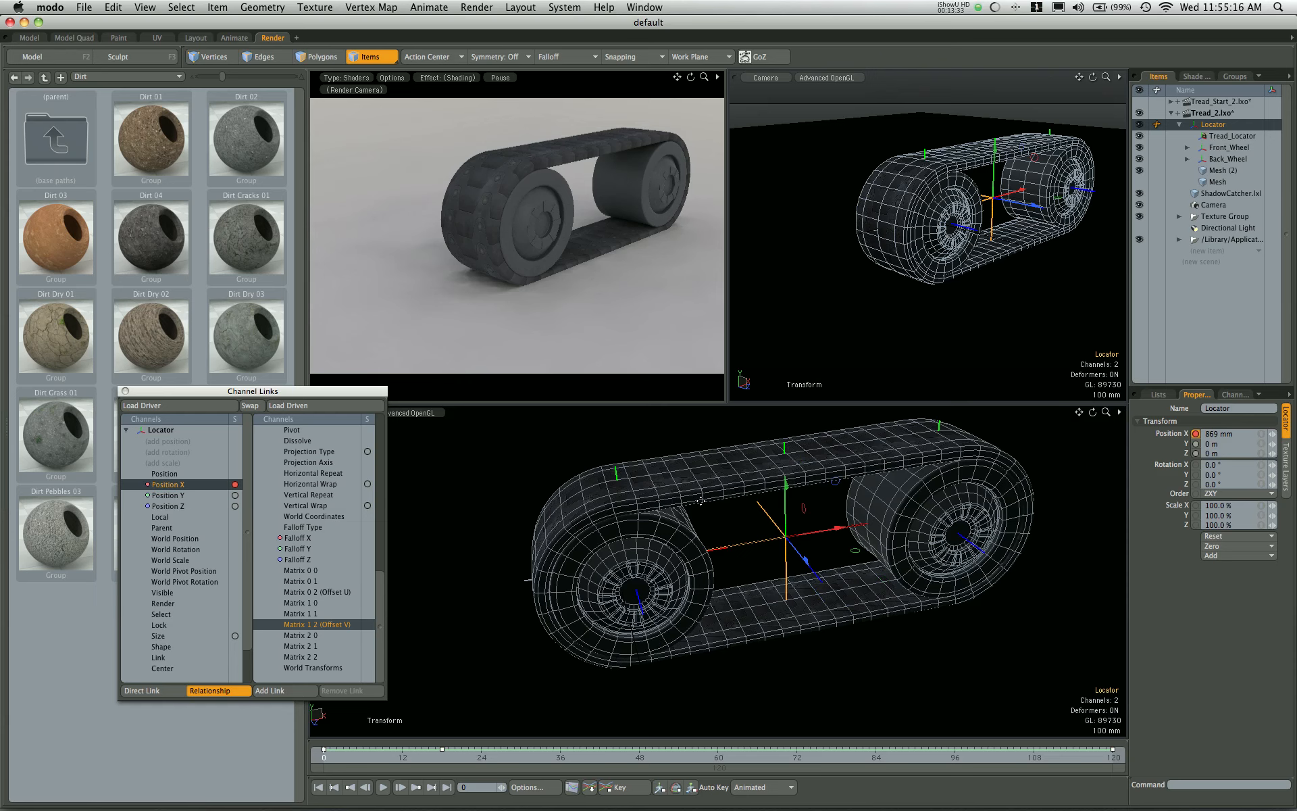
mouse_move(435, 559)
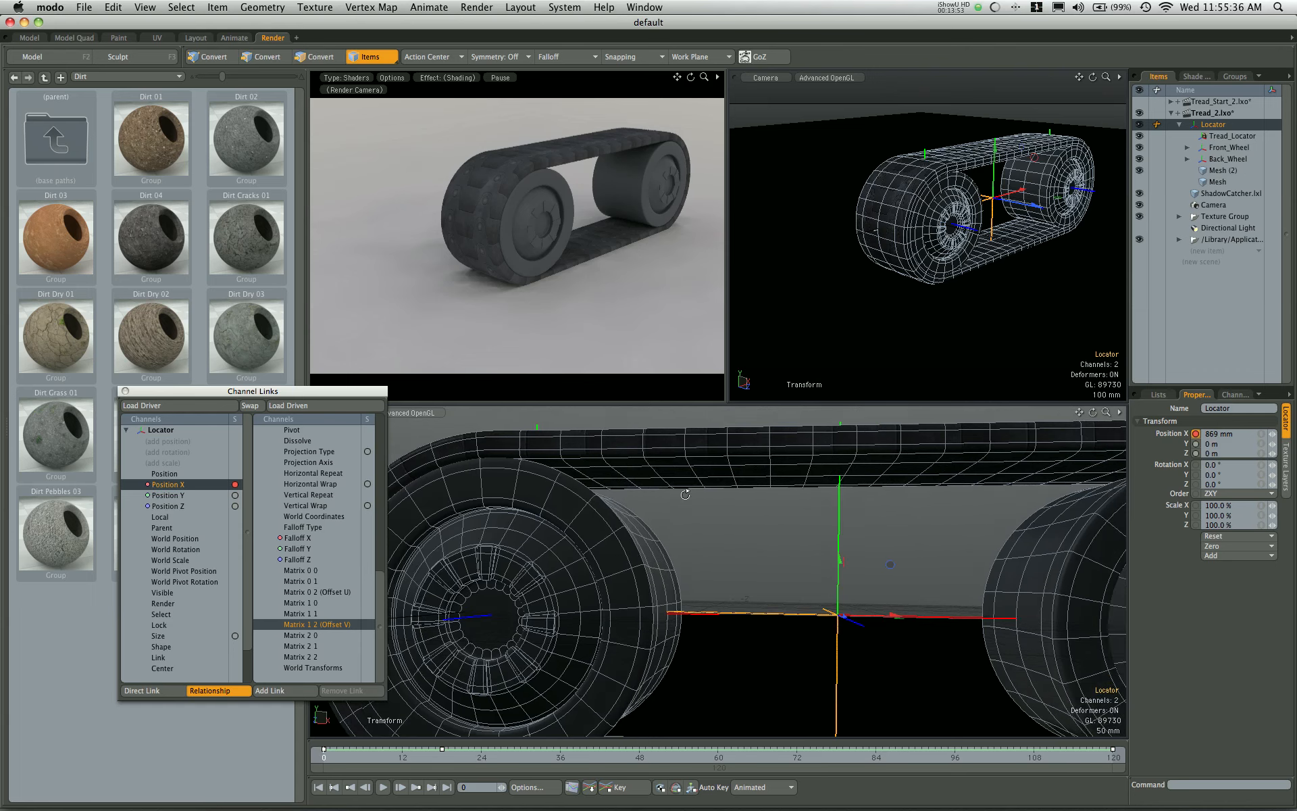
Step: Switch to the four-view Model Quad layout to work on the tread's polygon strip
click(320, 56)
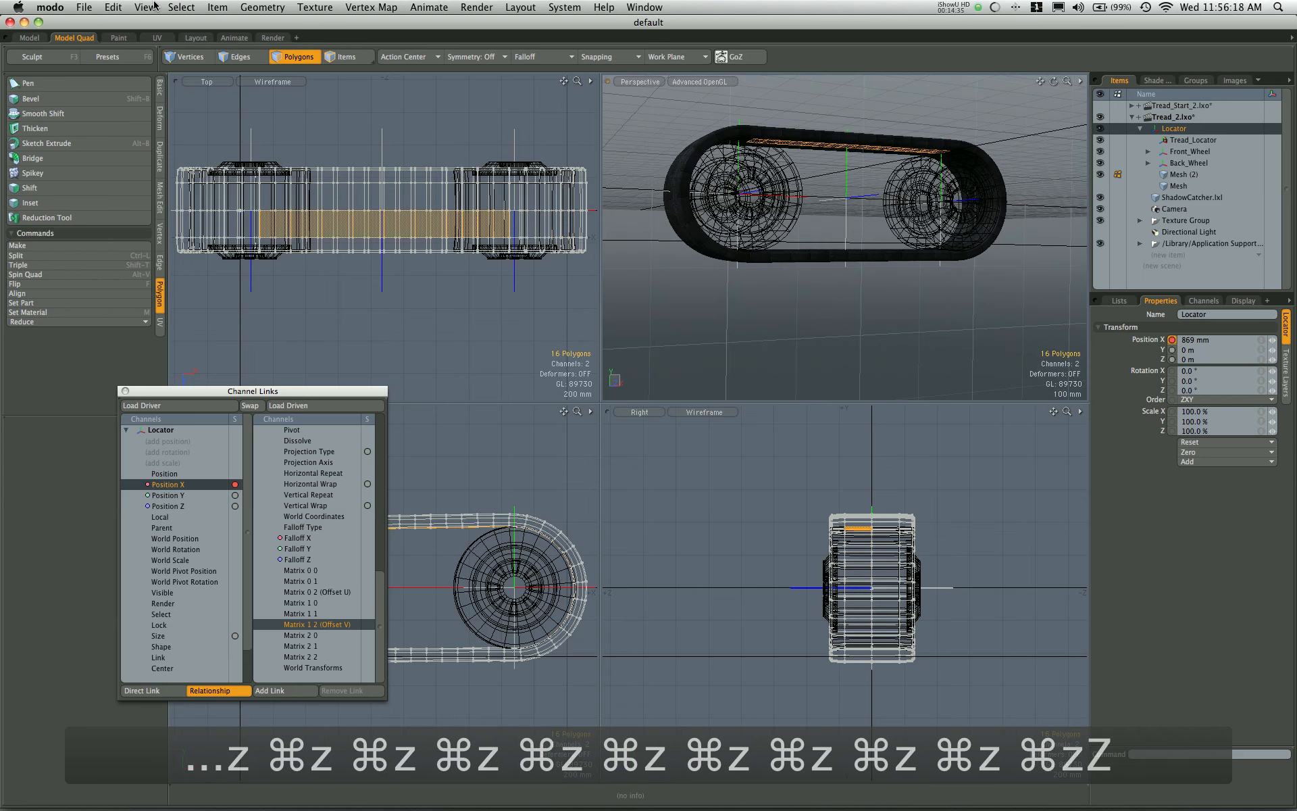
Step: Measure the tread strip with View > Dimensions Tool, then return to the Animate layout
click(144, 7)
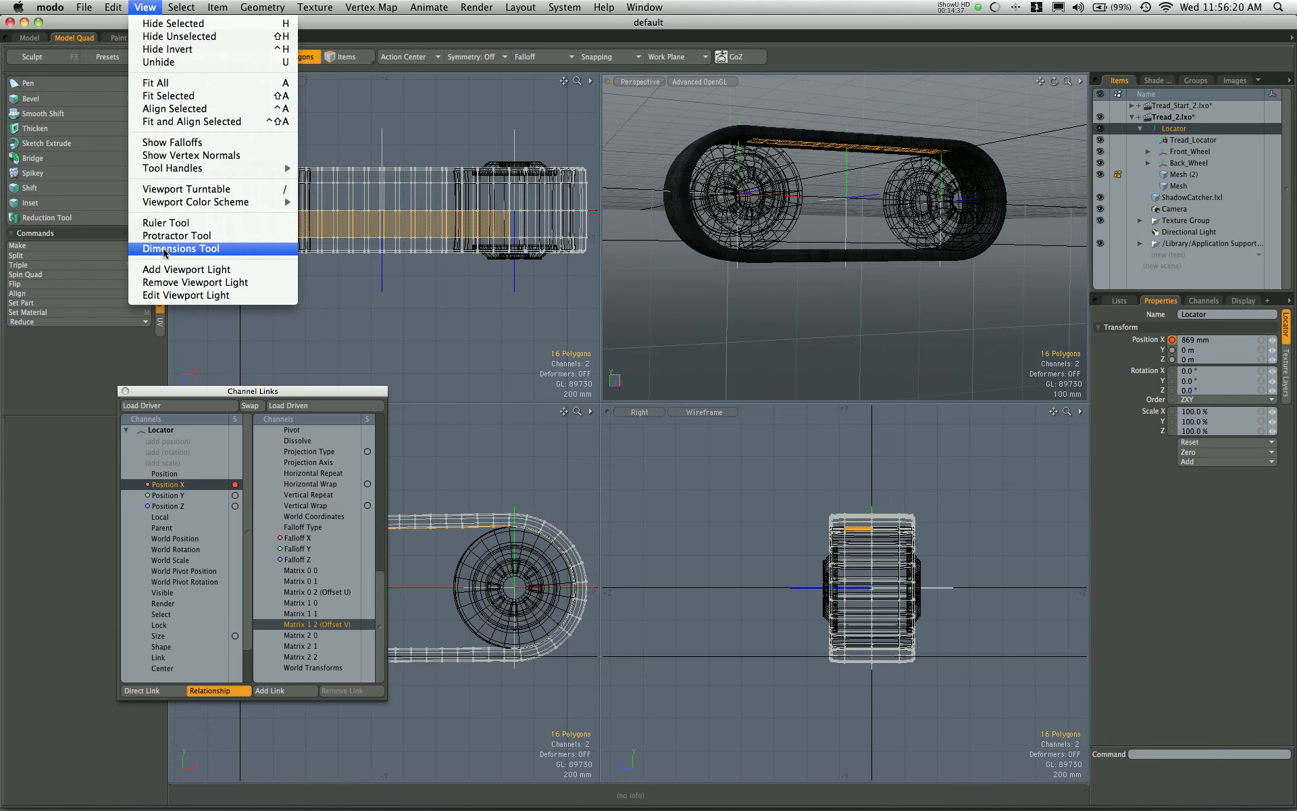
click(181, 248)
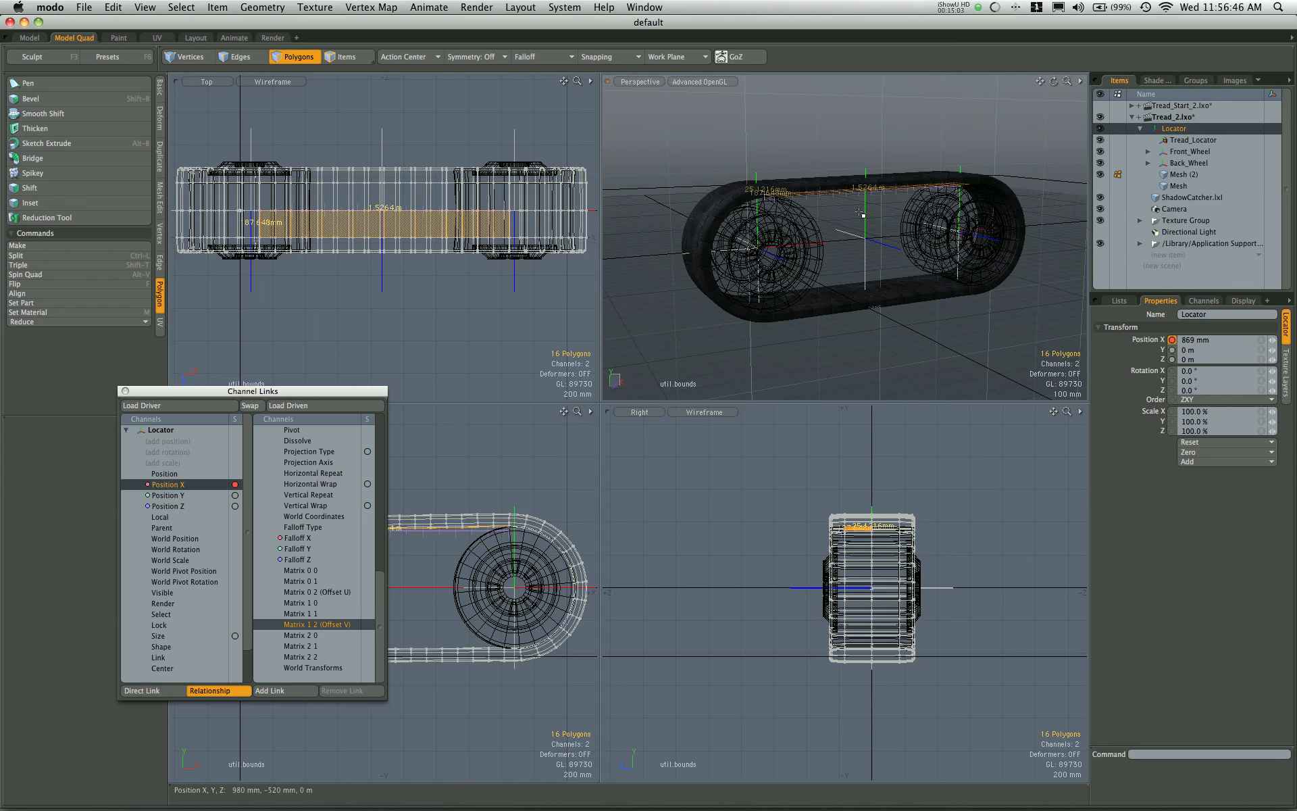
click(235, 37)
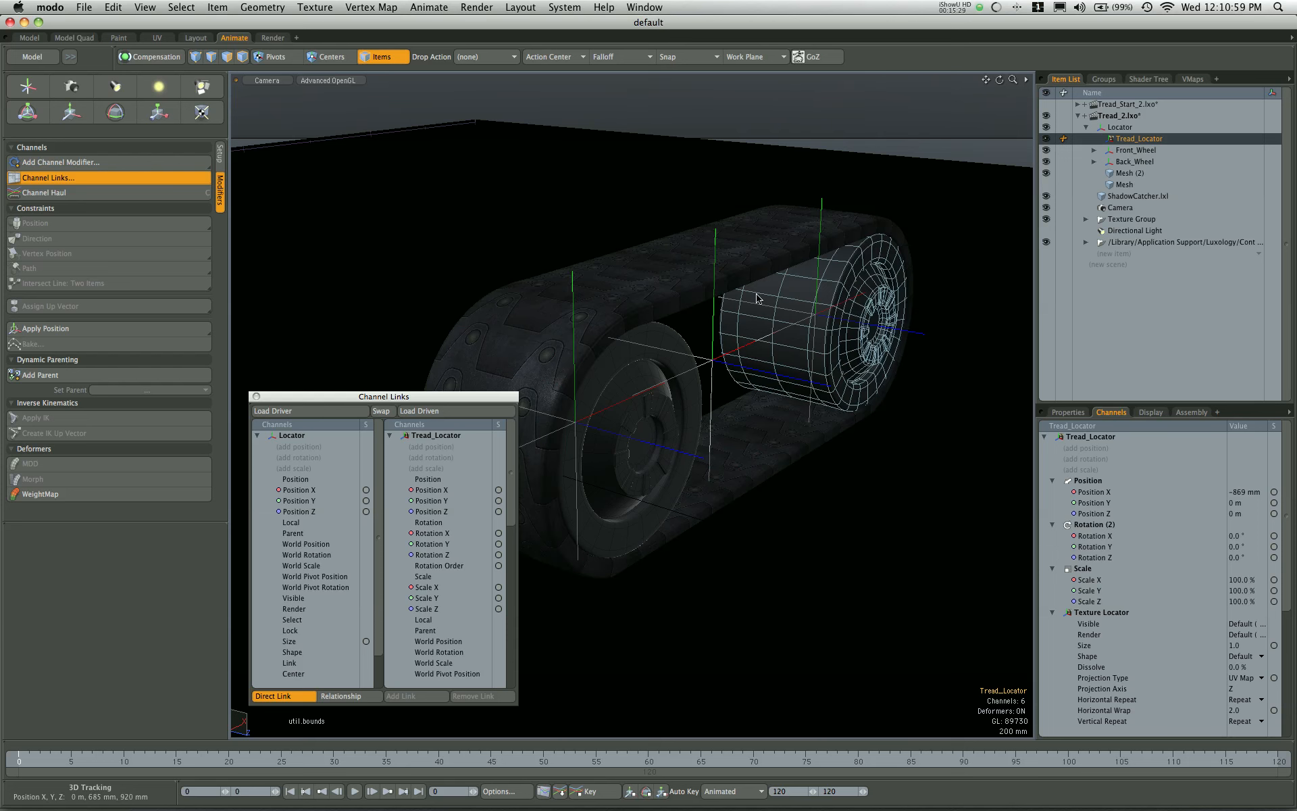
Step: Select Locator, pair Position X with Matrix 1 2 (Offset V), and add a Relationship link
click(1119, 128)
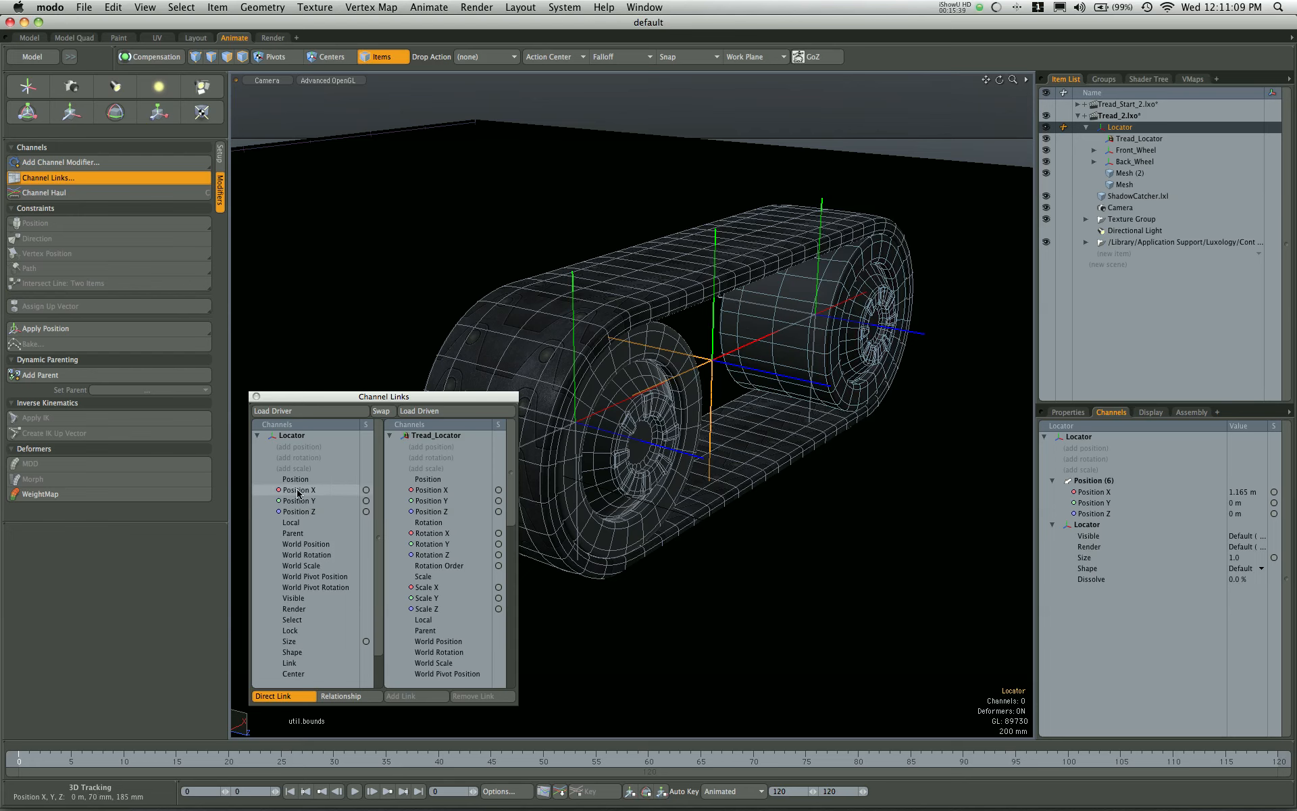
click(299, 489)
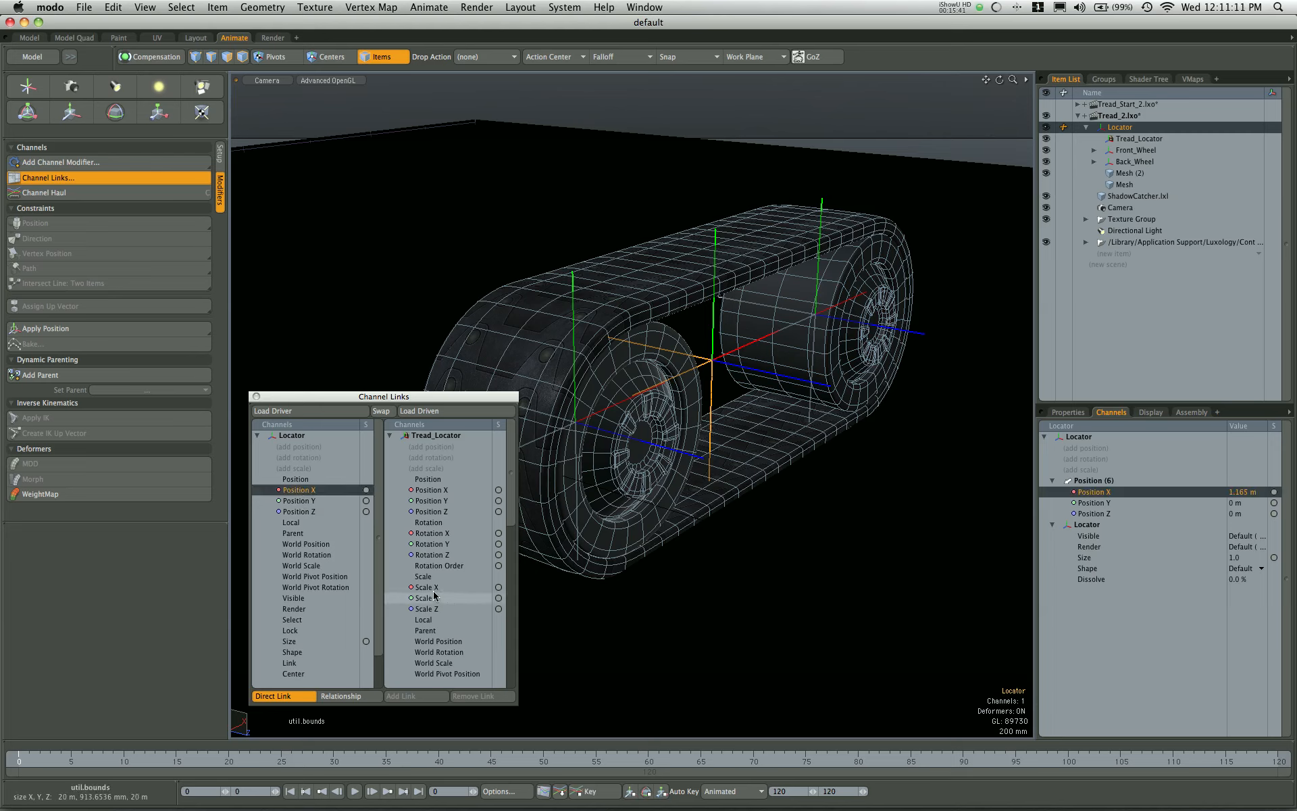
scroll(down, 3)
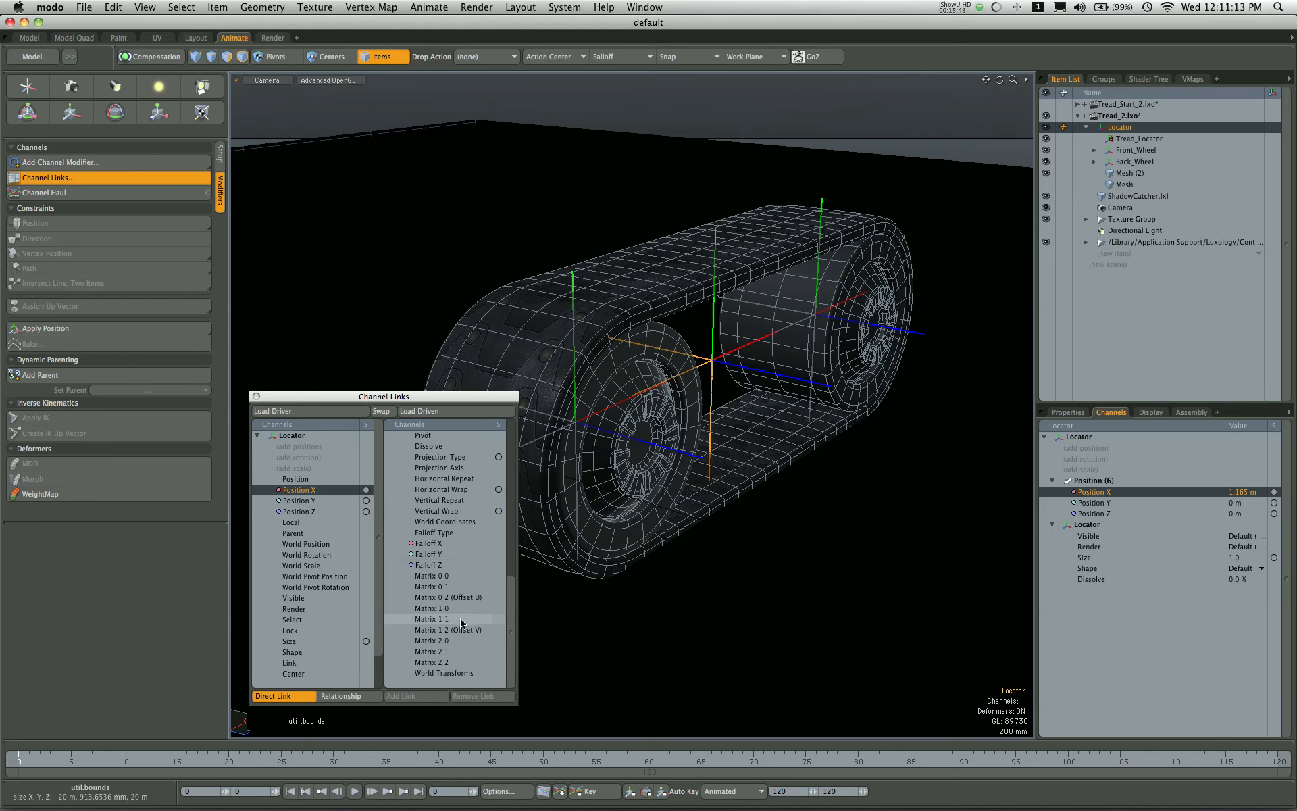
click(449, 630)
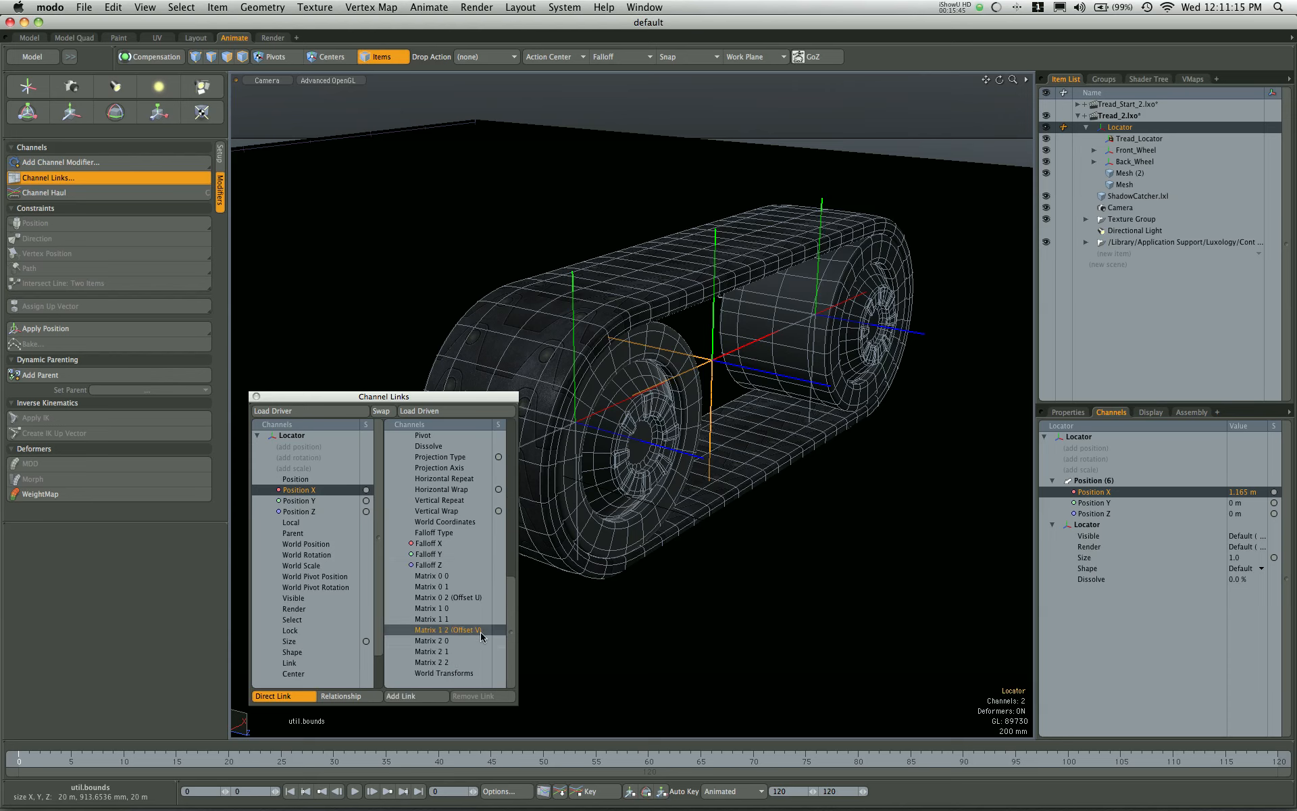
mouse_move(468, 637)
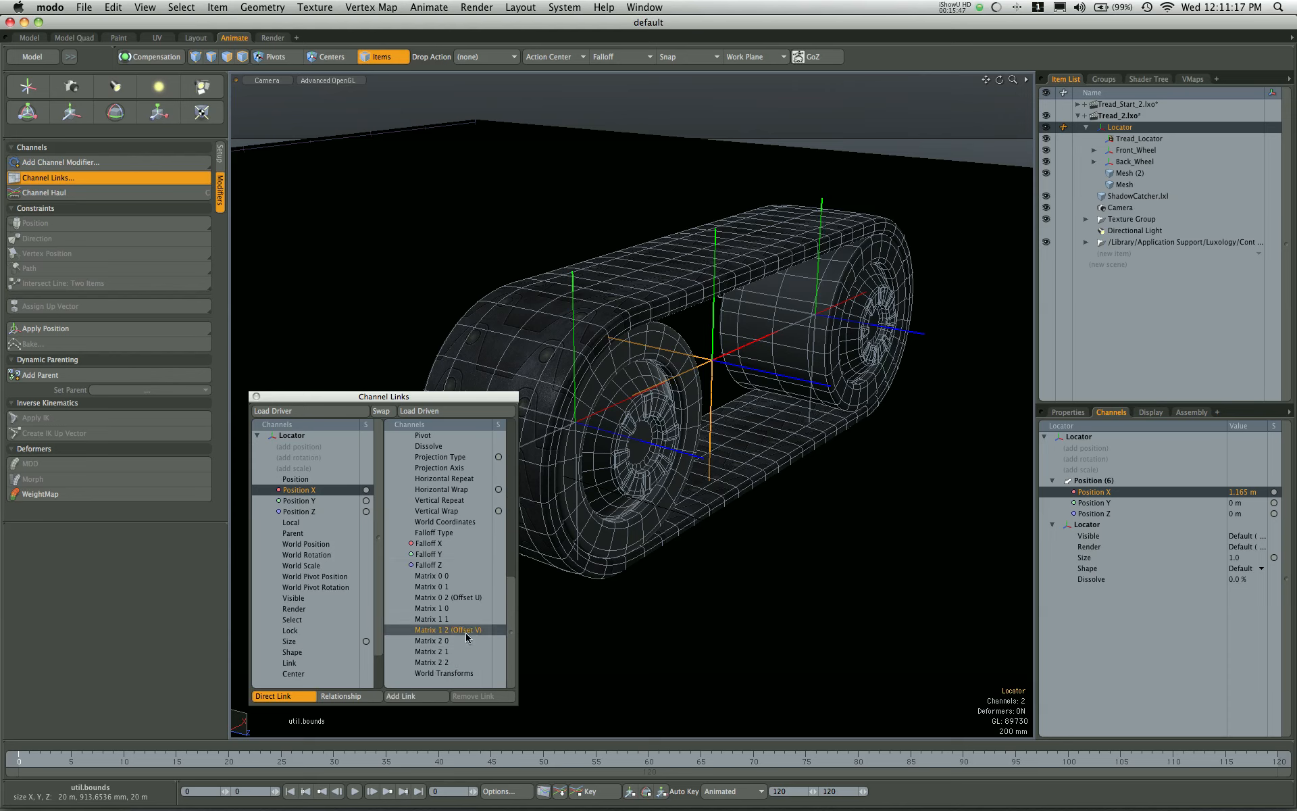
click(347, 696)
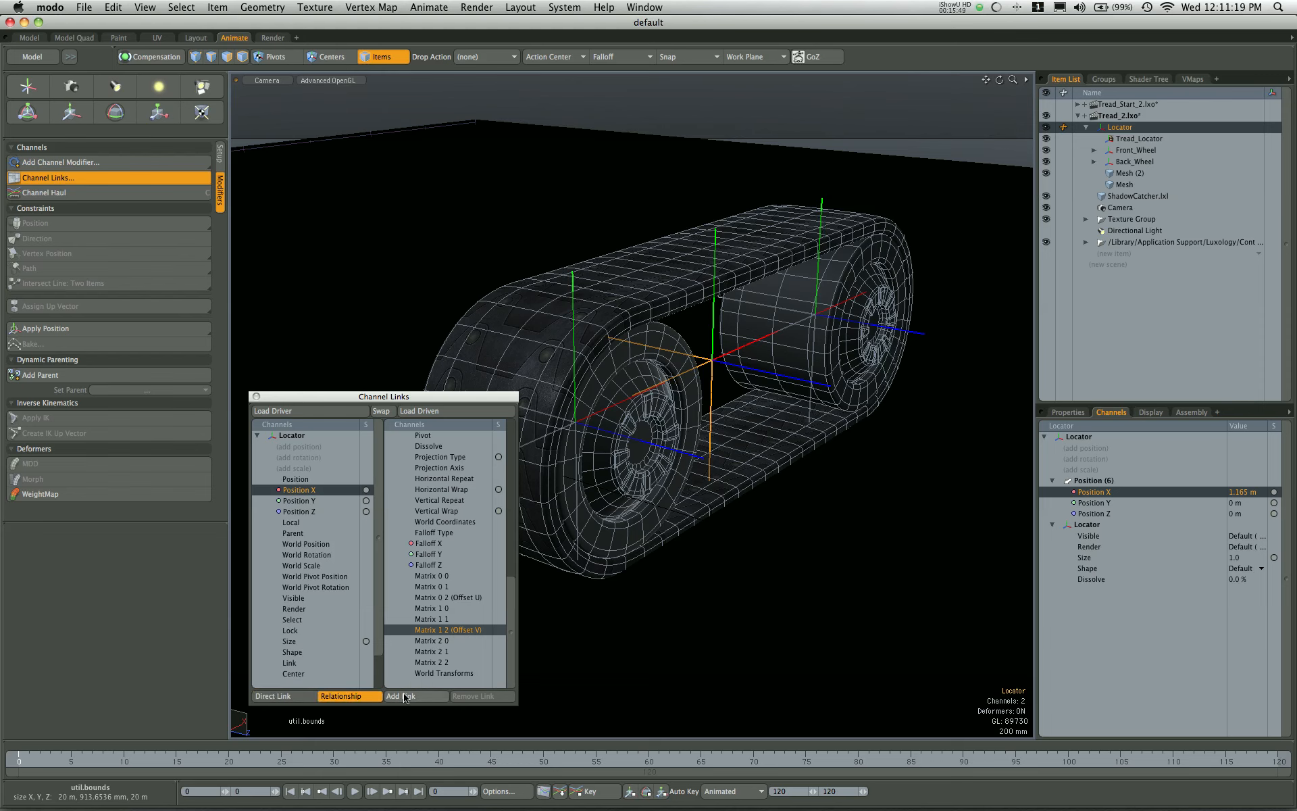
click(393, 696)
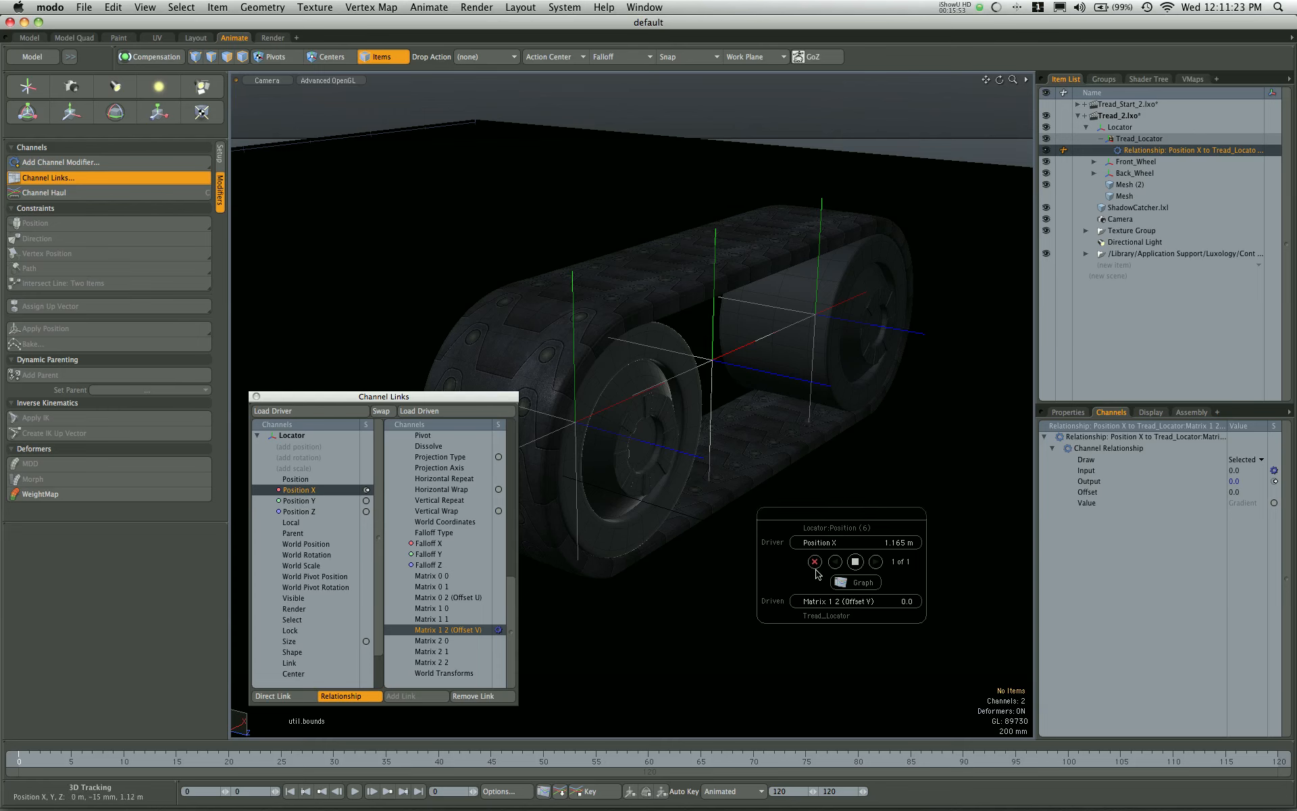
Step: In the Graph Editor, key the relationship curve at zero and add a second key at .54688
click(860, 581)
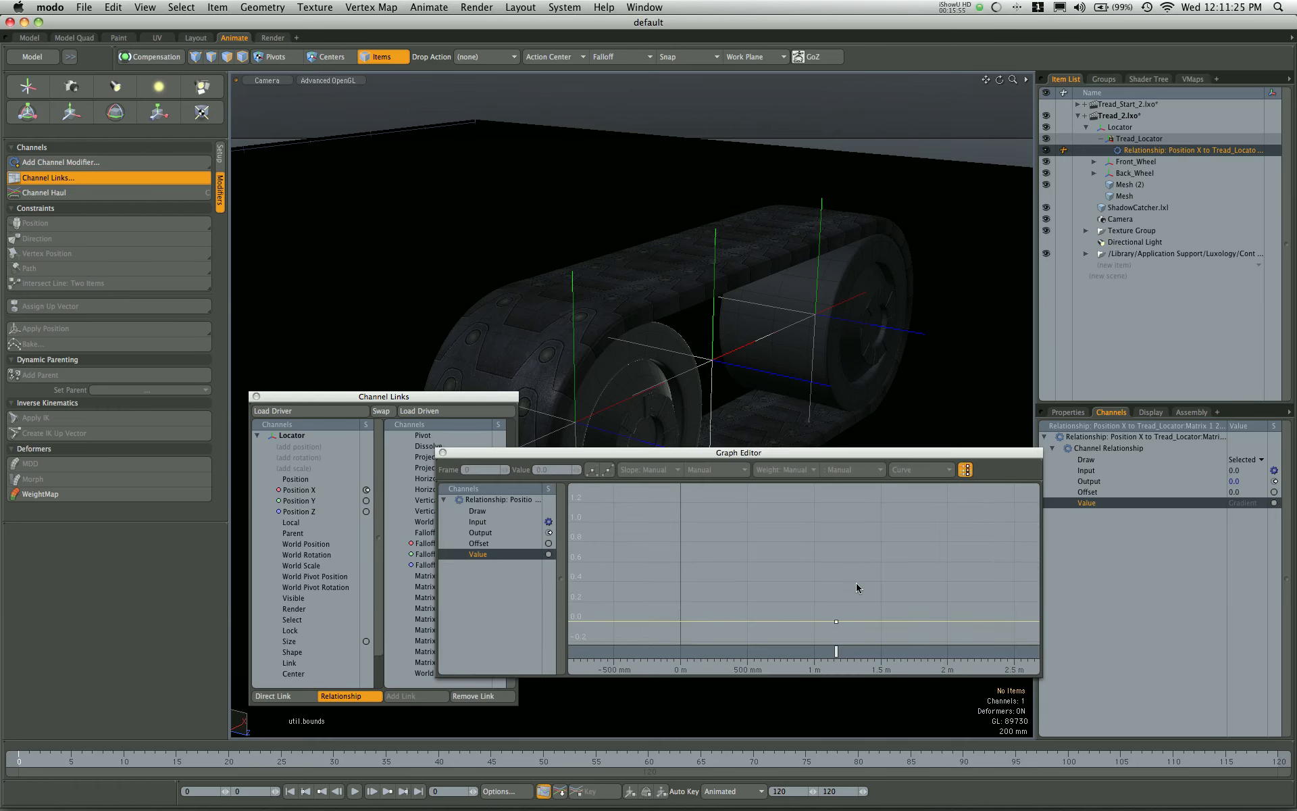
drag(737, 453, 784, 419)
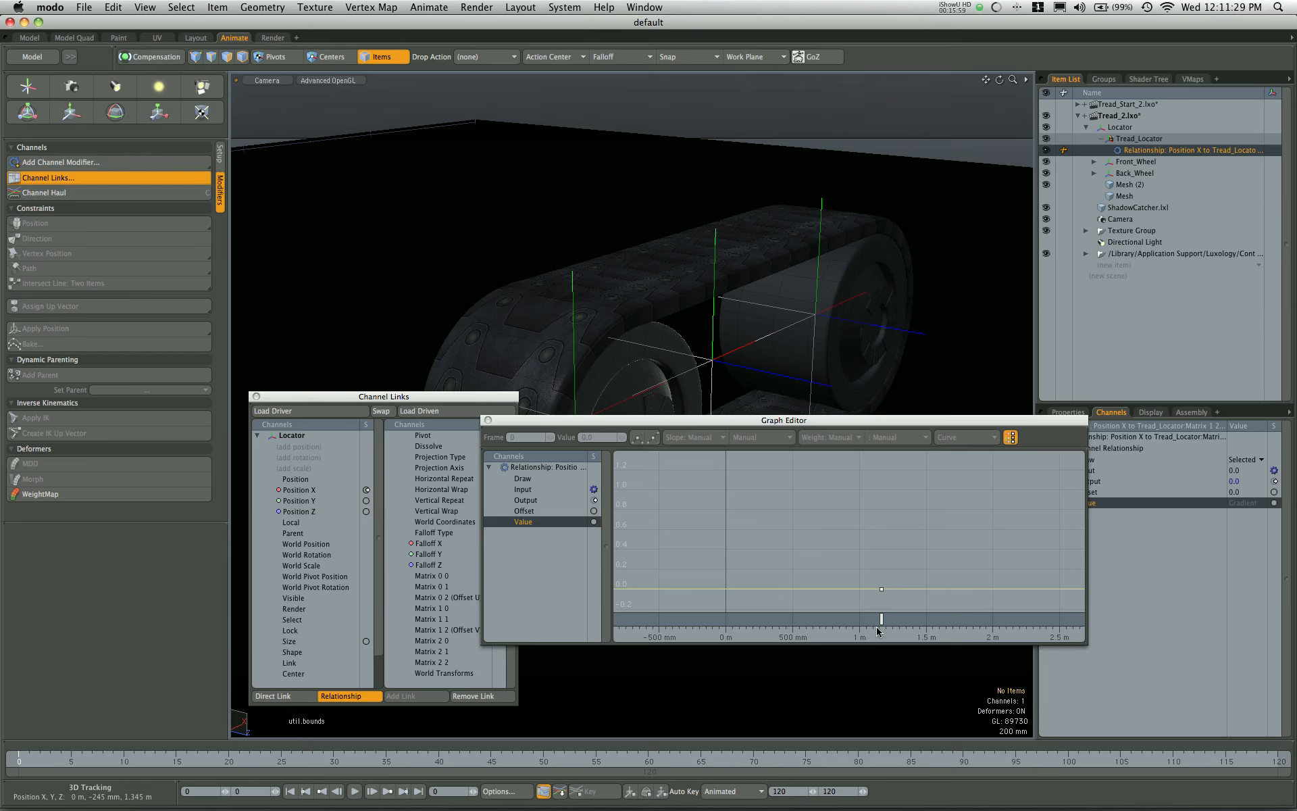
drag(881, 619, 726, 619)
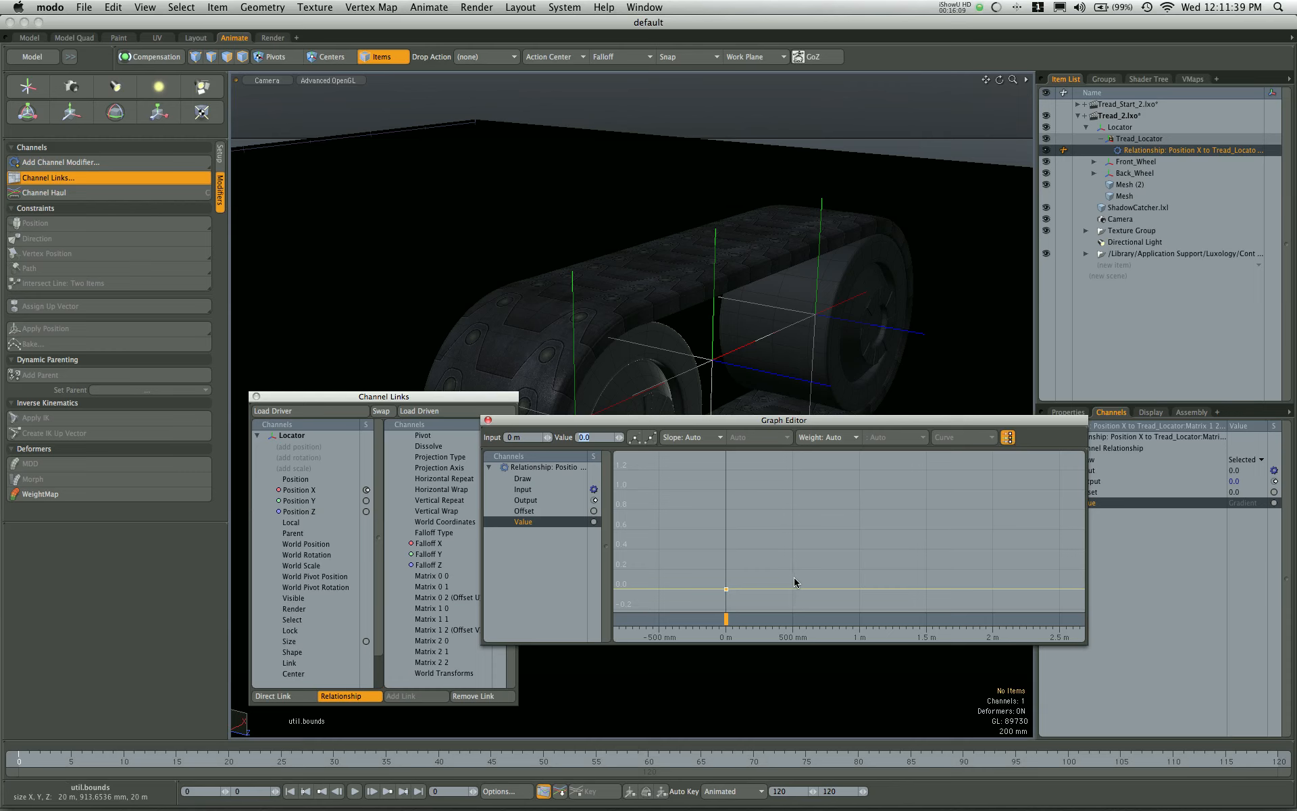
drag(725, 589, 792, 576)
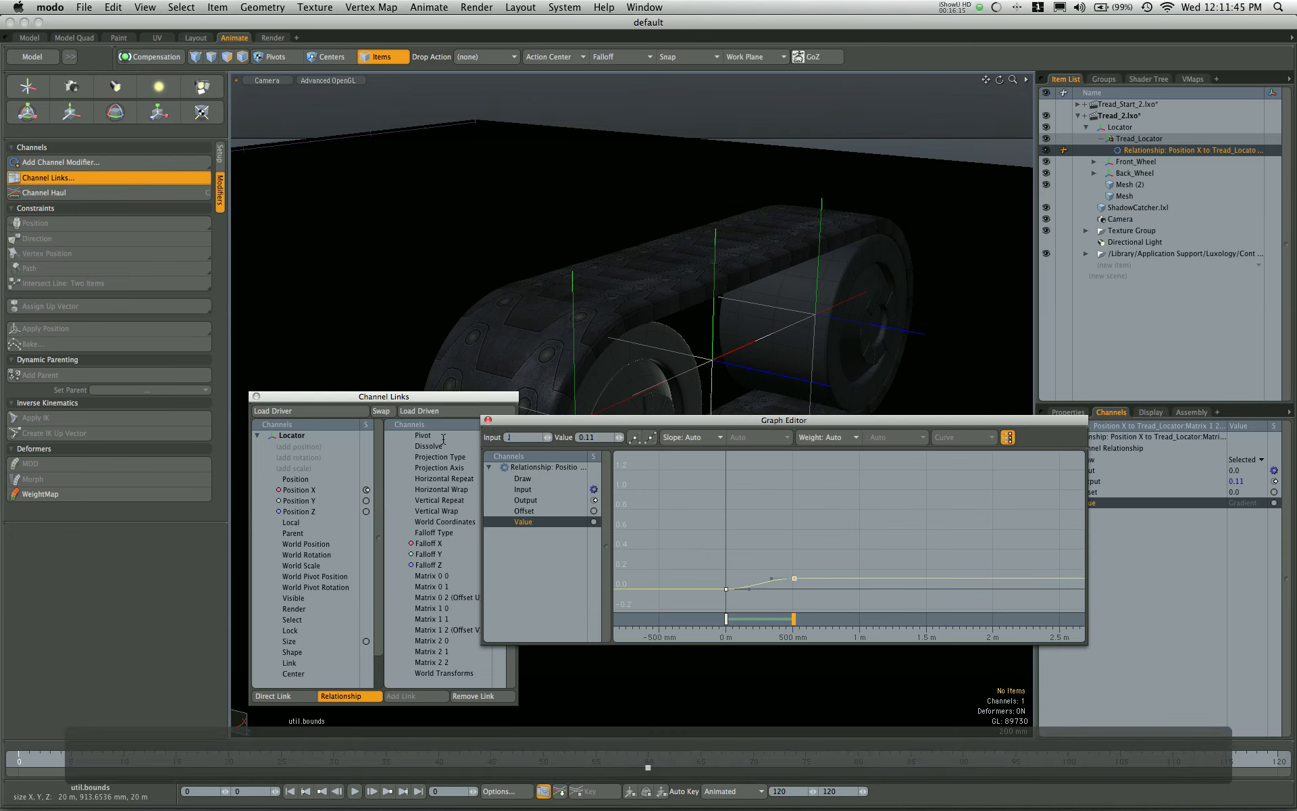
text(.54688mn)
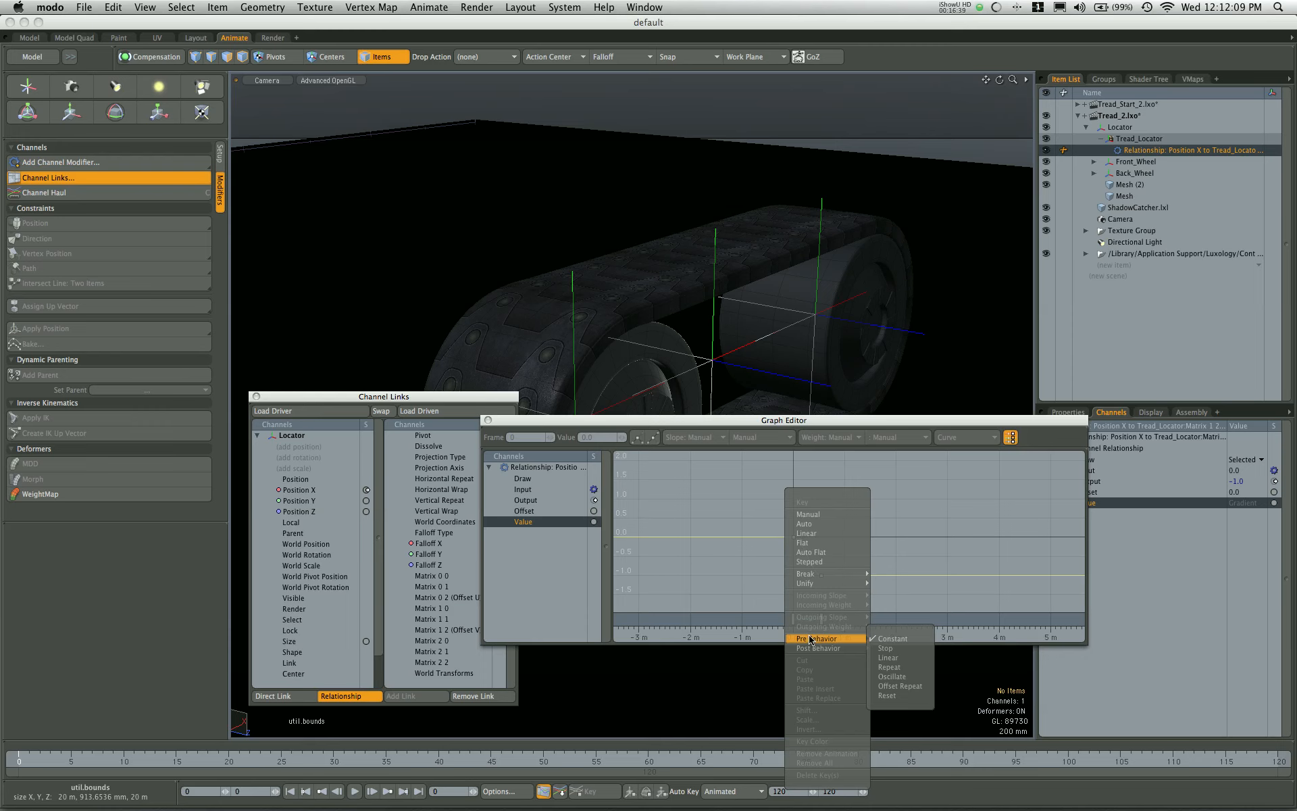
Step: Set the curve's pre- and post-behaviour to Linear and close Channel Links
click(892, 637)
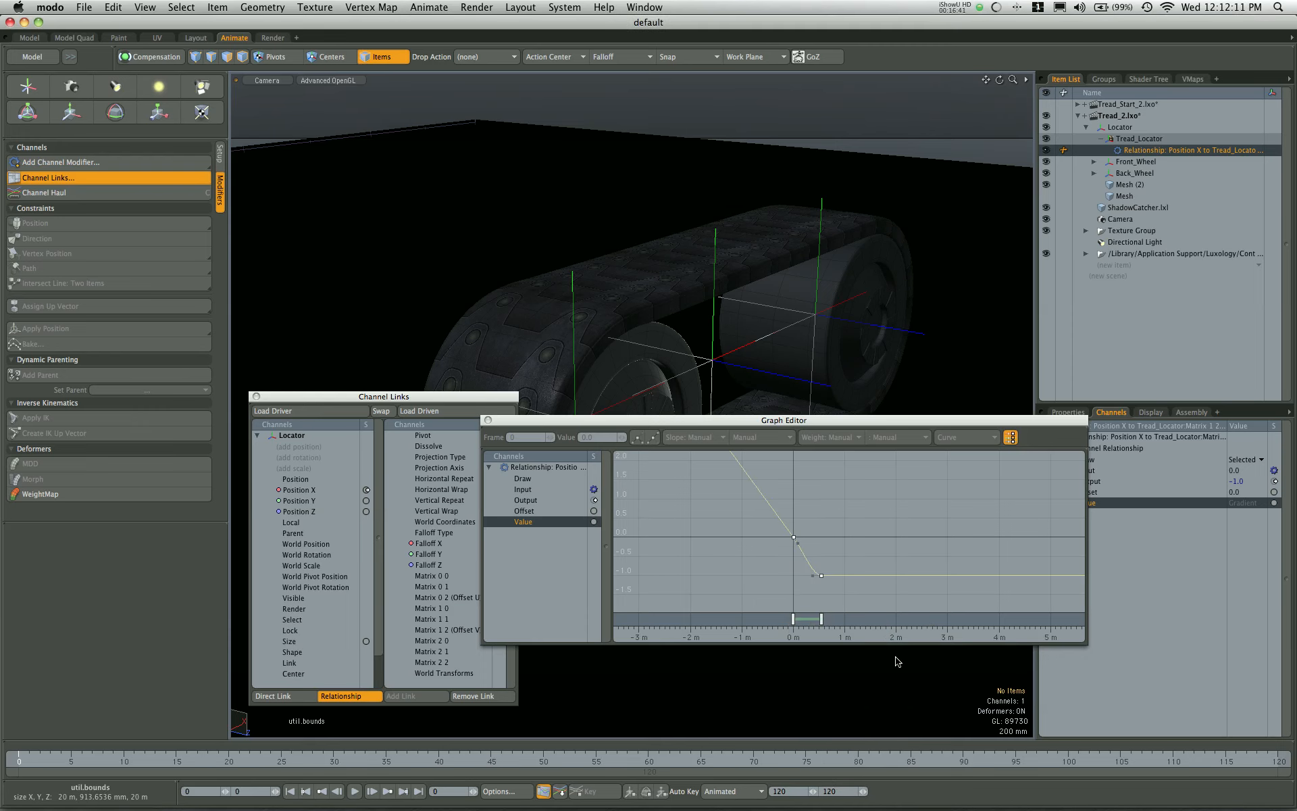
right_click(795, 538)
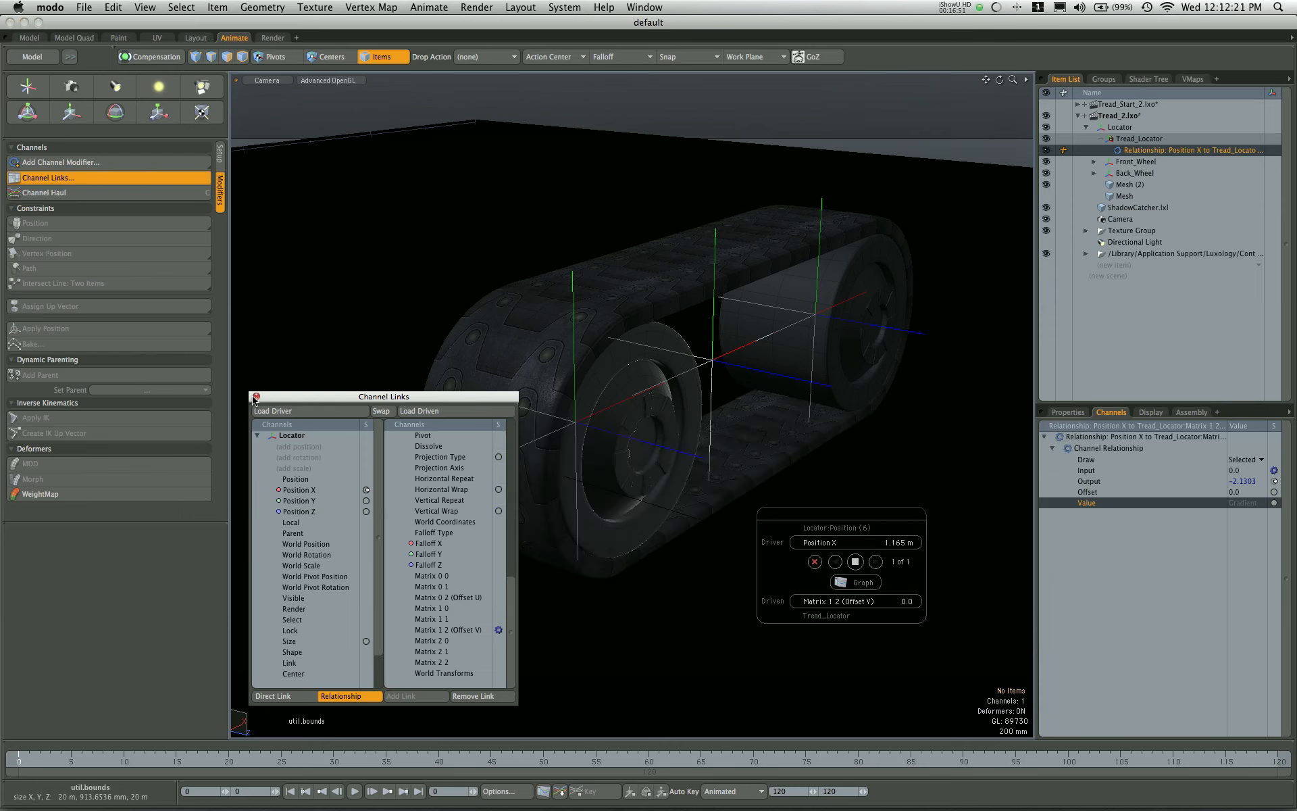
click(256, 396)
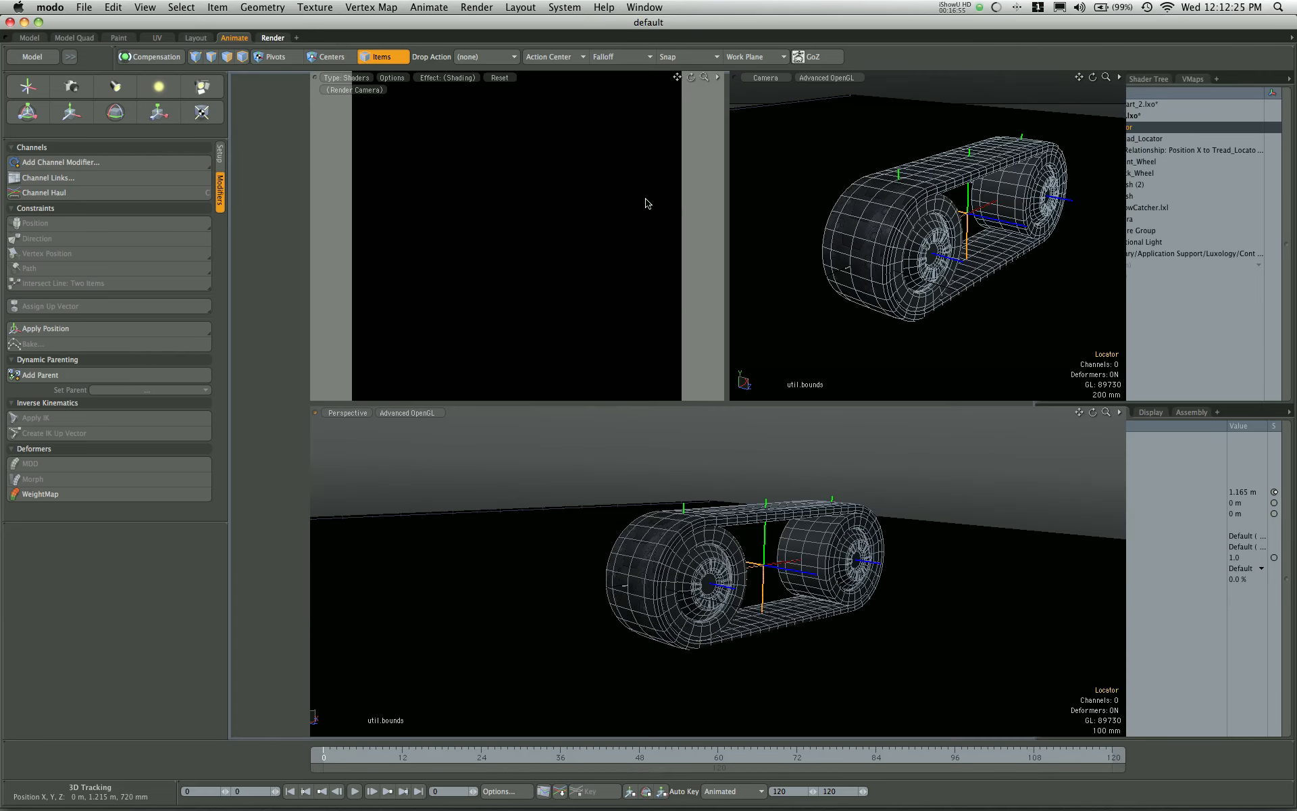
Step: Move the Locator to about 1.05 m along X in the Render layout, then return to Model Quad
click(273, 37)
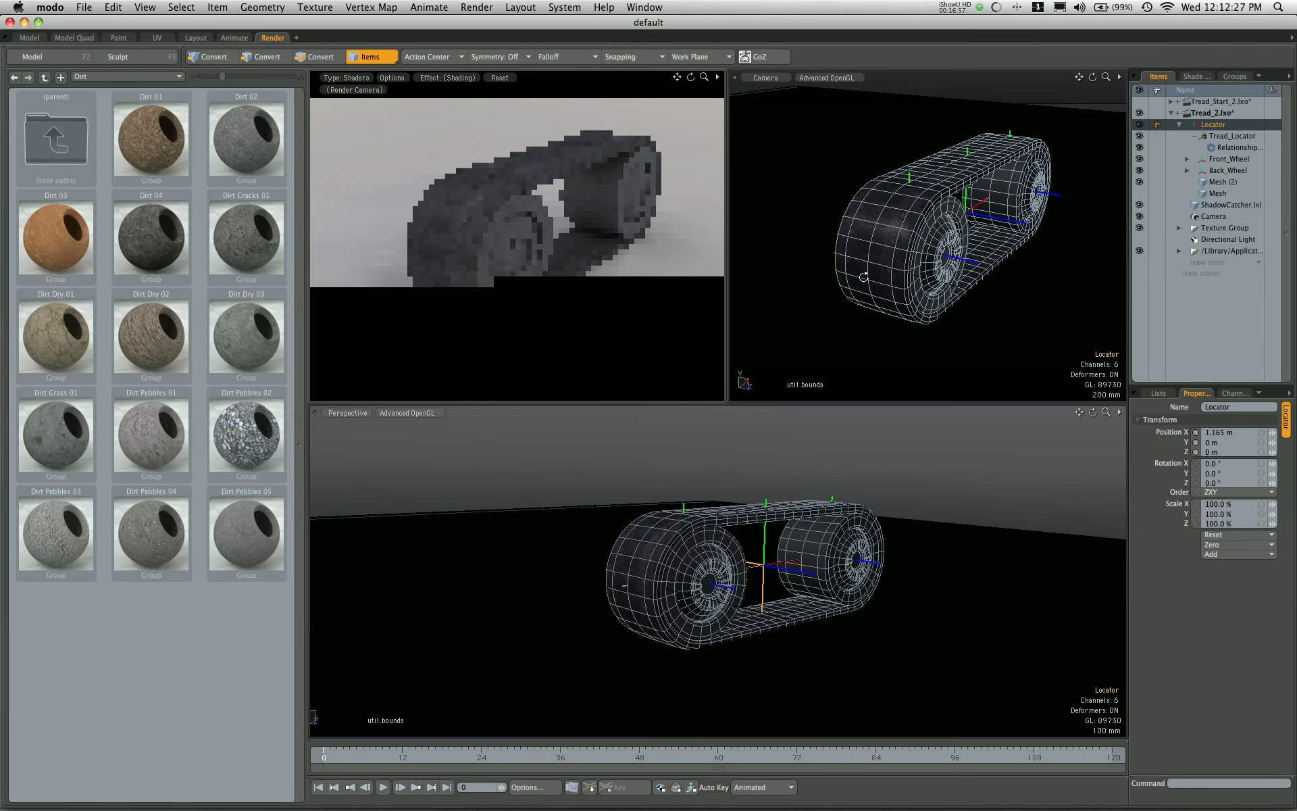
click(1217, 216)
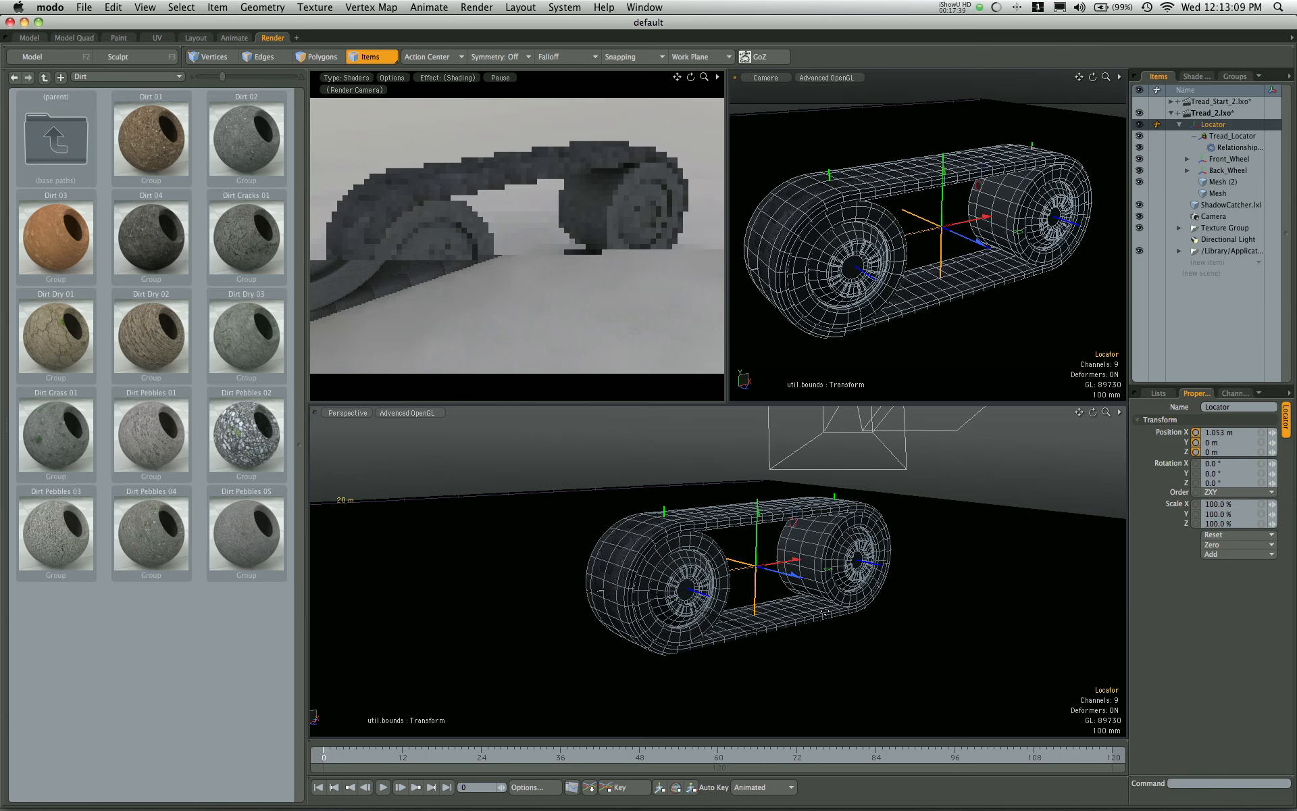
click(73, 37)
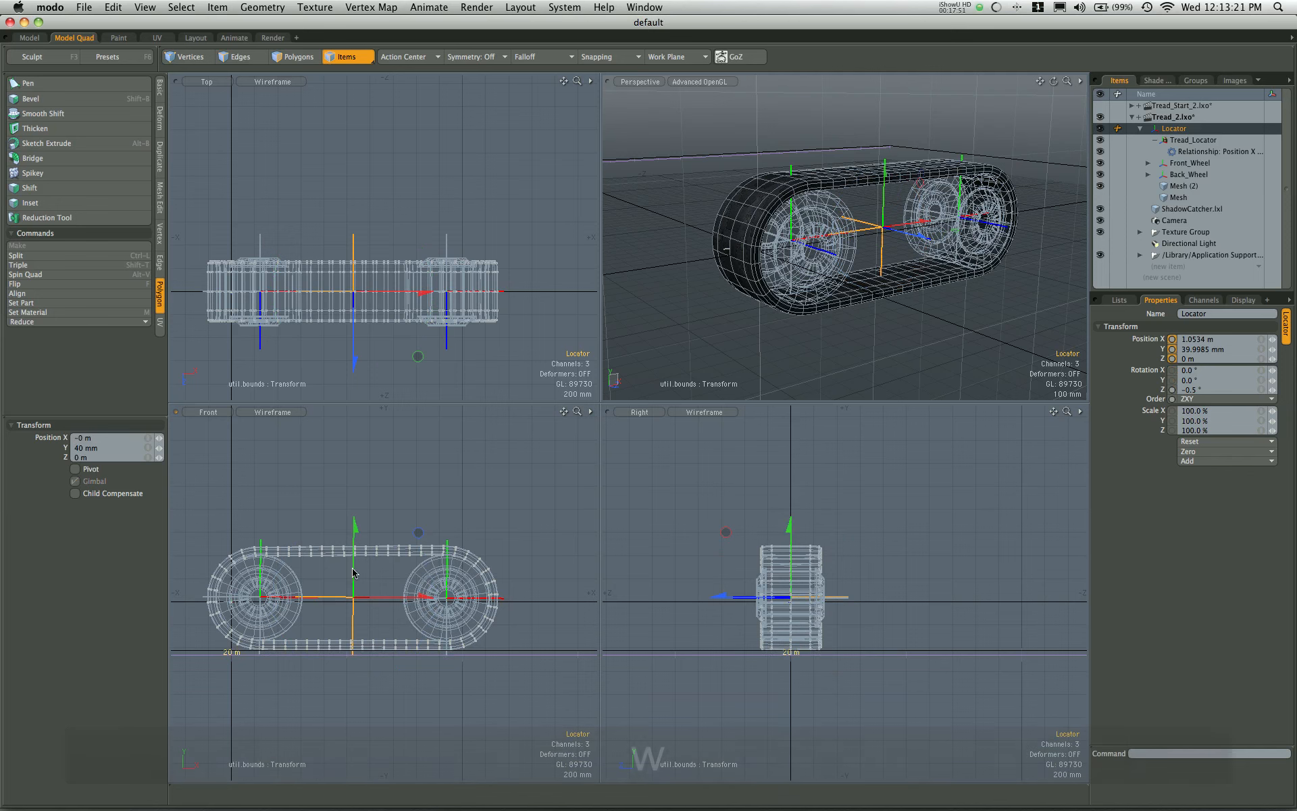
Step: Move the Locator further along X with Automatic action centre, then return to the Render layout
click(406, 56)
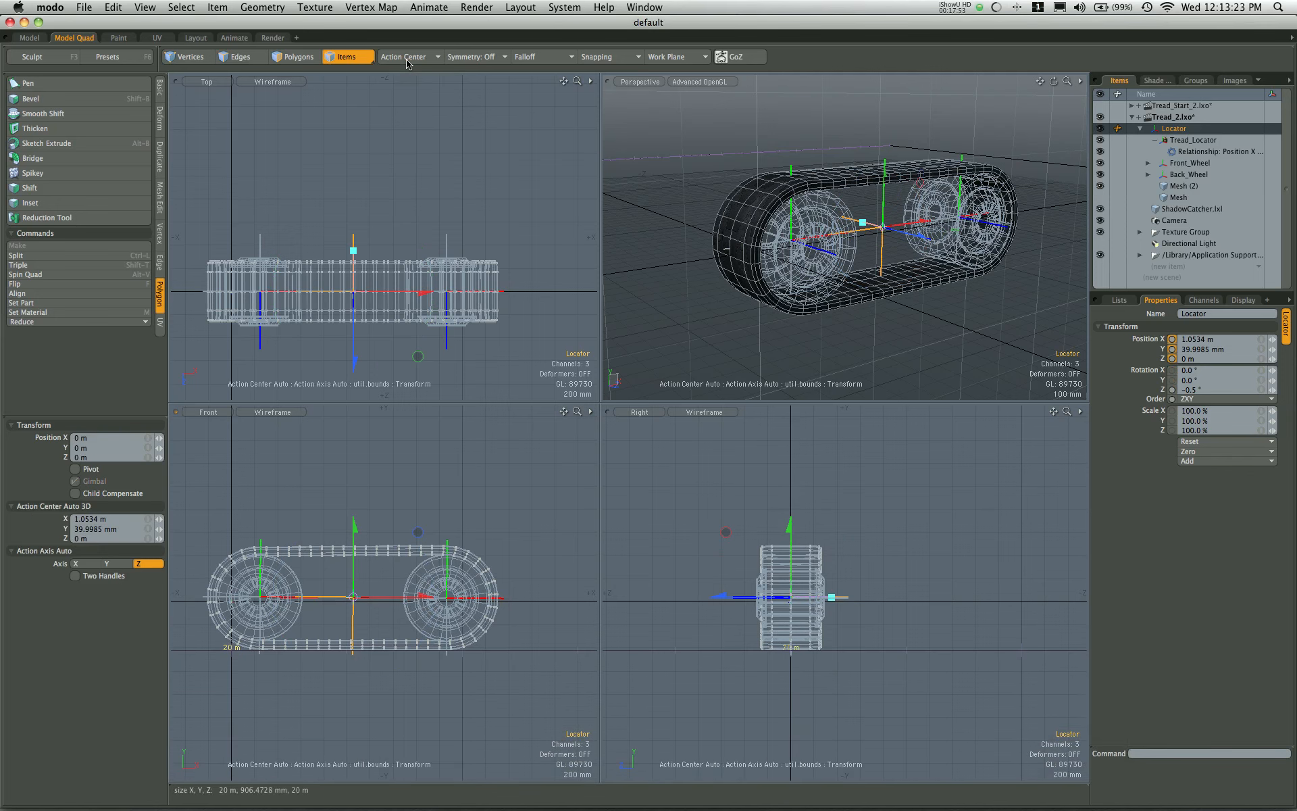
click(405, 56)
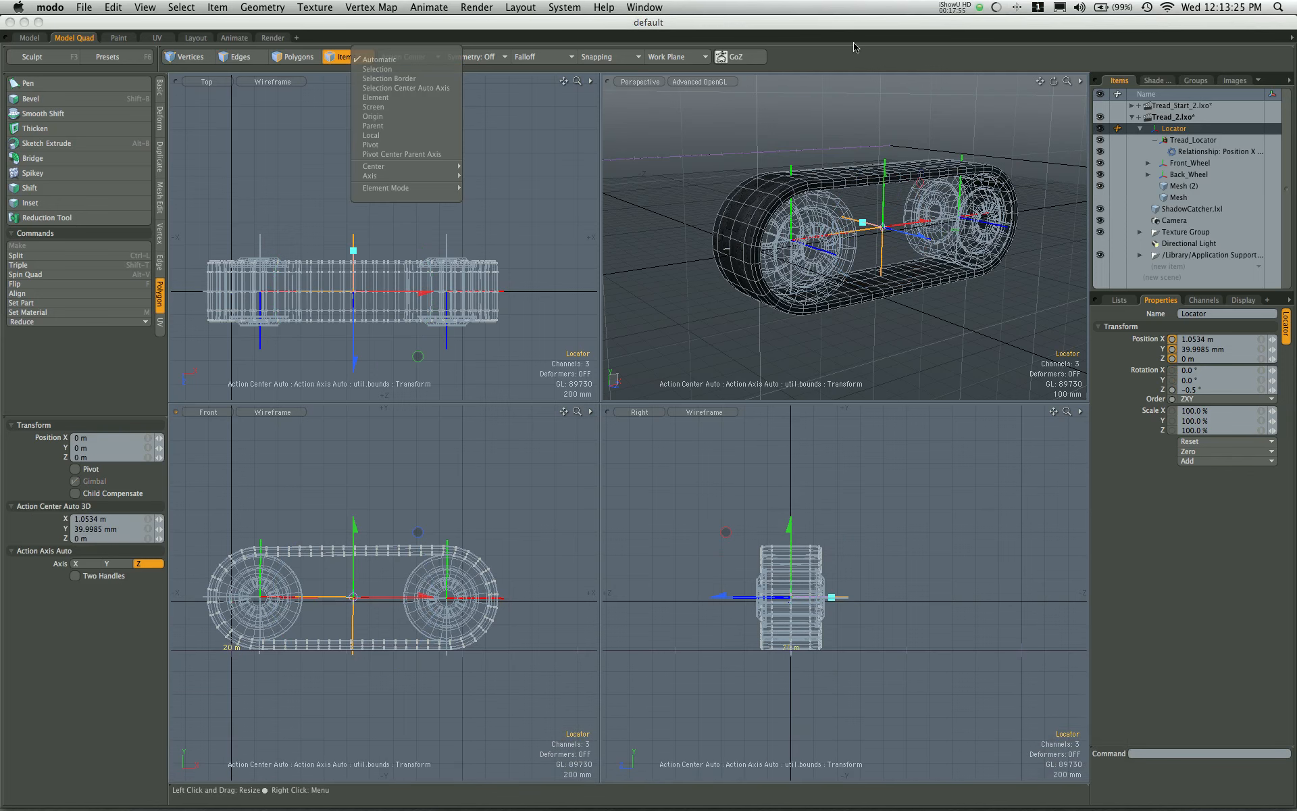
click(273, 37)
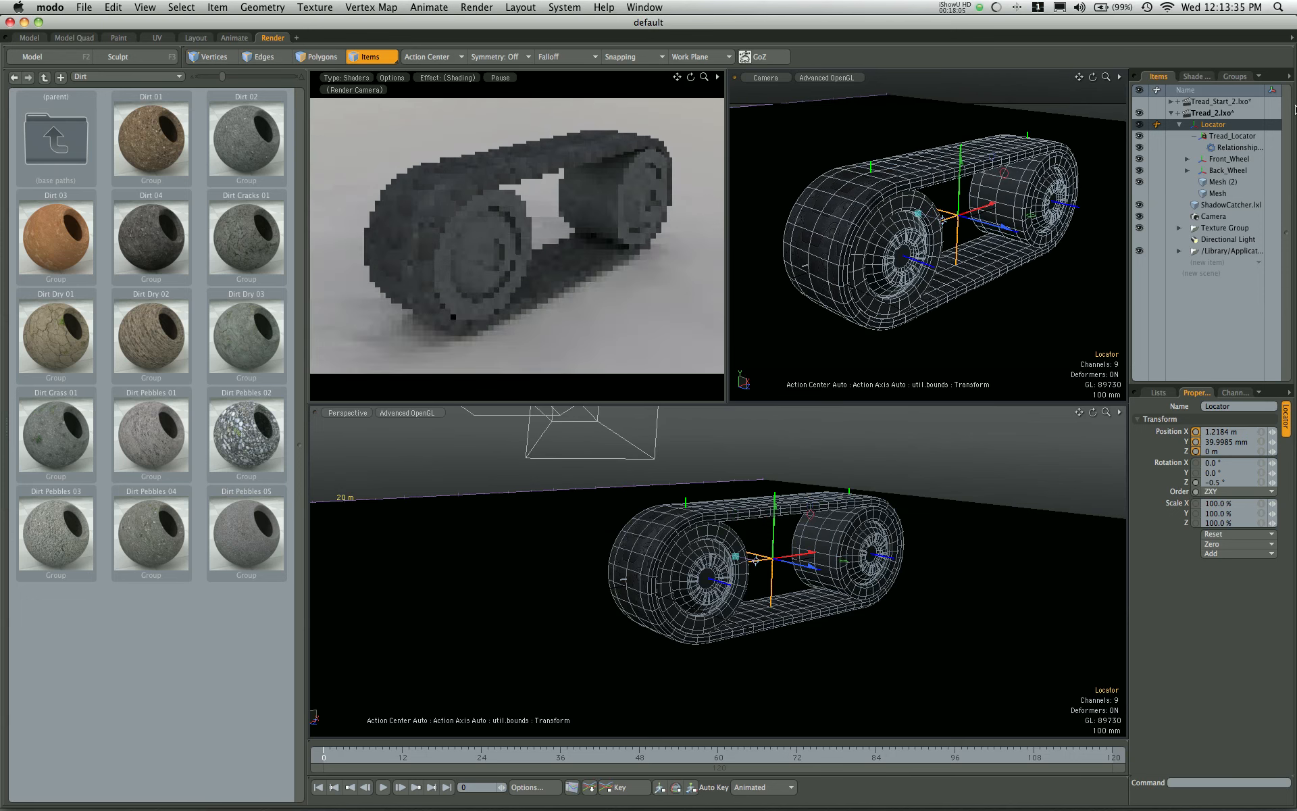
Step: Set the selected hose05 tread image layers' texture locator to Tread_Locator in the Shader Tree
click(1195, 75)
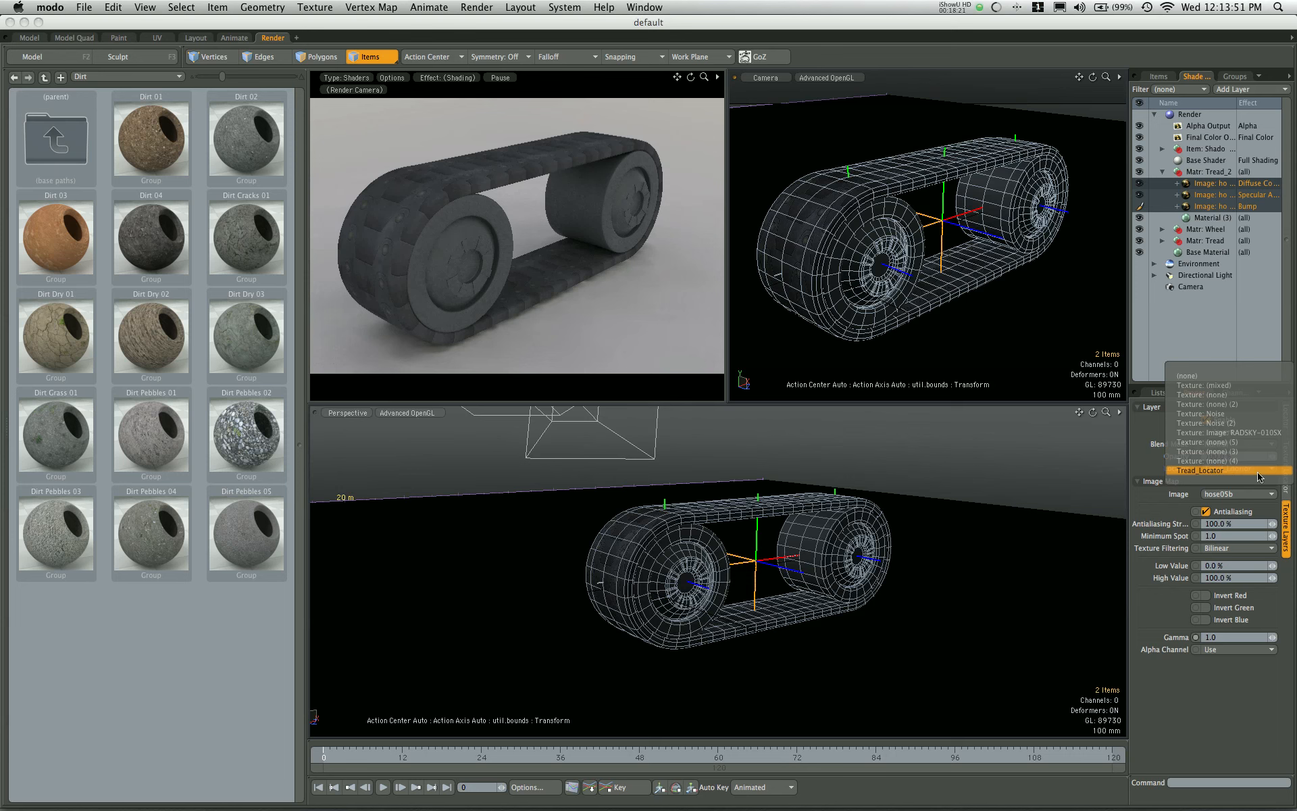
click(1201, 470)
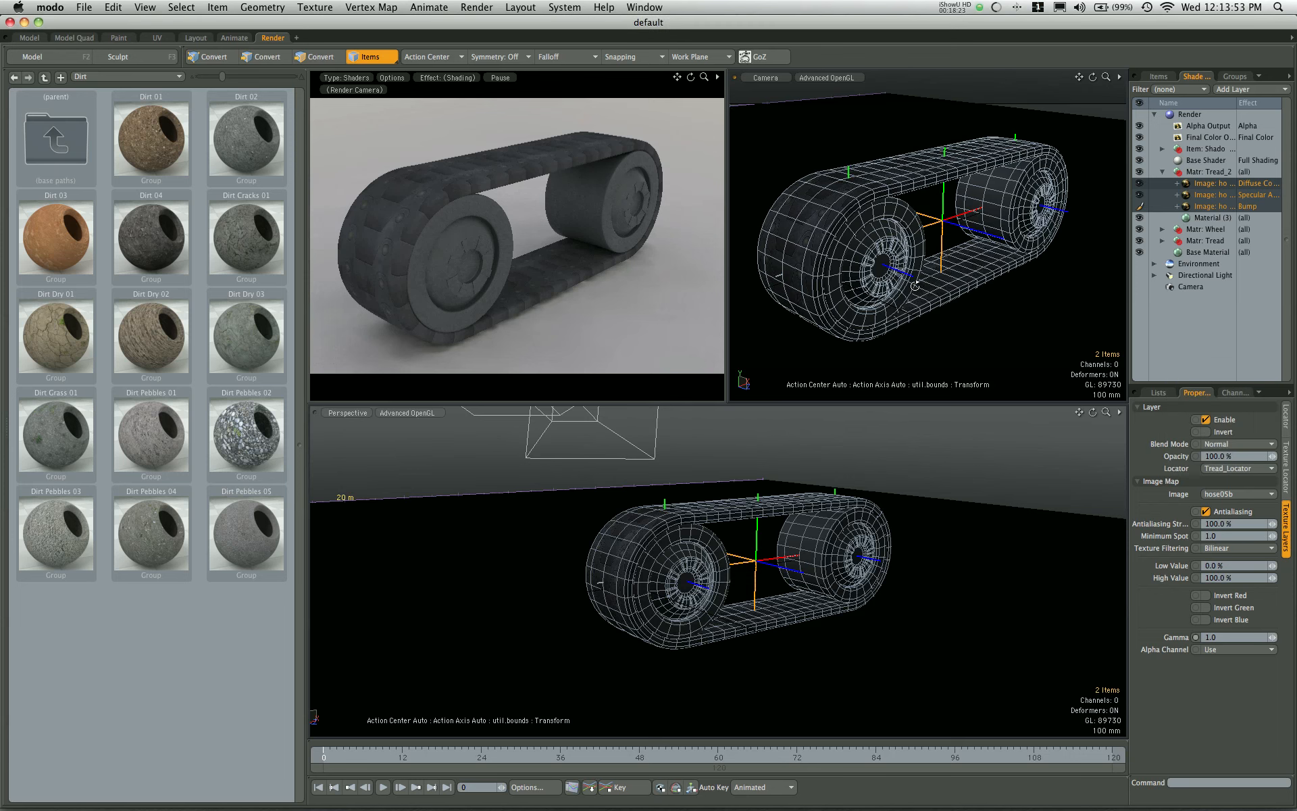